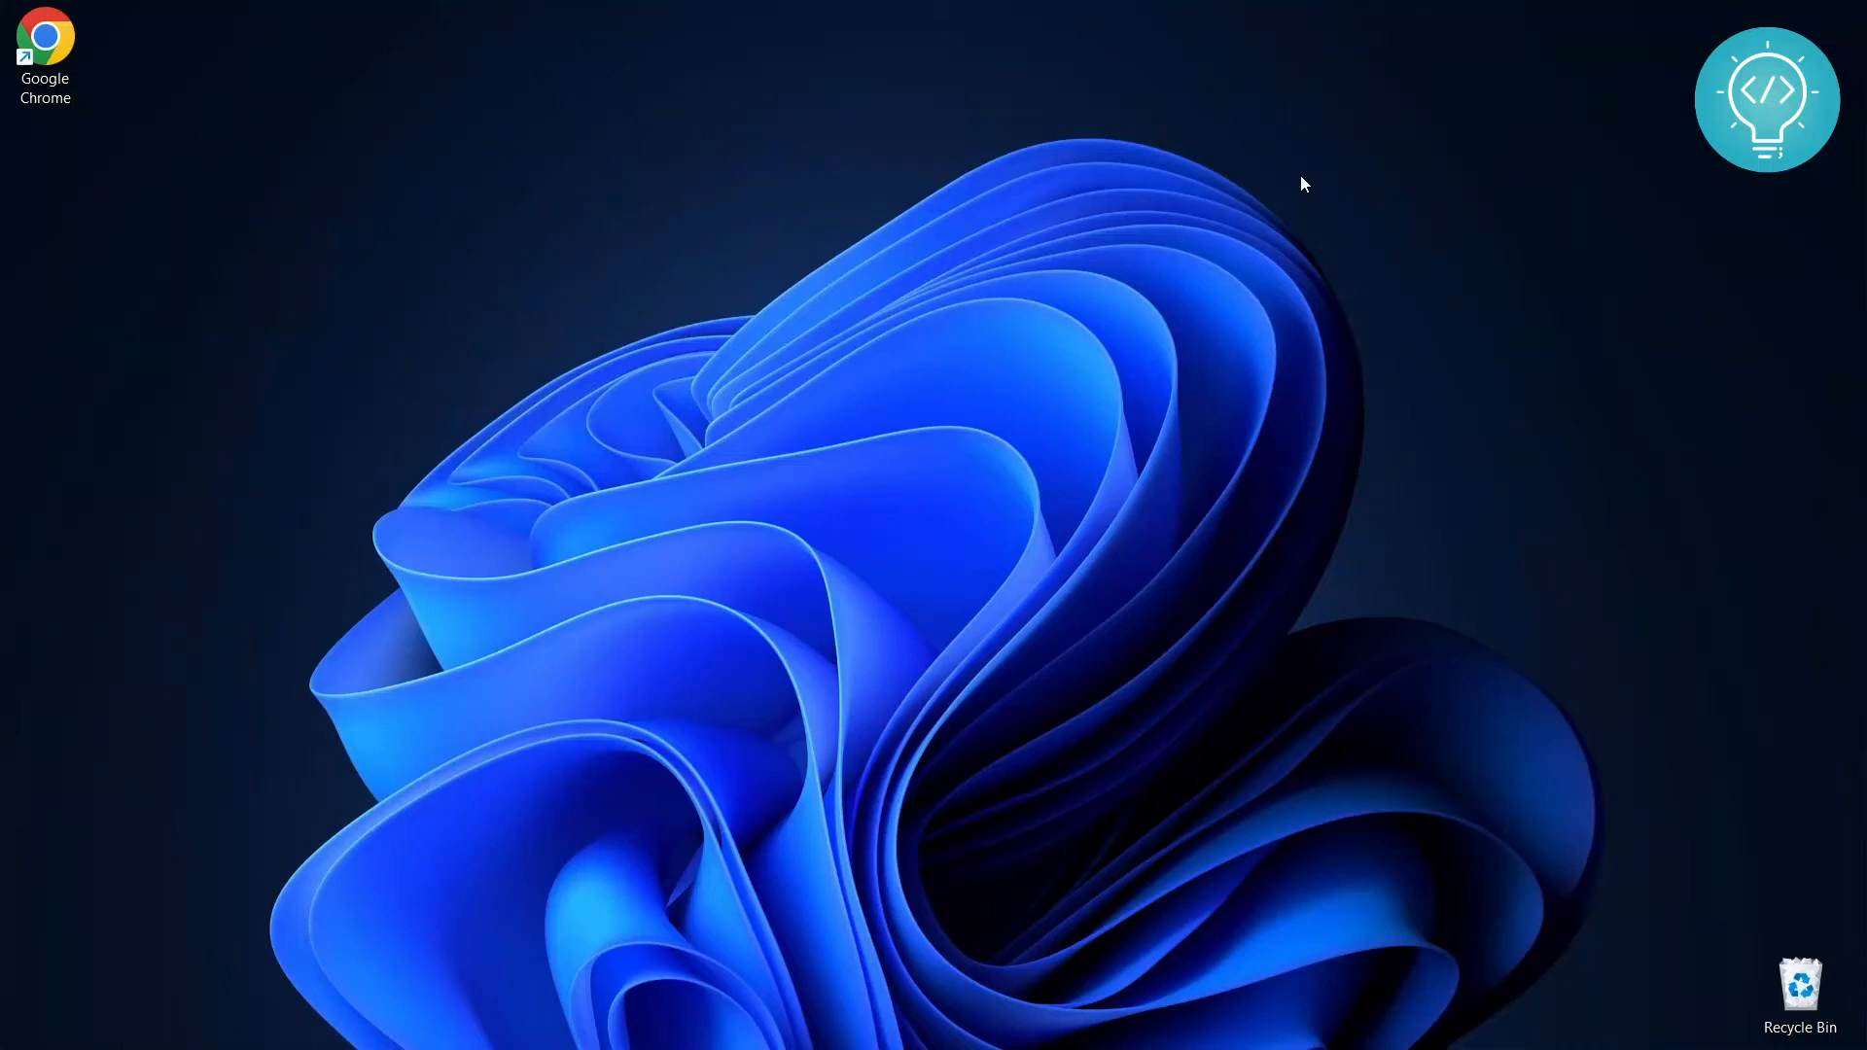
Create a new desktop folder via New > Folder and name it numpy_project
text(visual)
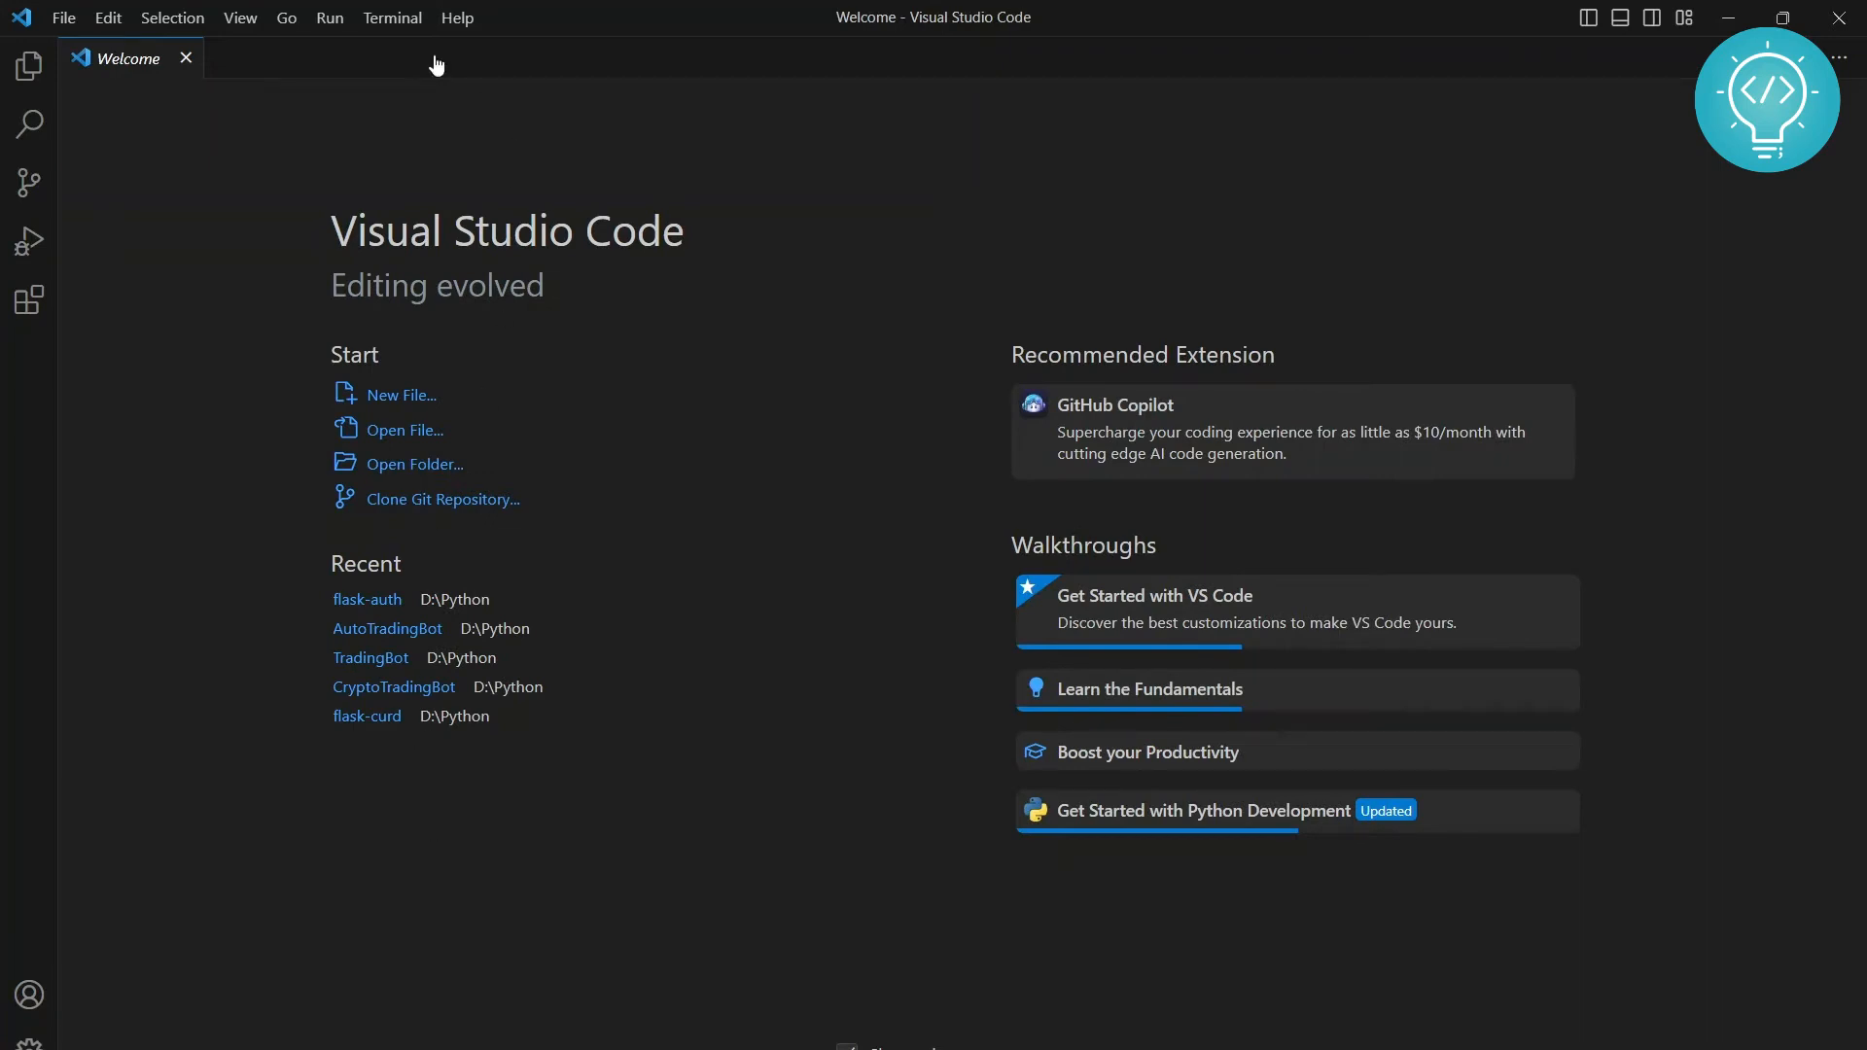
click(416, 463)
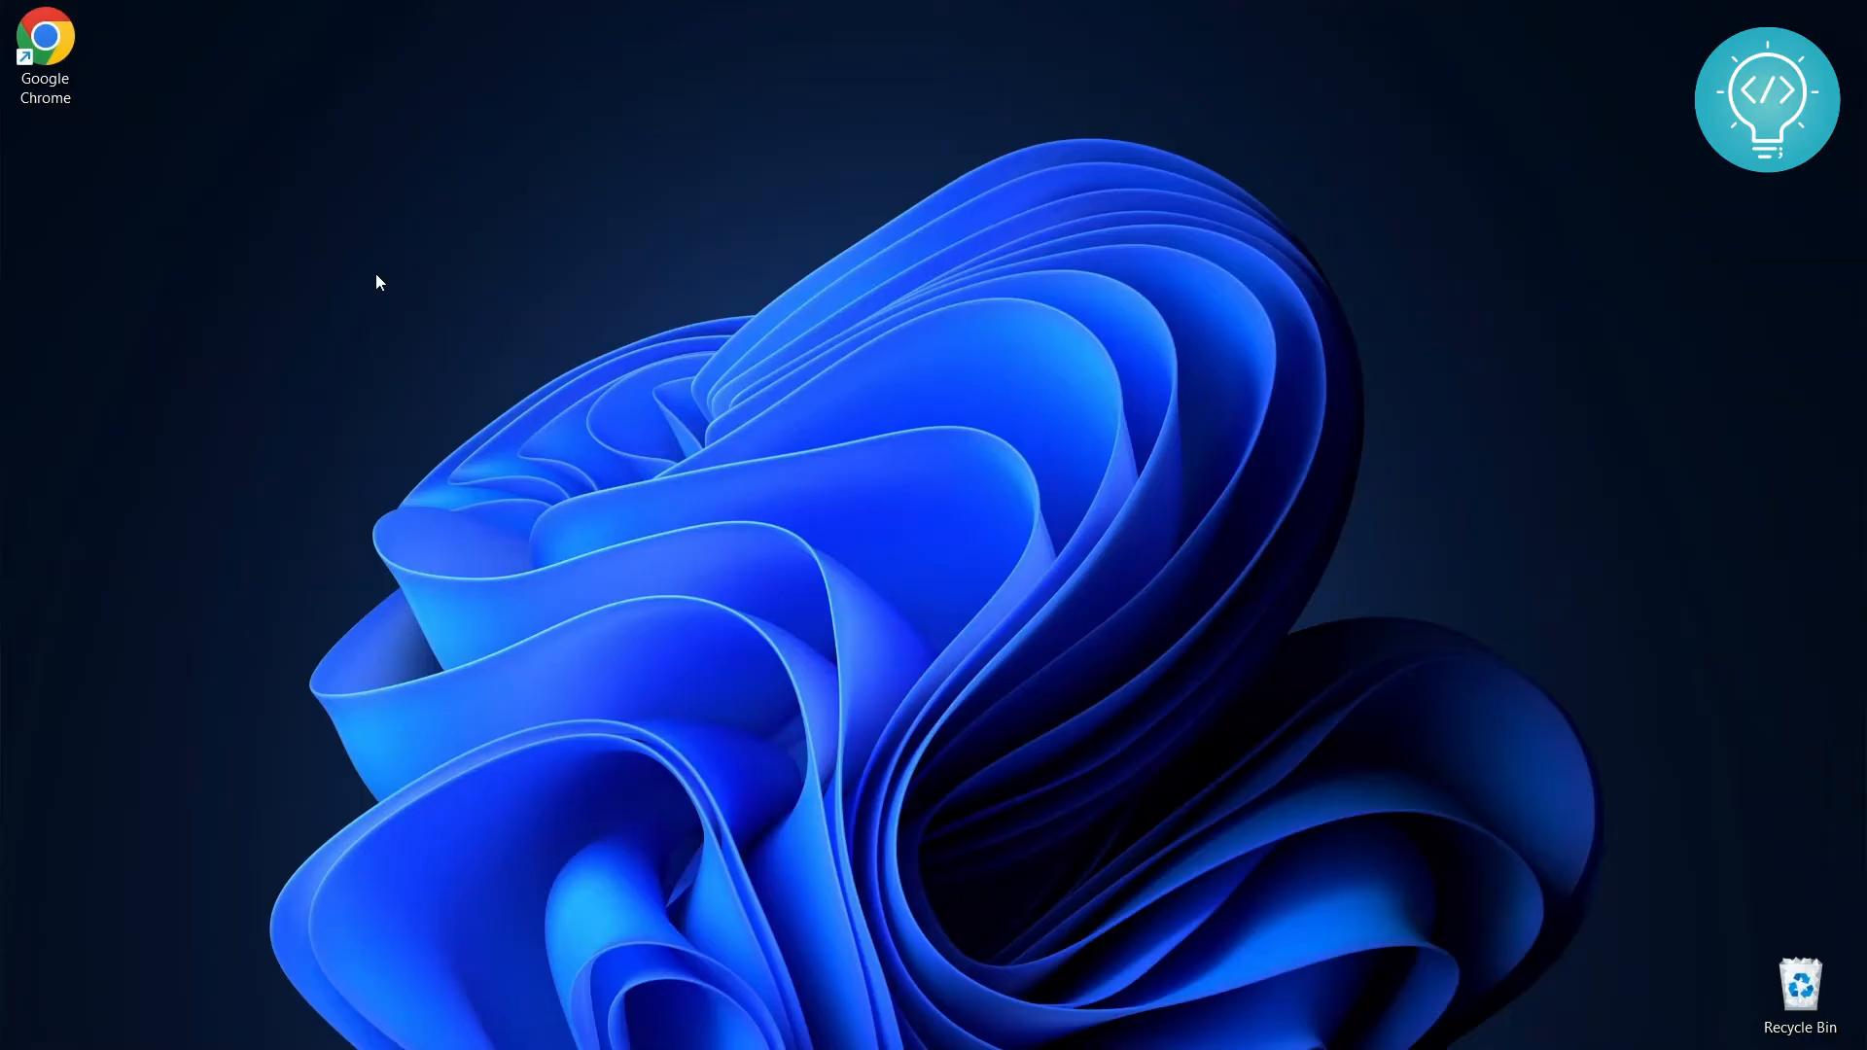
right_click(400, 280)
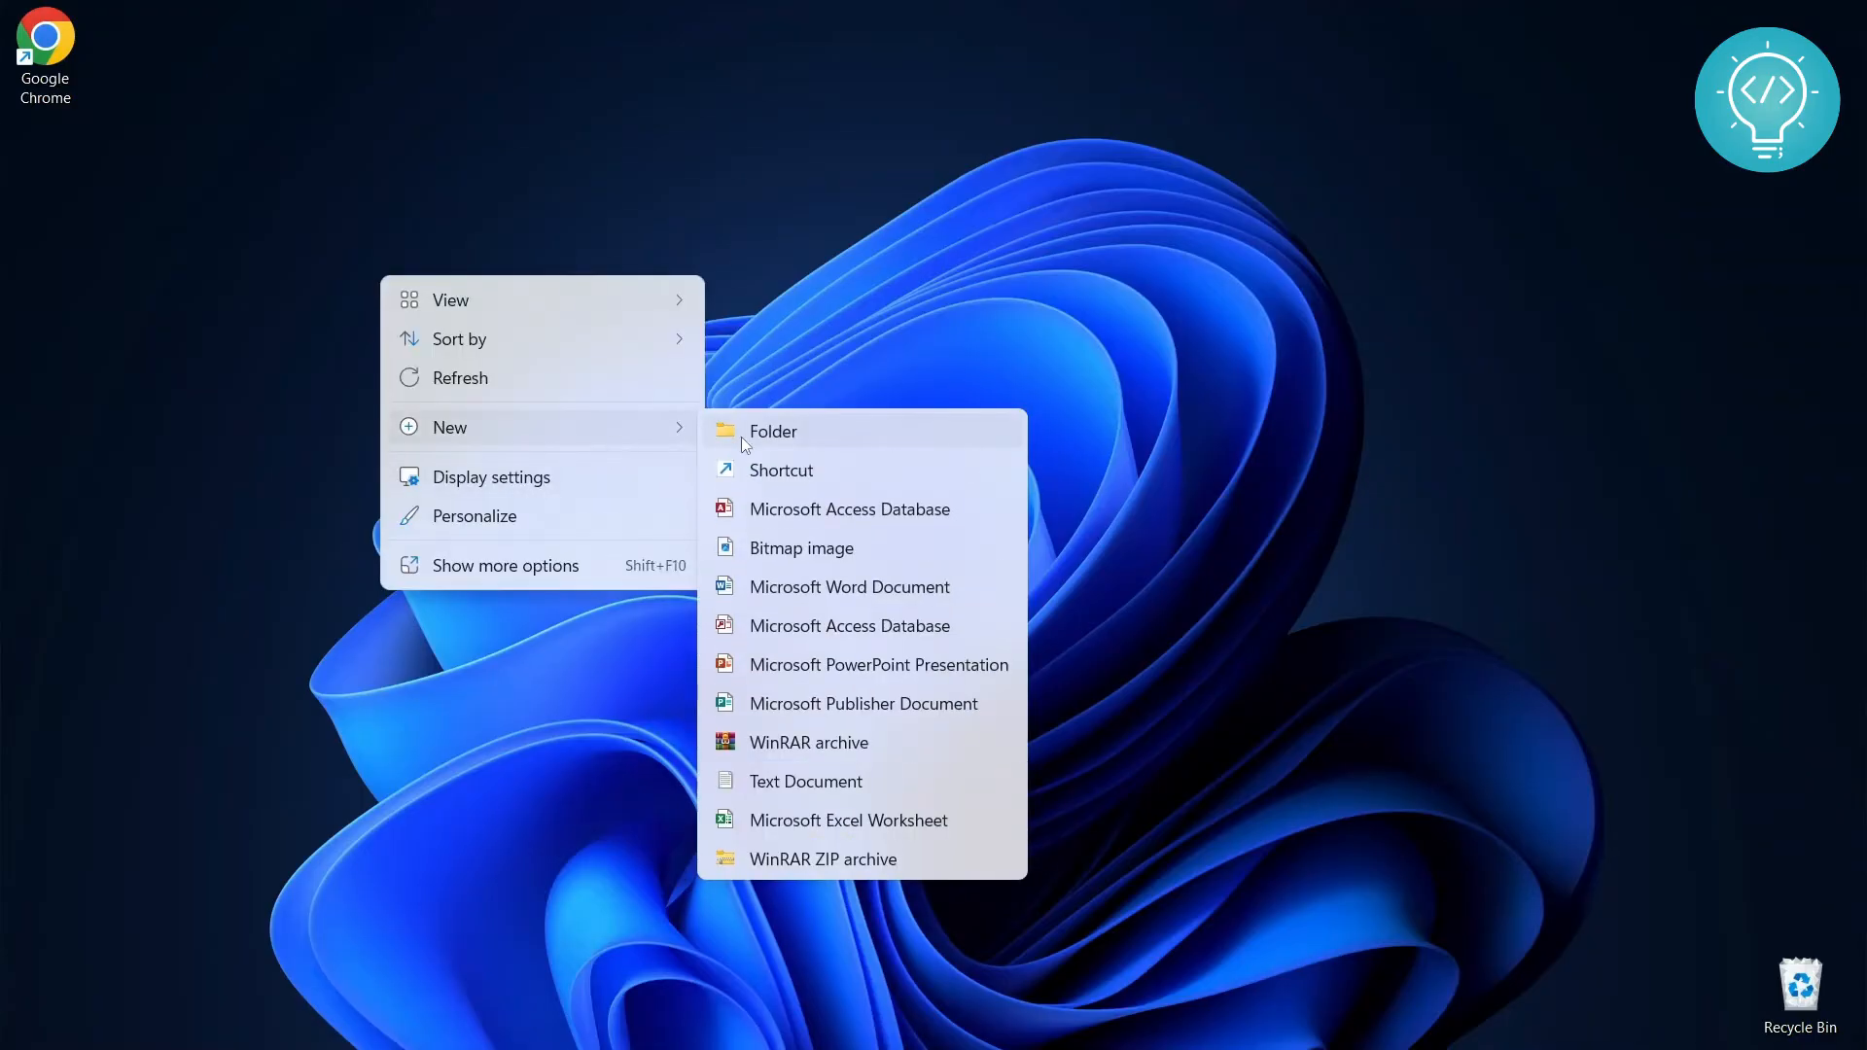
click(775, 432)
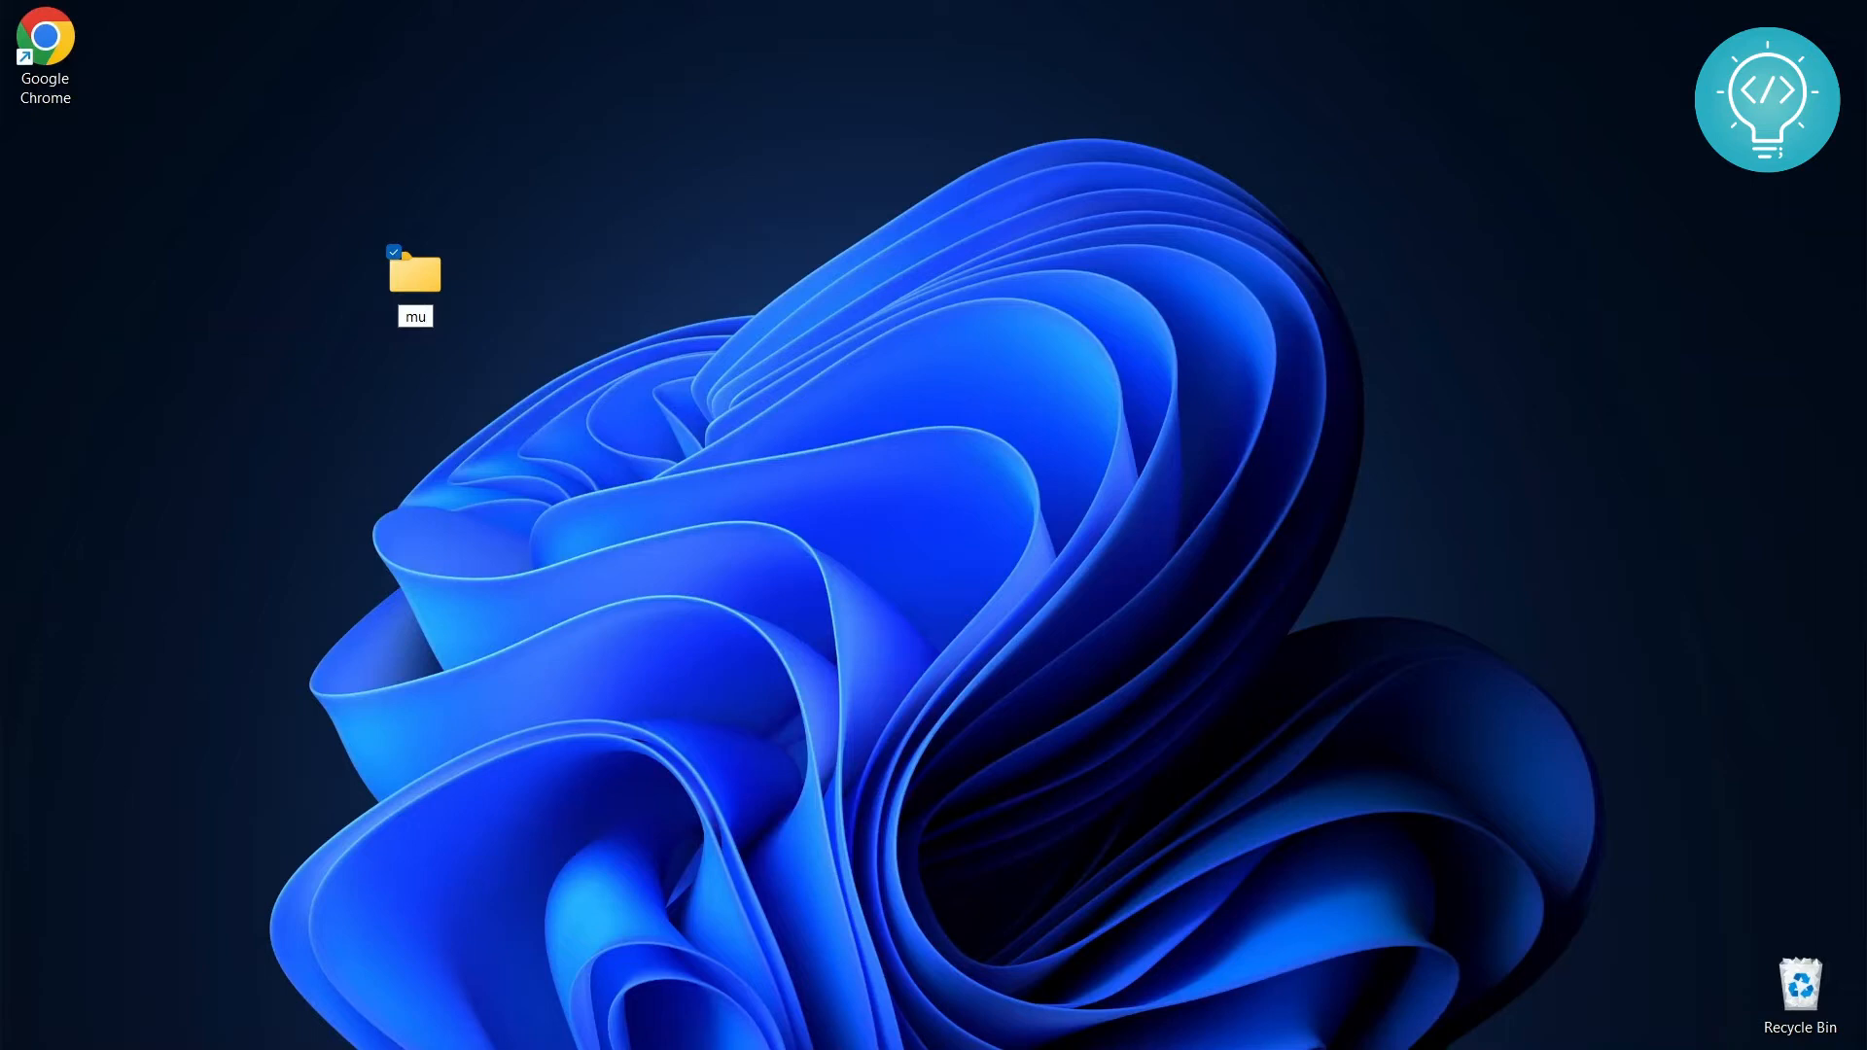
text(num)
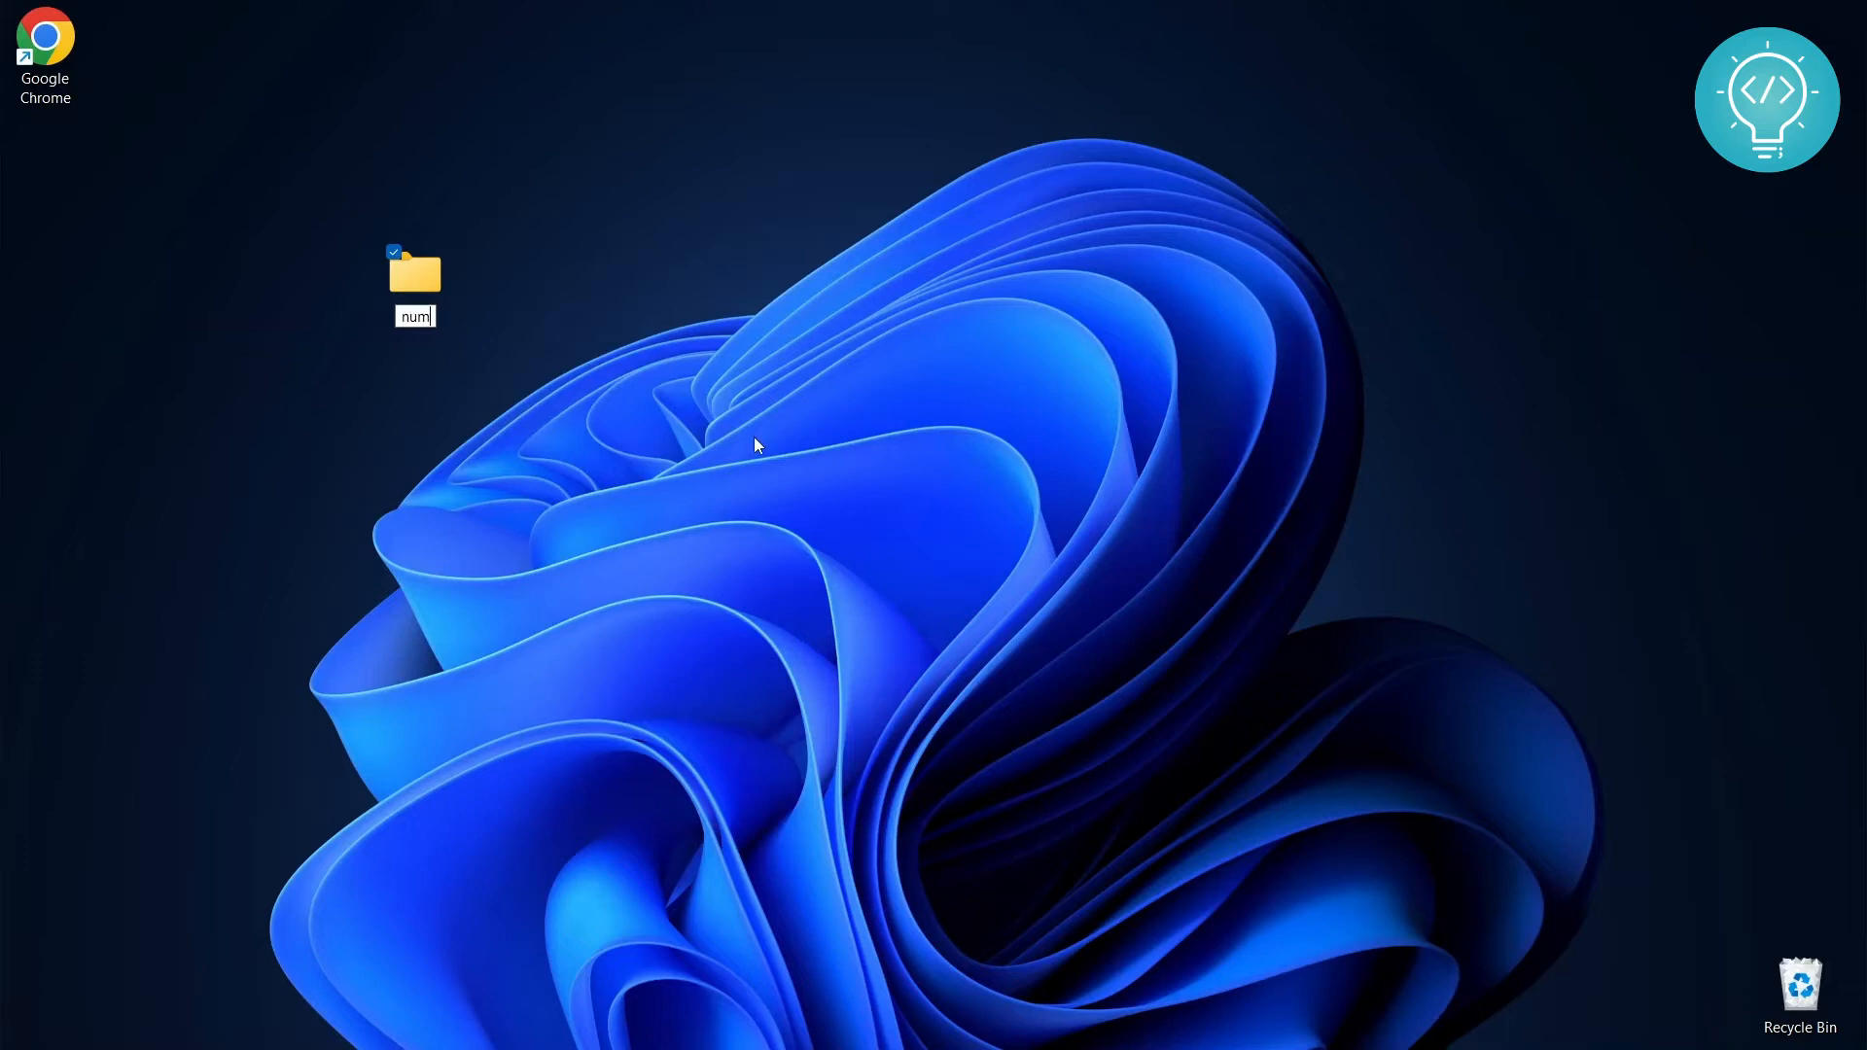
text(numpy_project)
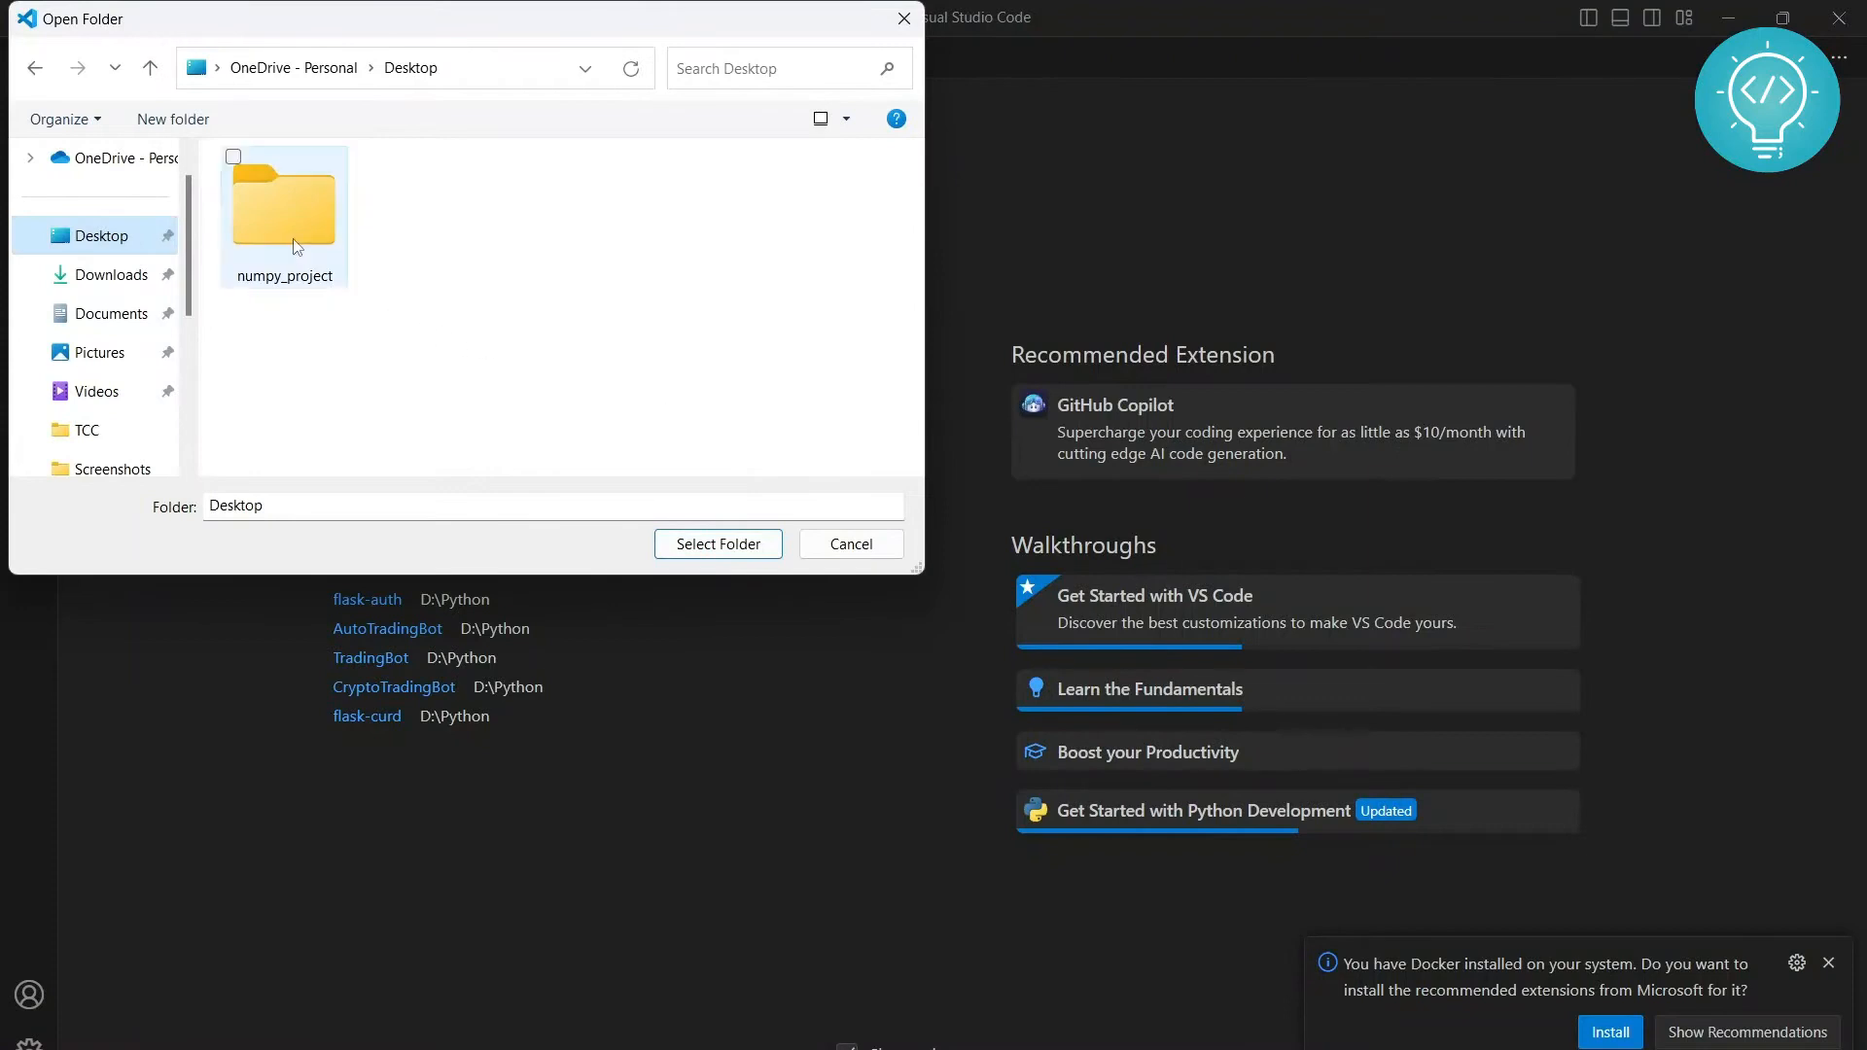
Select numpy_project as the workspace folder and confirm 'Yes, I trust the authors'
double_click(284, 205)
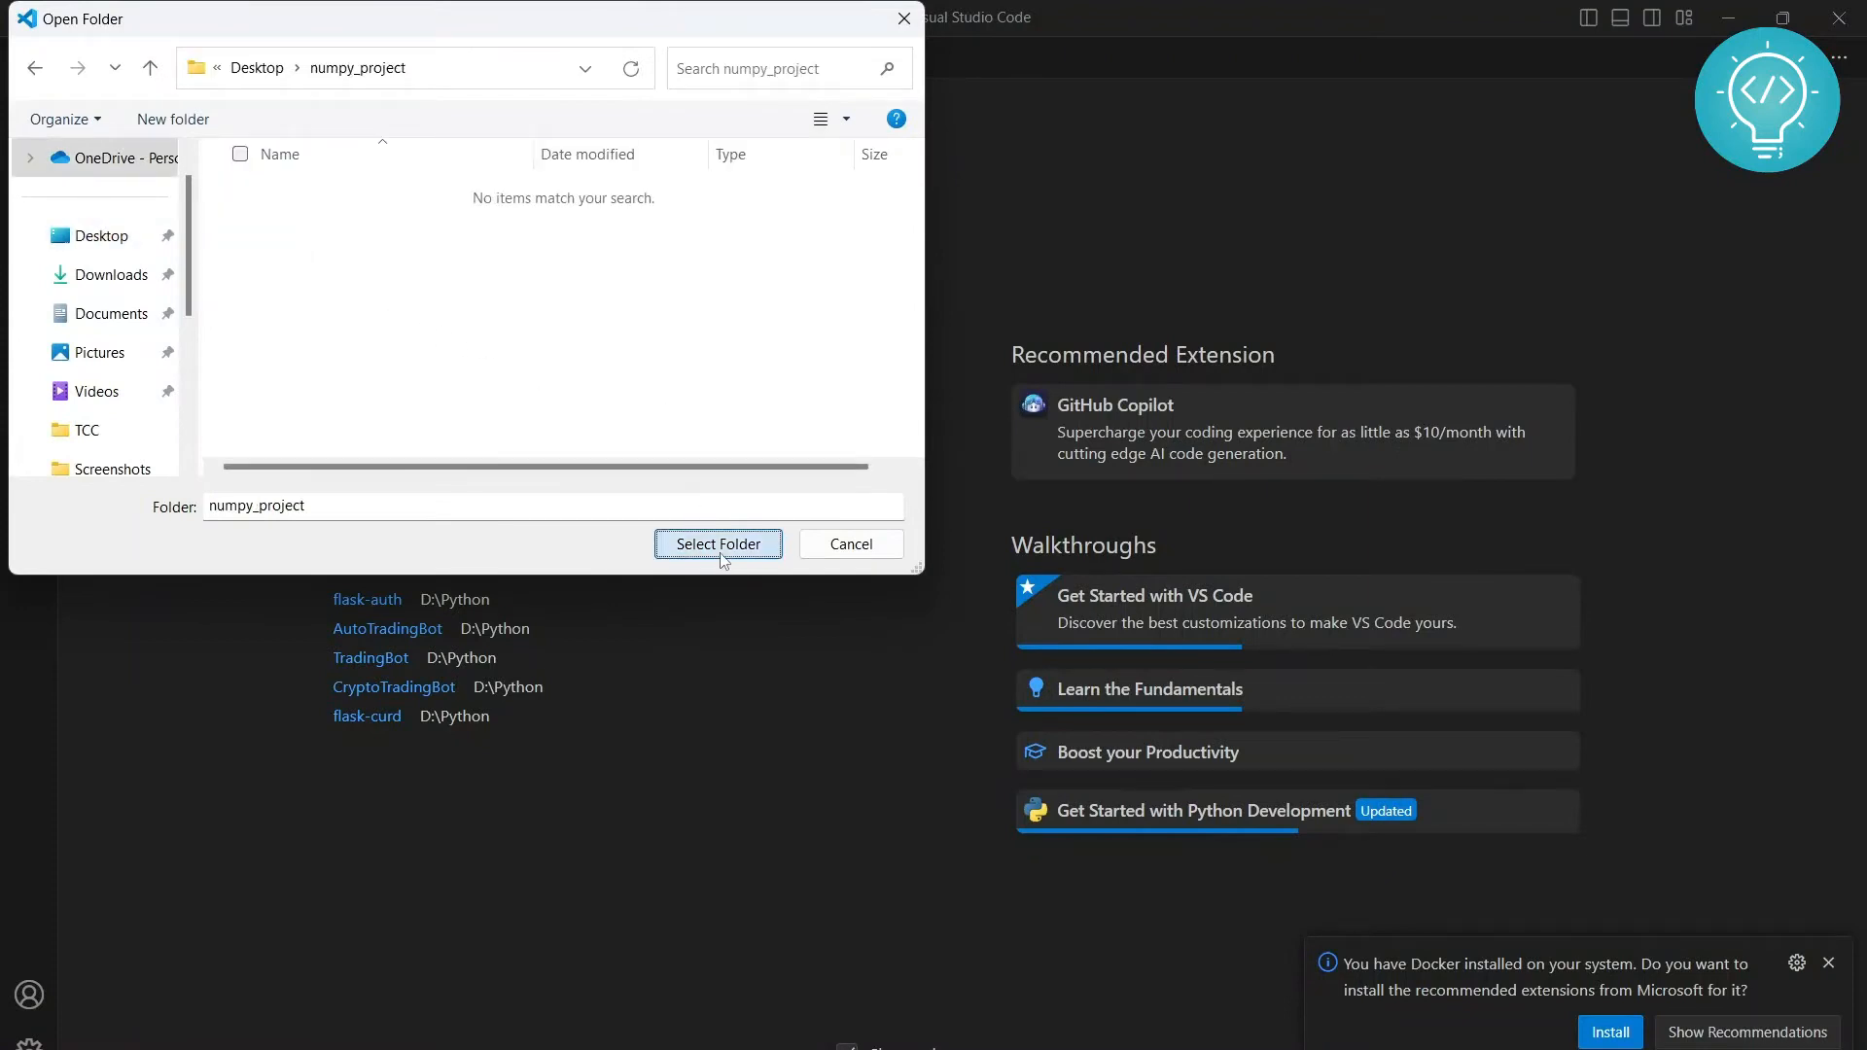
click(717, 544)
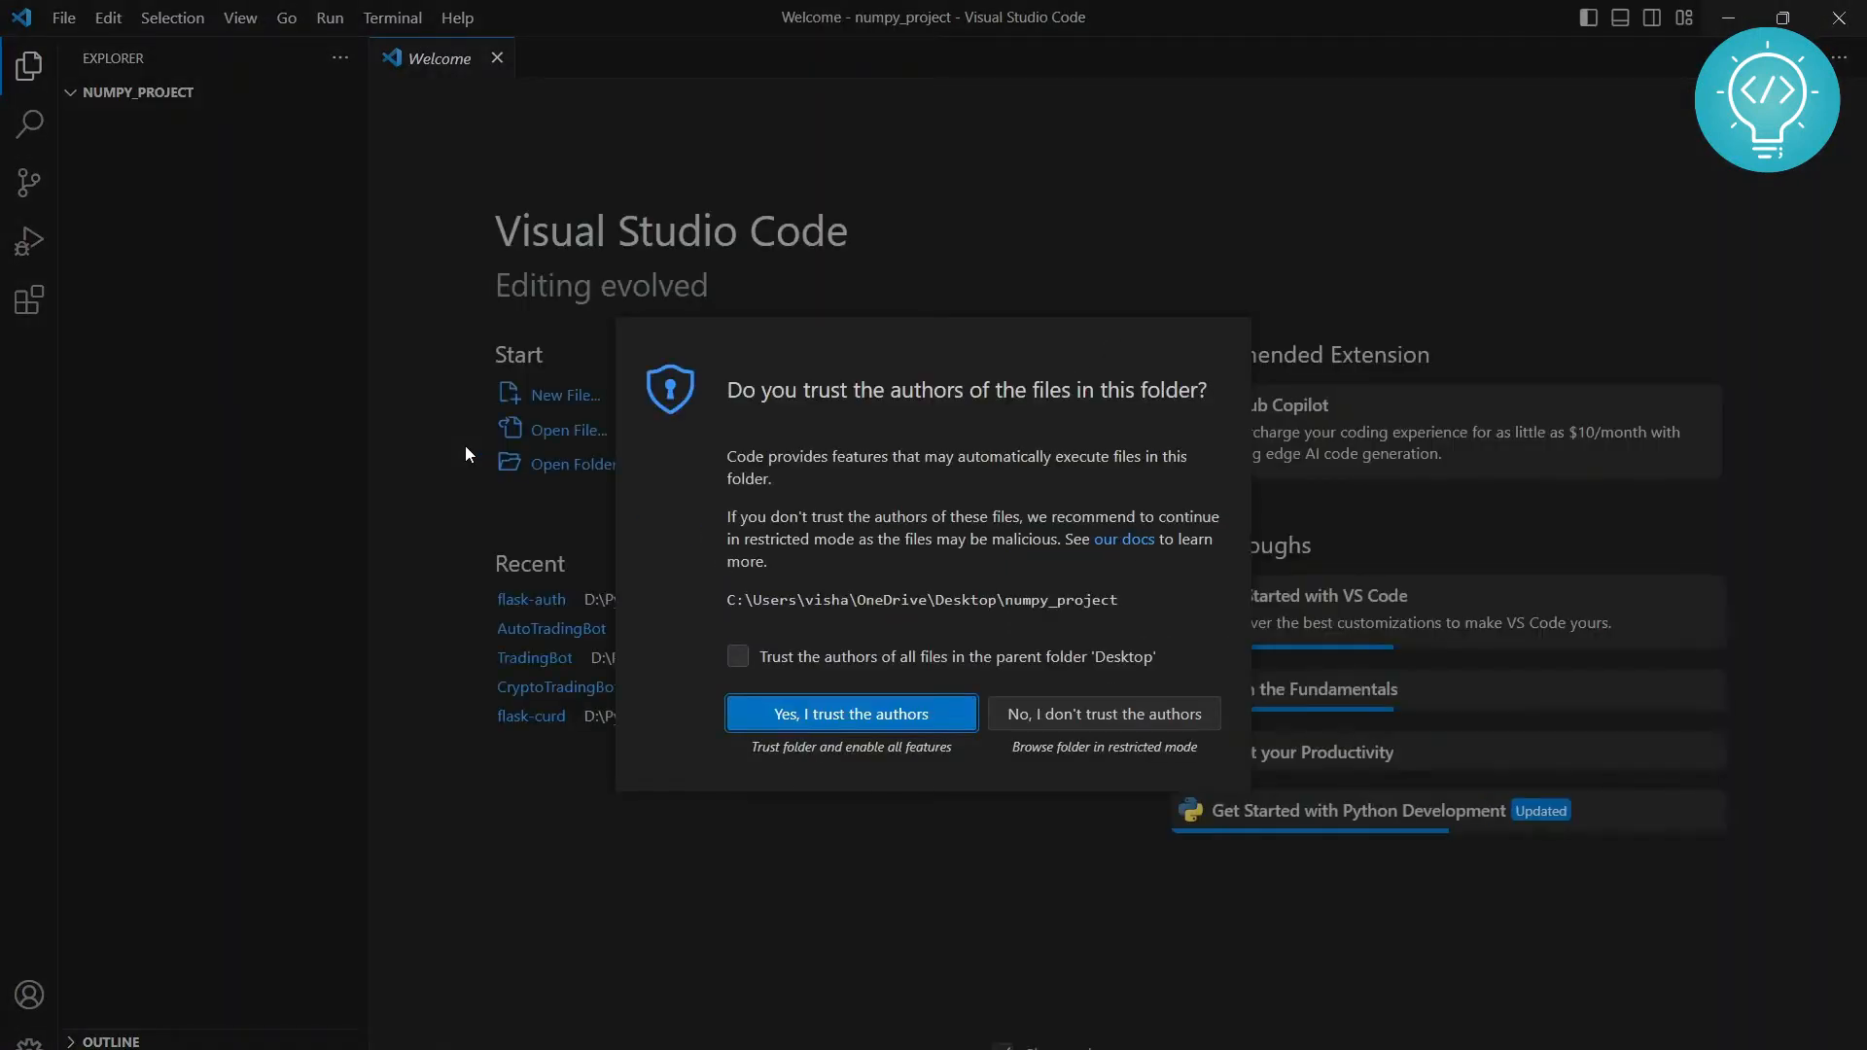
click(852, 712)
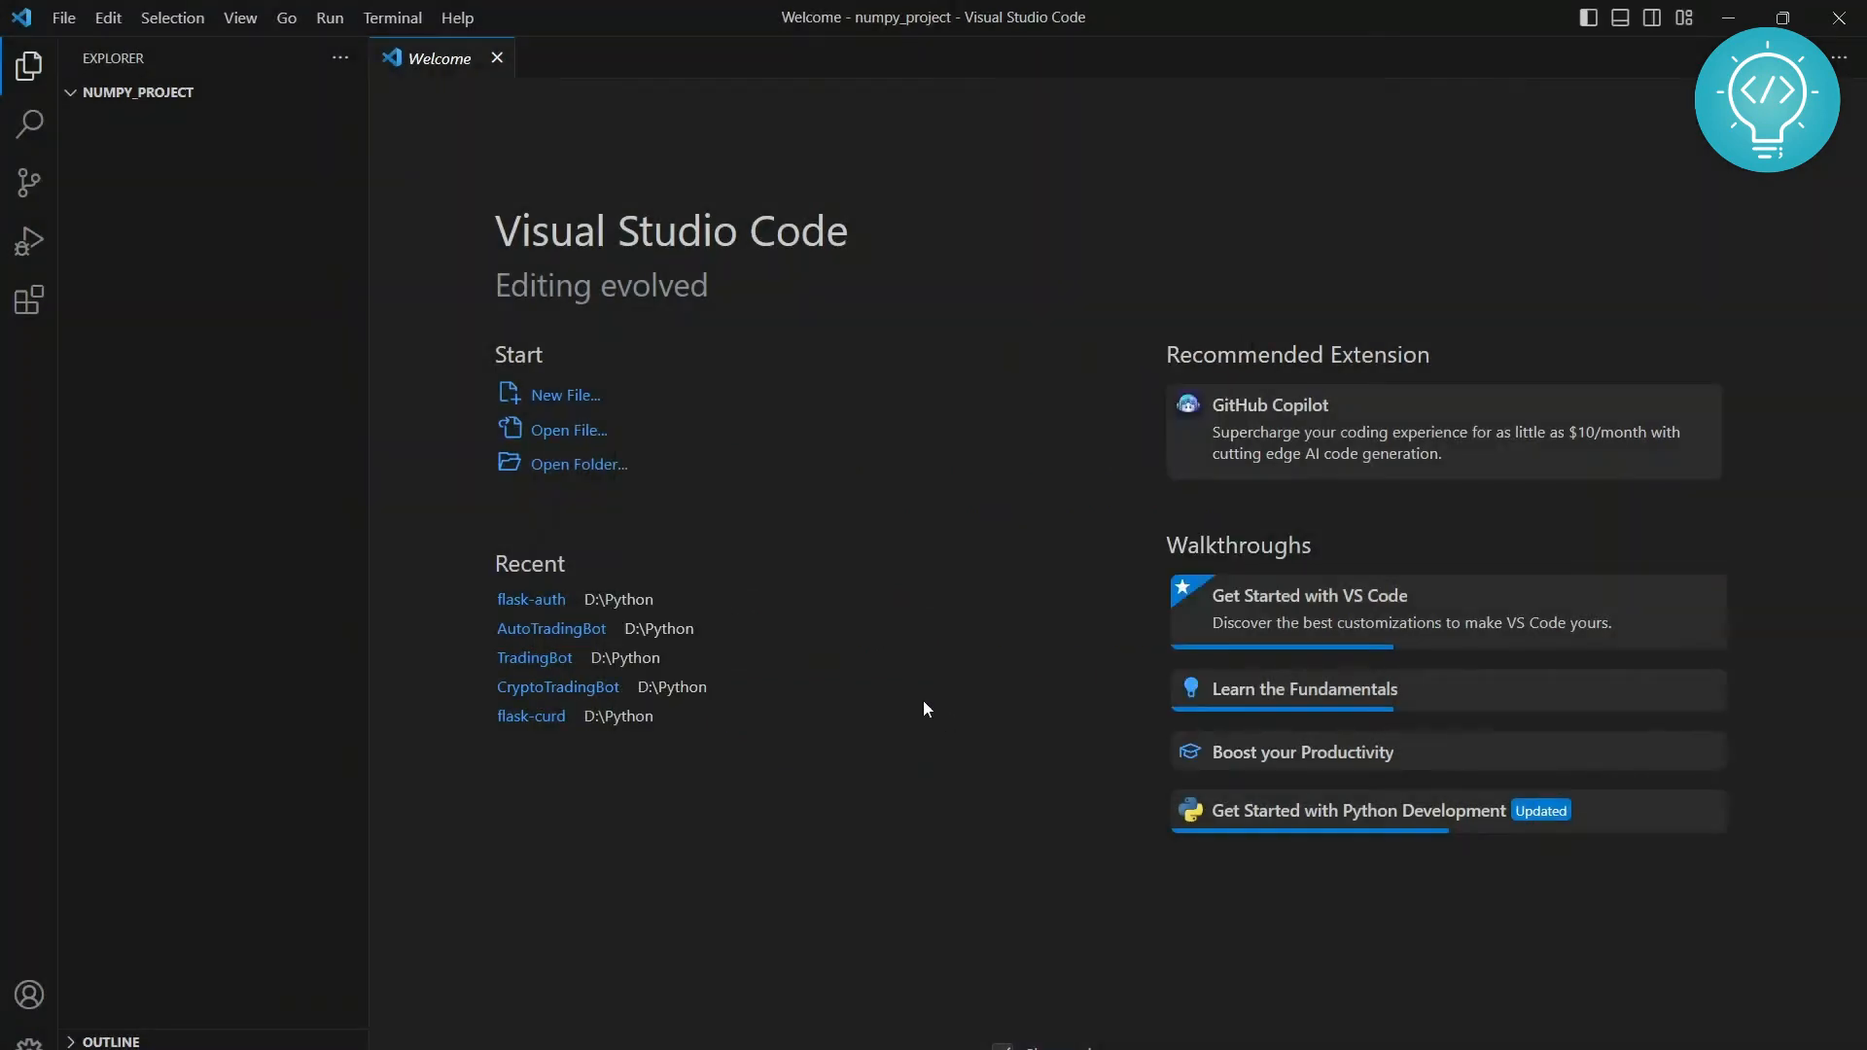
mouse_move(222, 192)
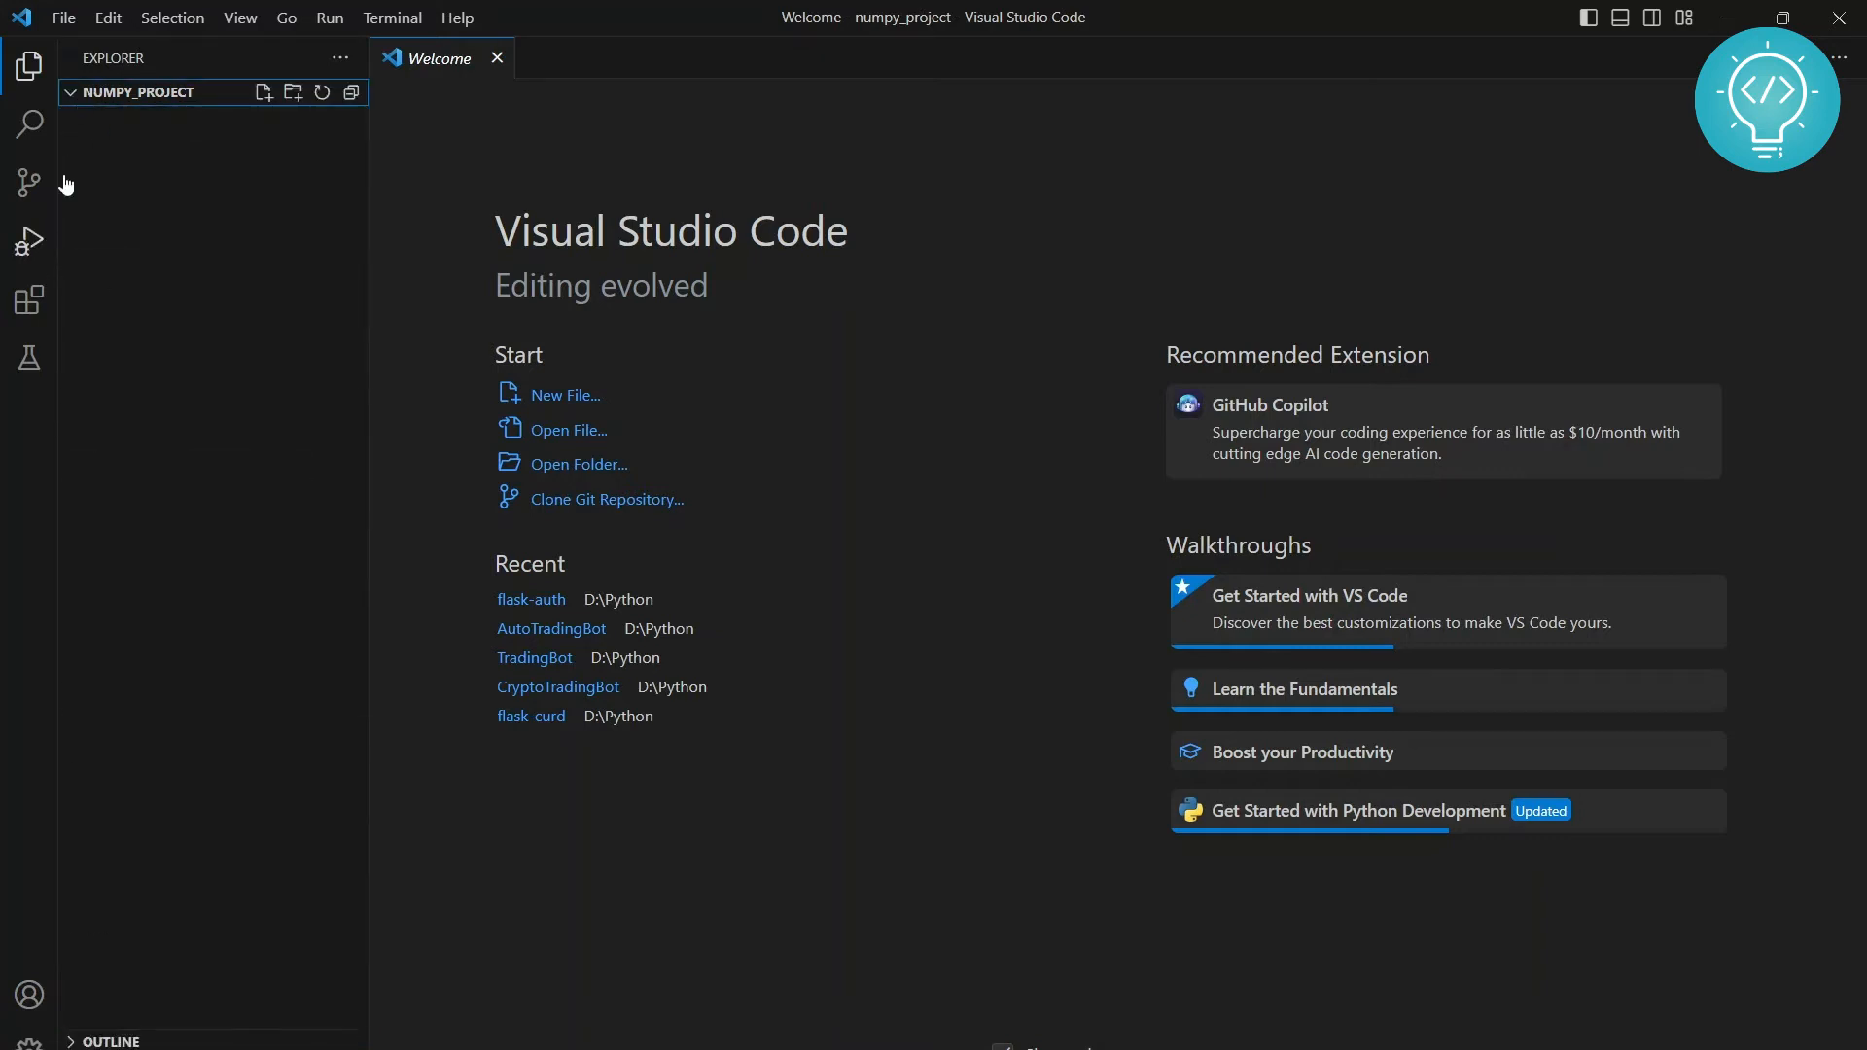
mouse_move(303, 128)
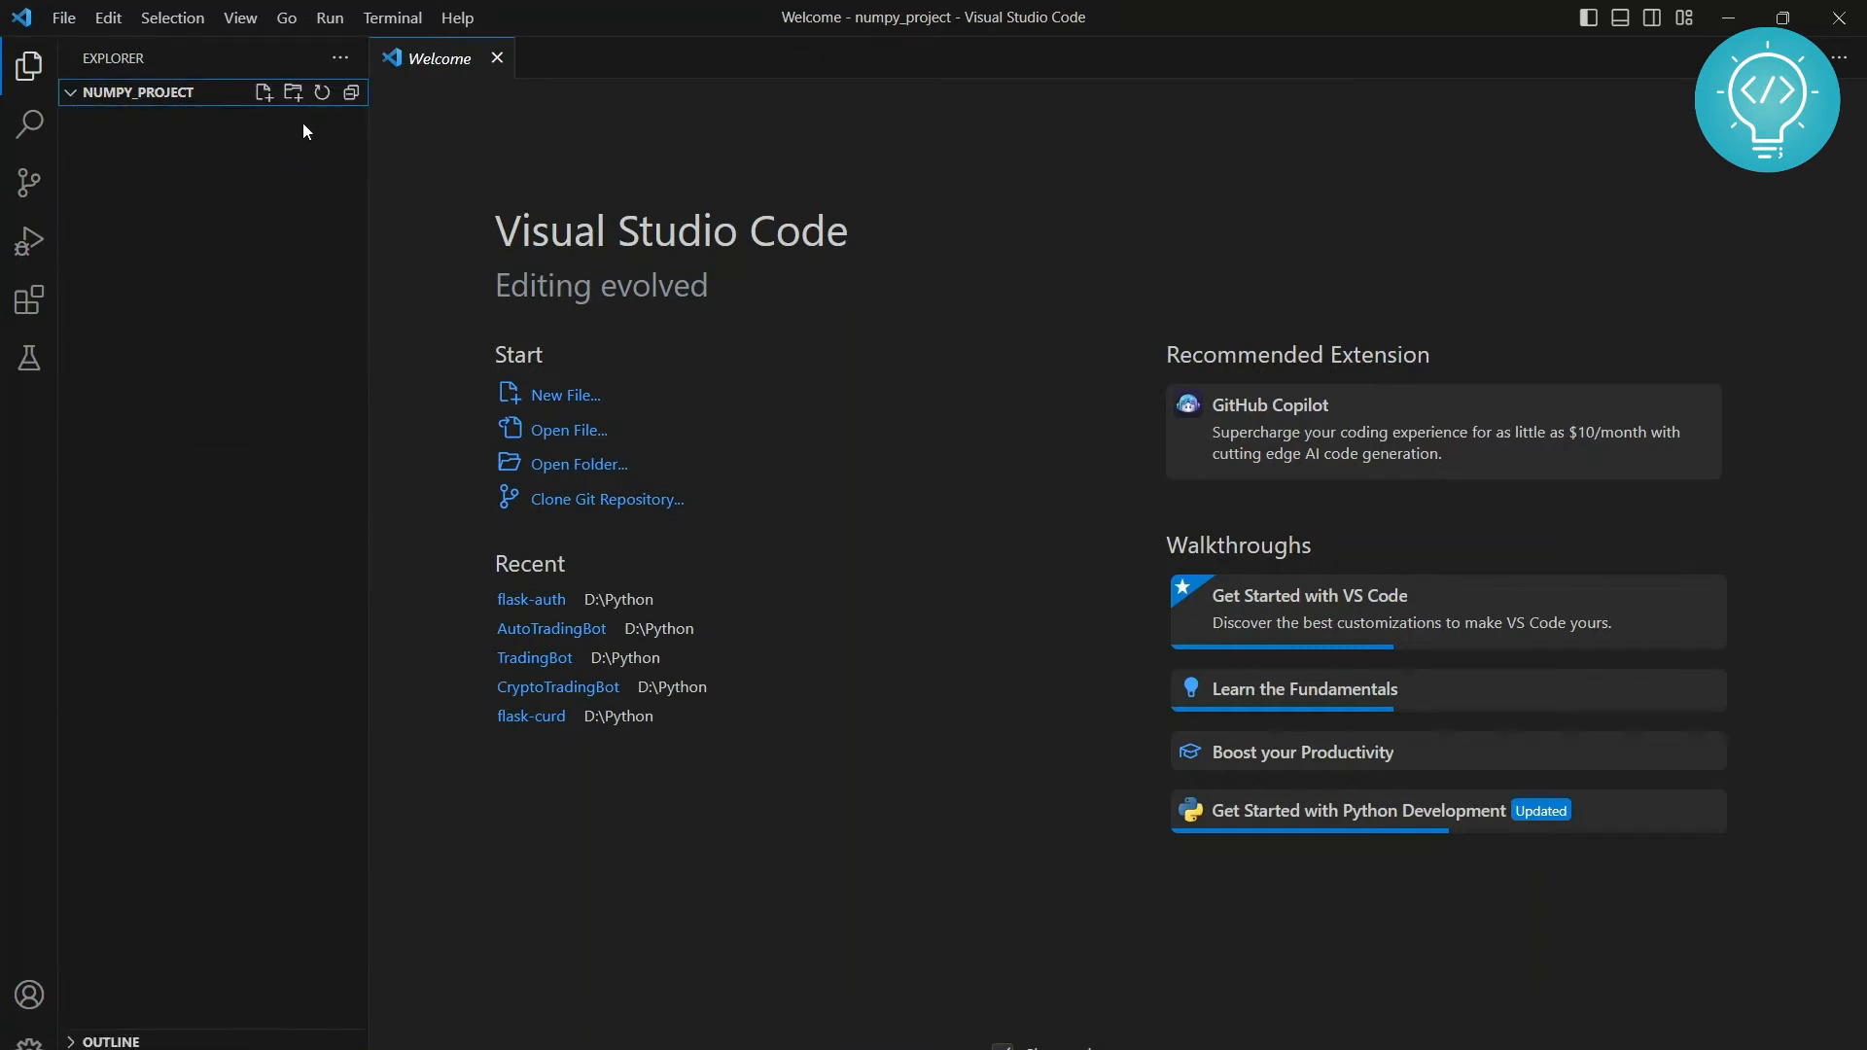
Start a new terminal and run python -m venv my_venv to create the environment
click(393, 17)
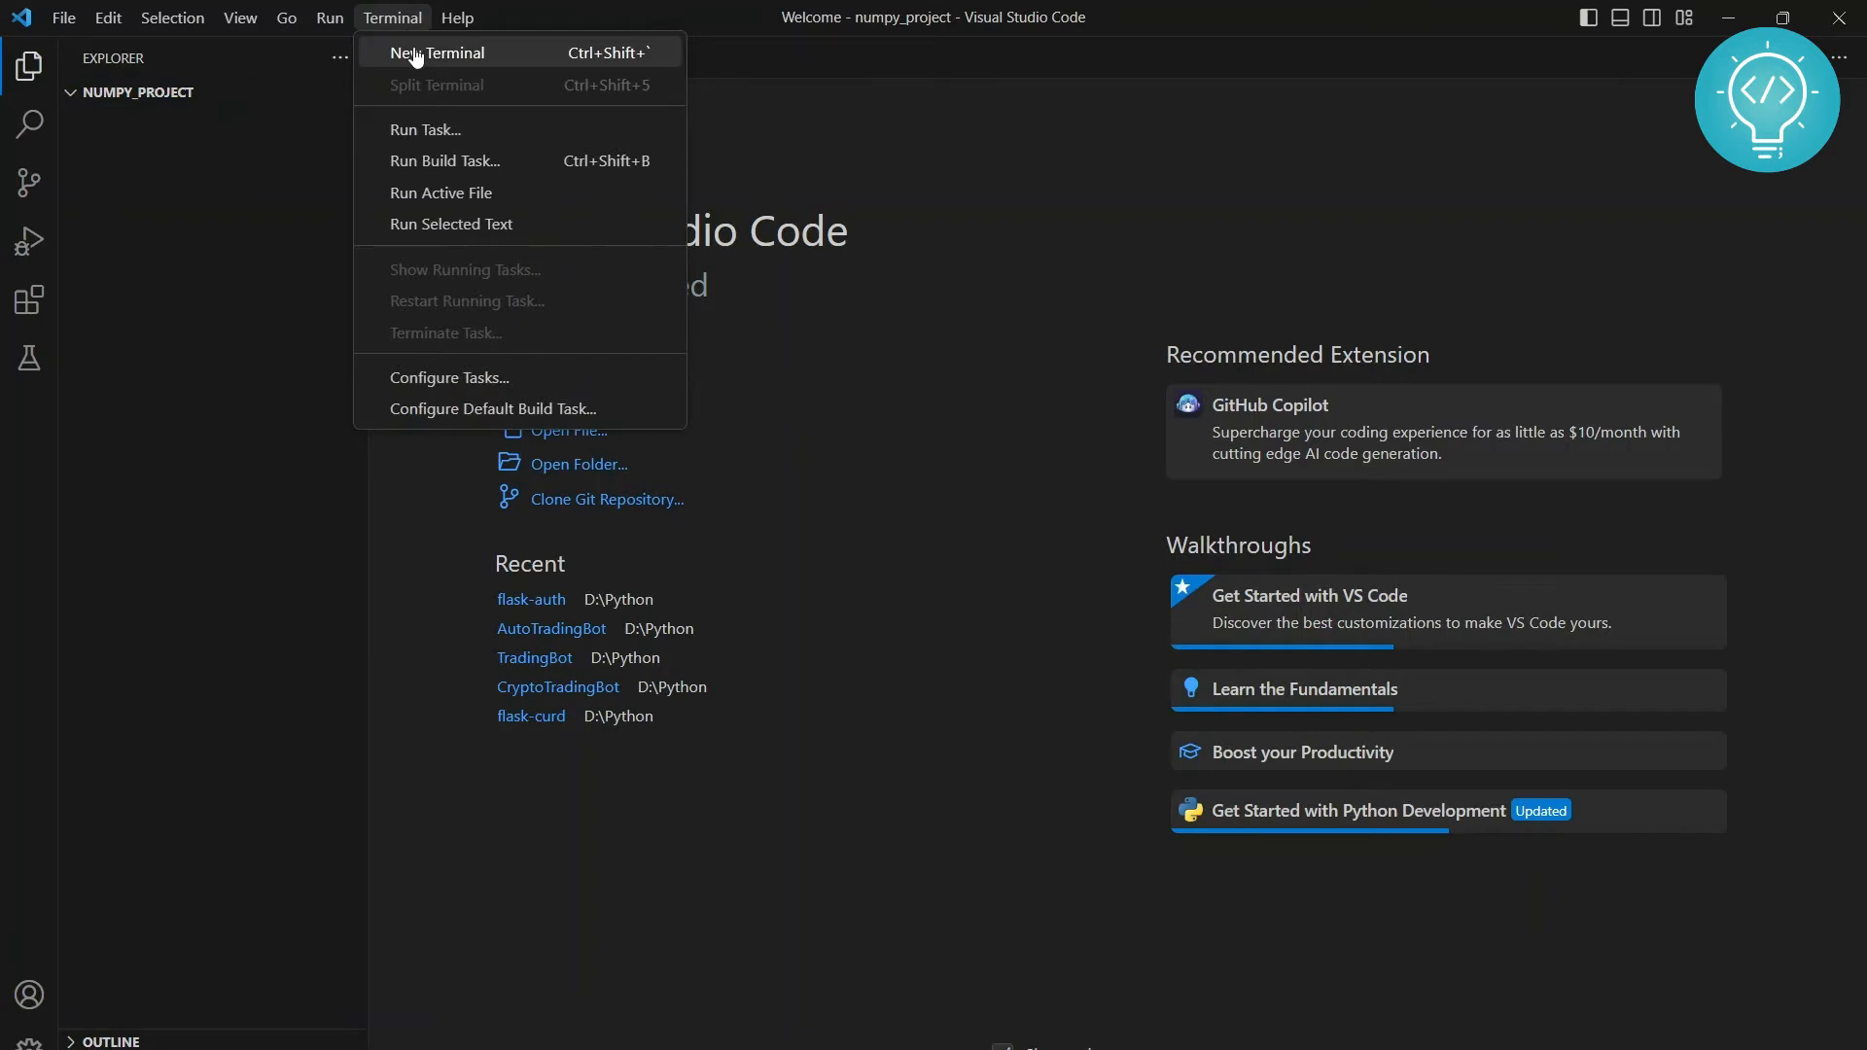
click(443, 52)
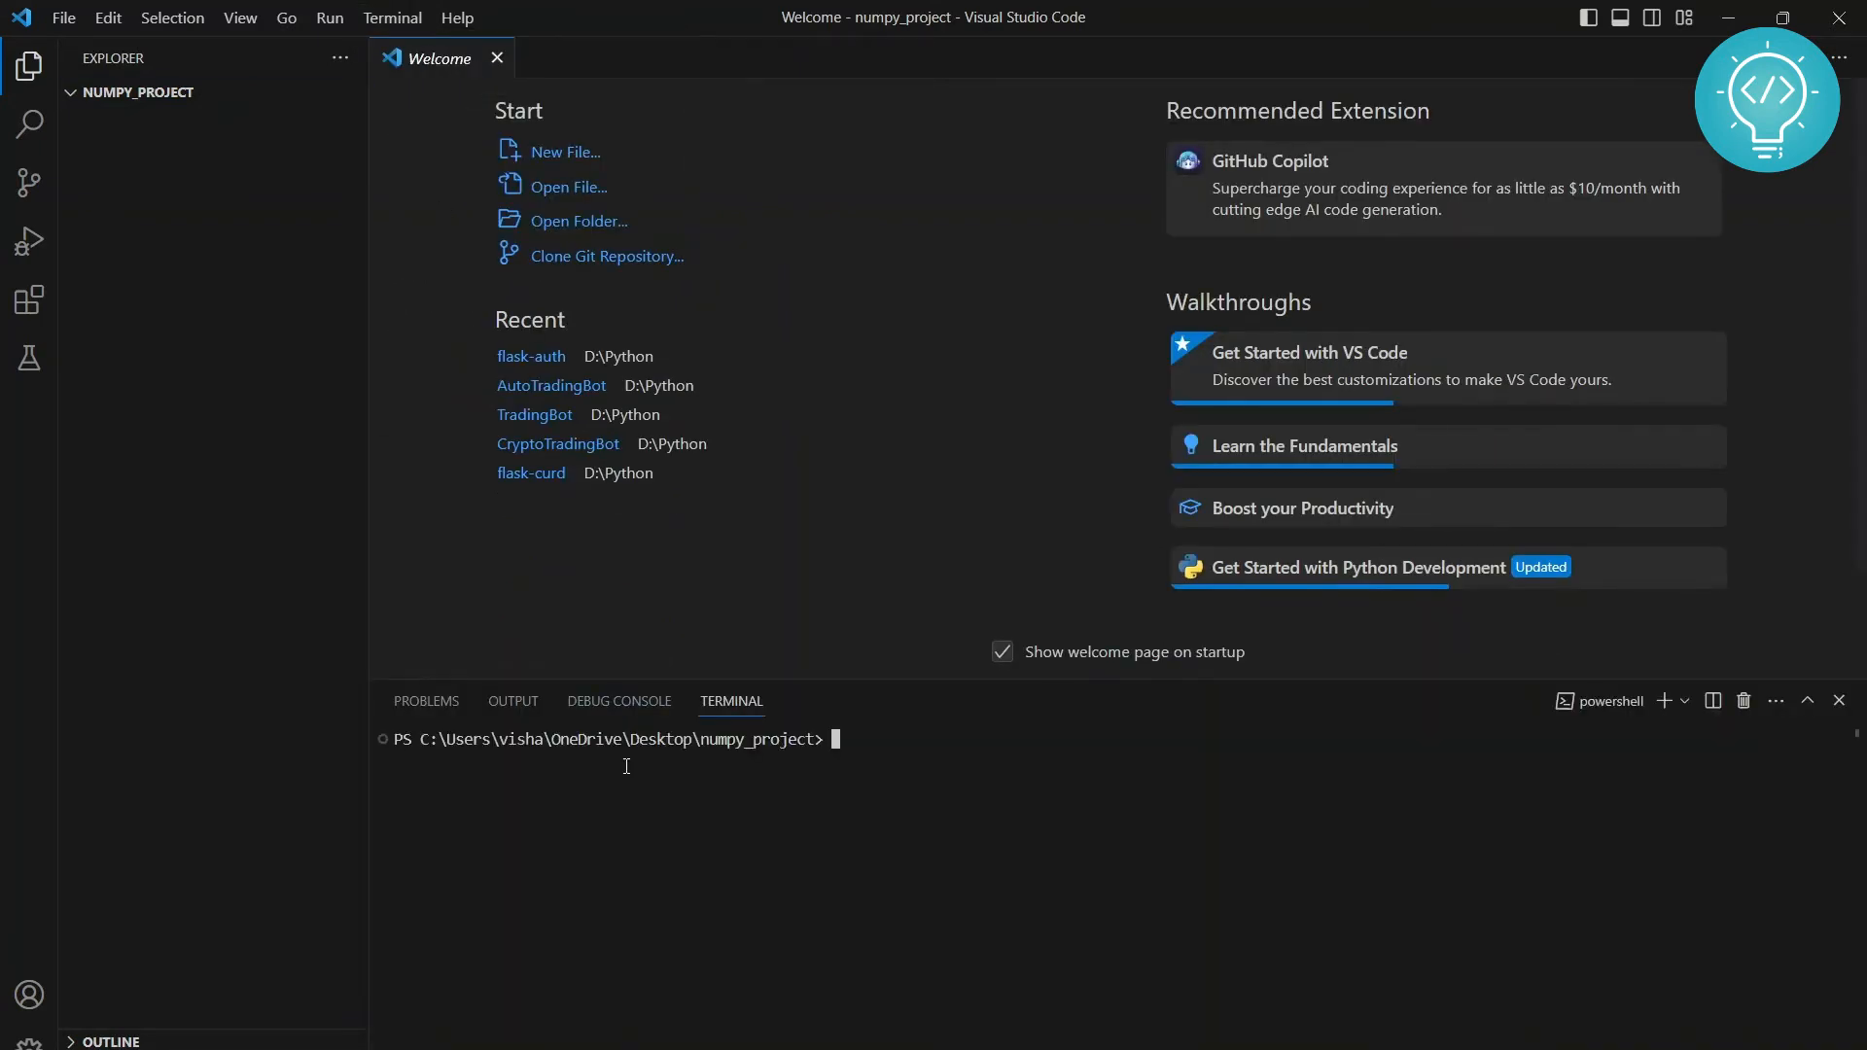
text(p)
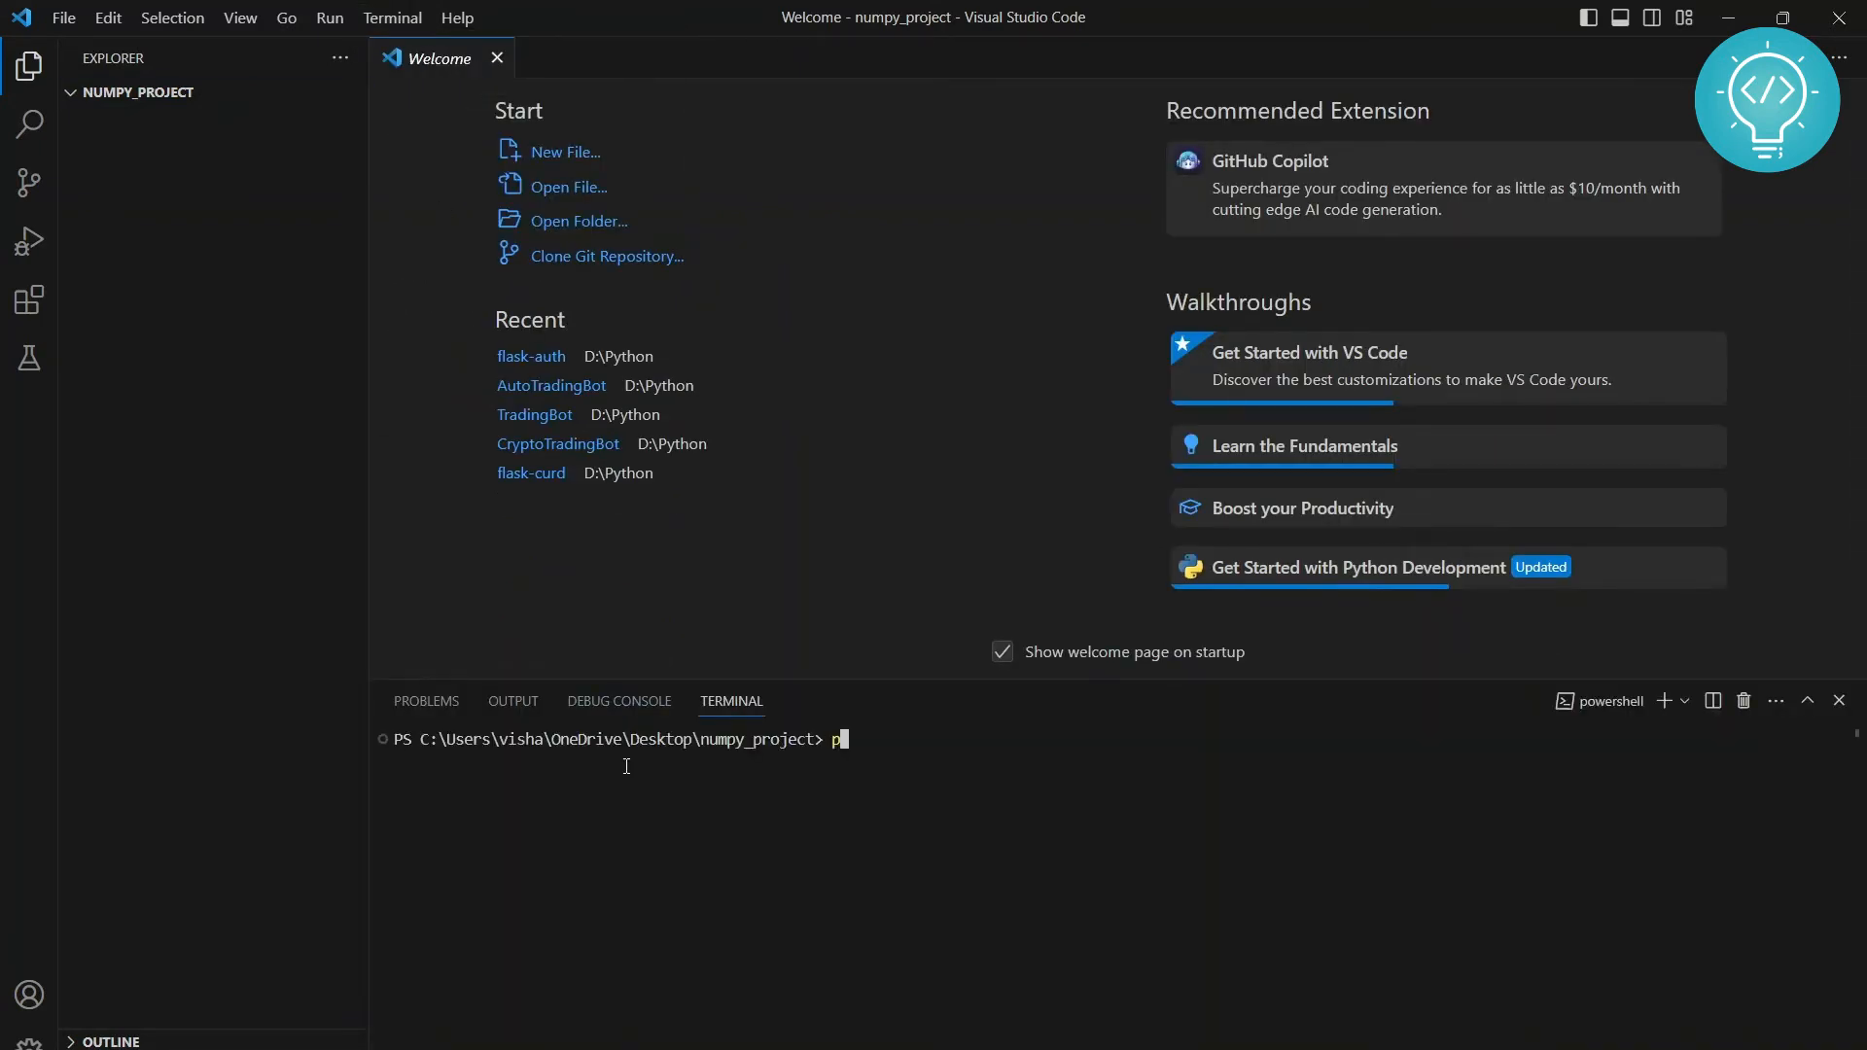
text(ython -m venv my_ven)
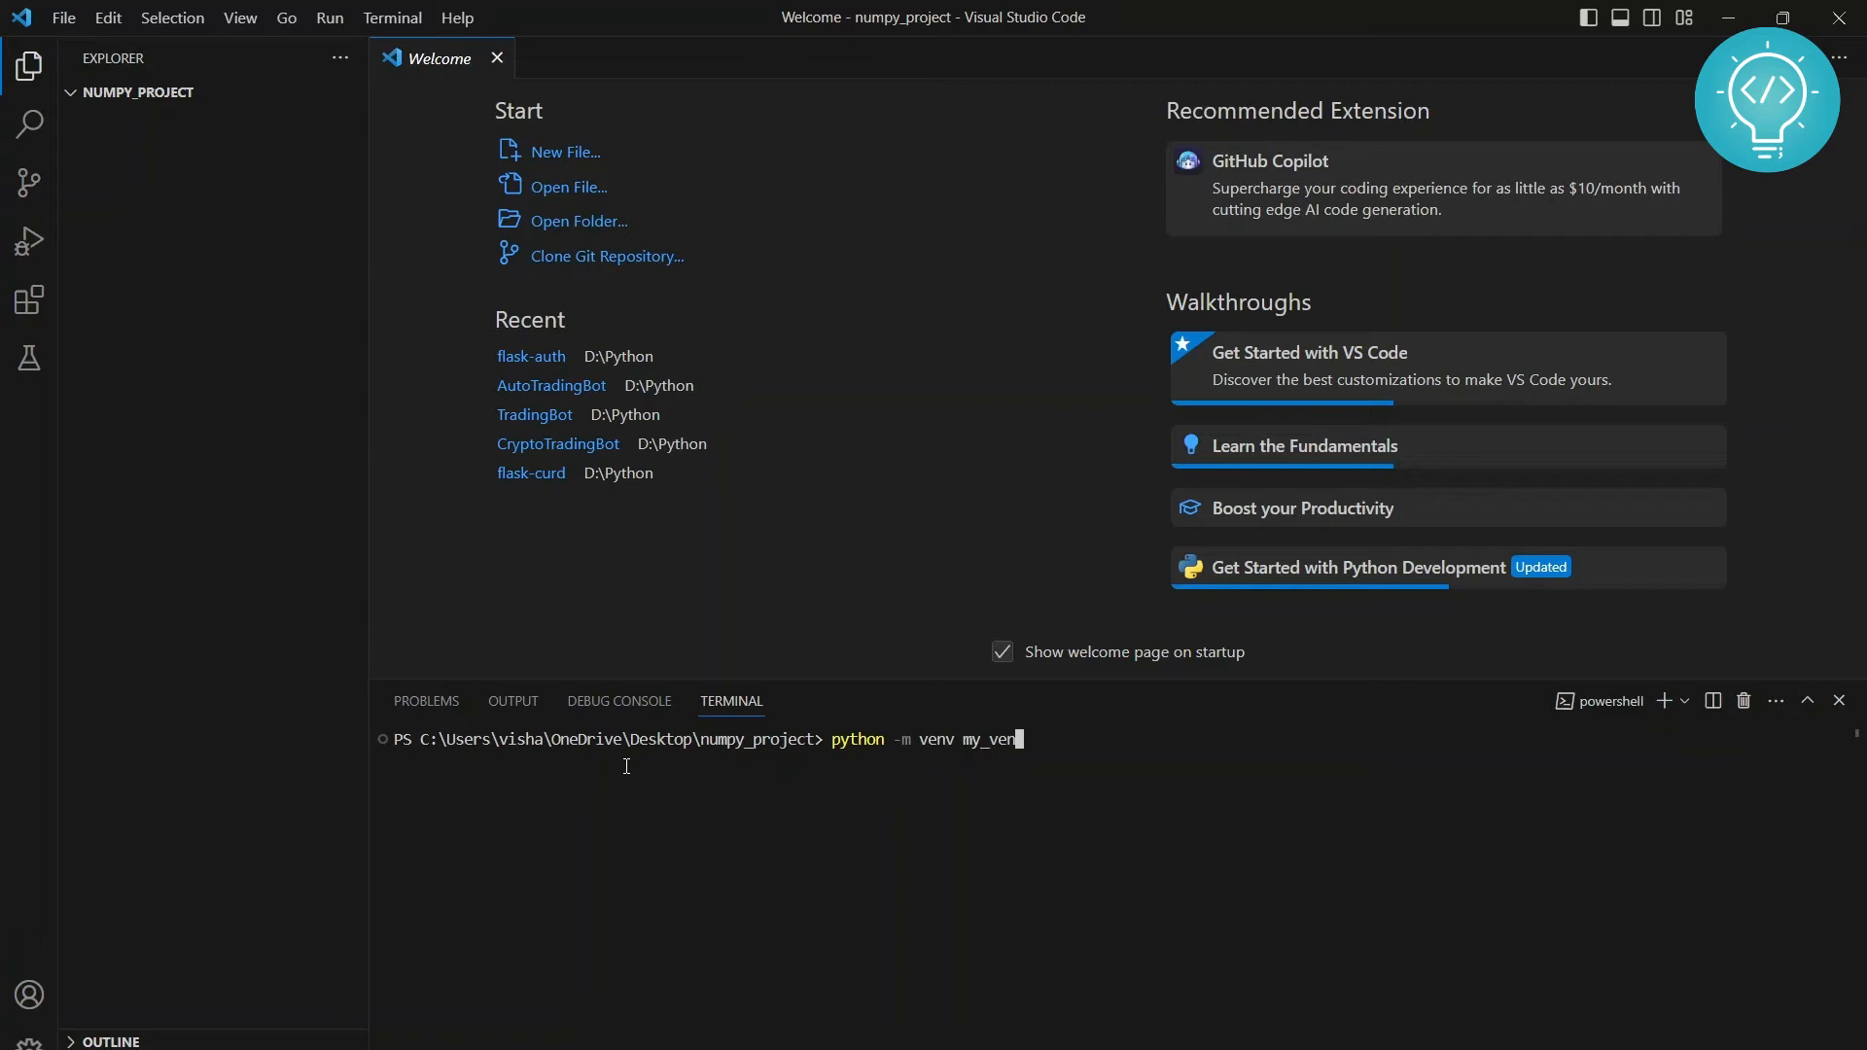
text(v)
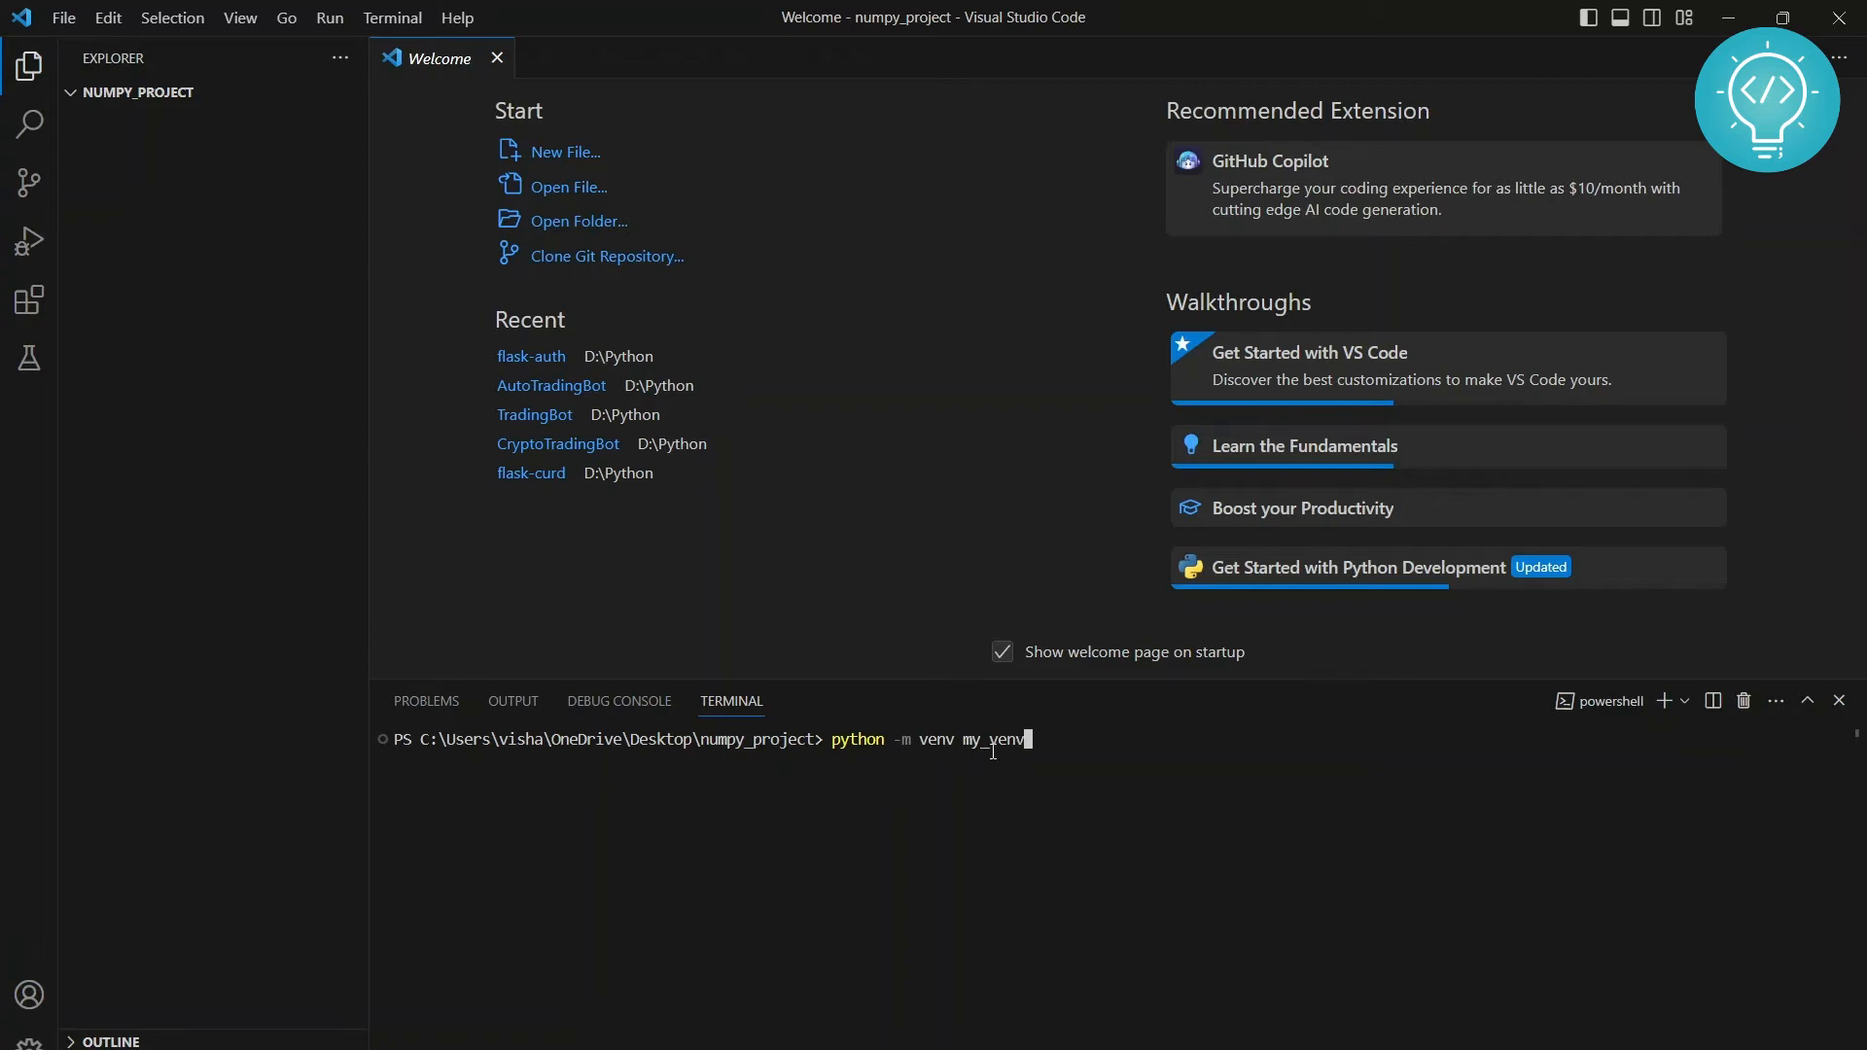
key(Enter)
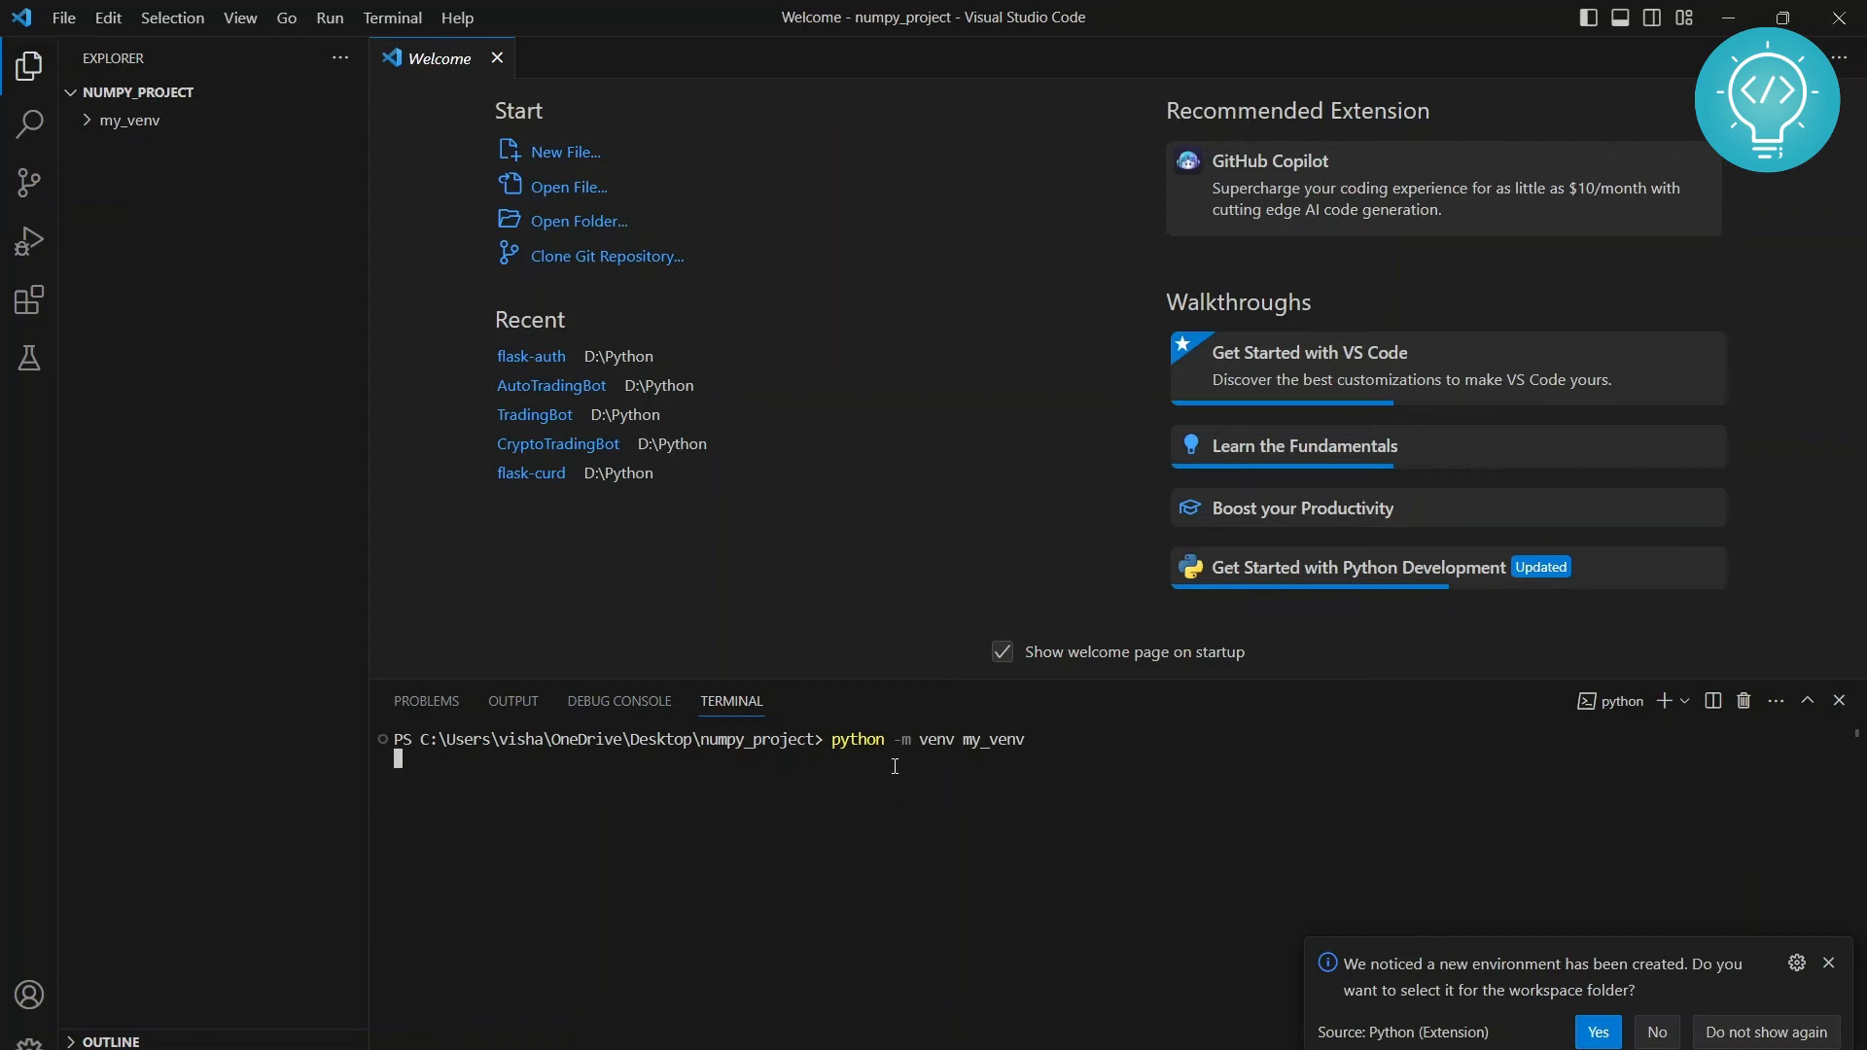
mouse_move(1354, 979)
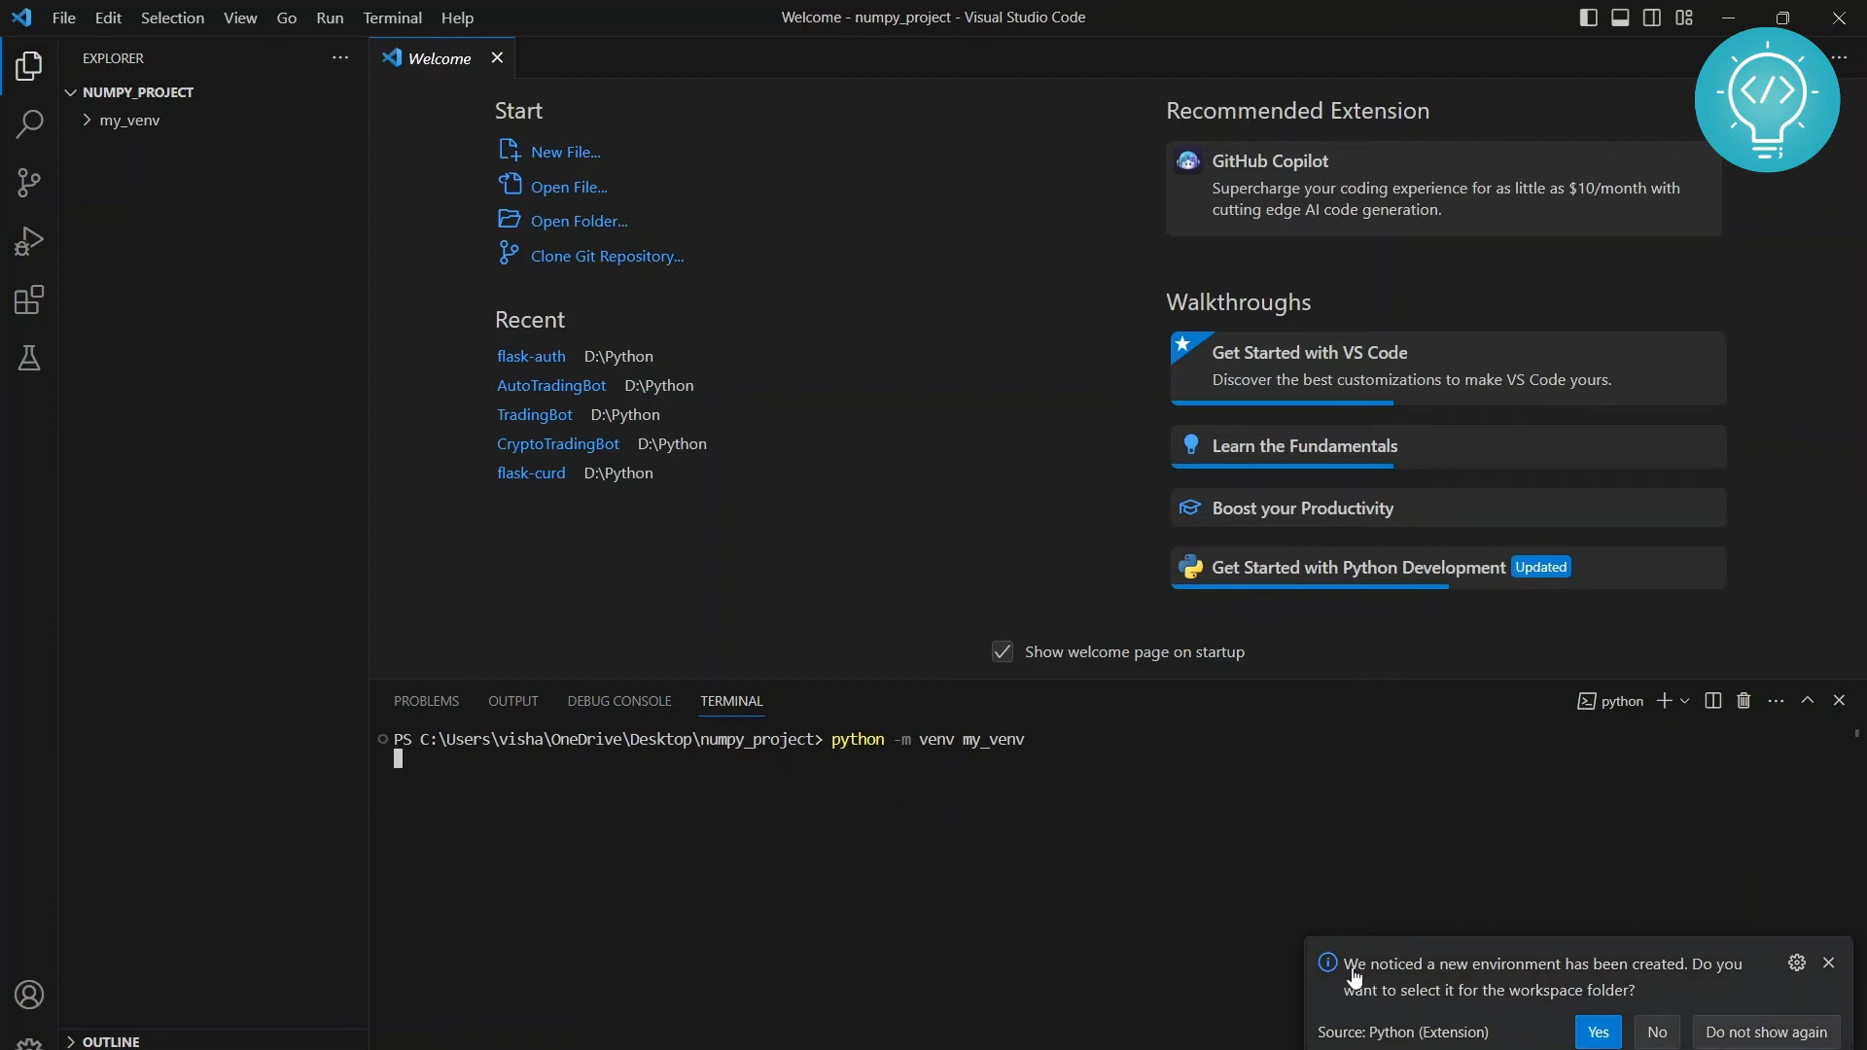
mouse_move(1505, 980)
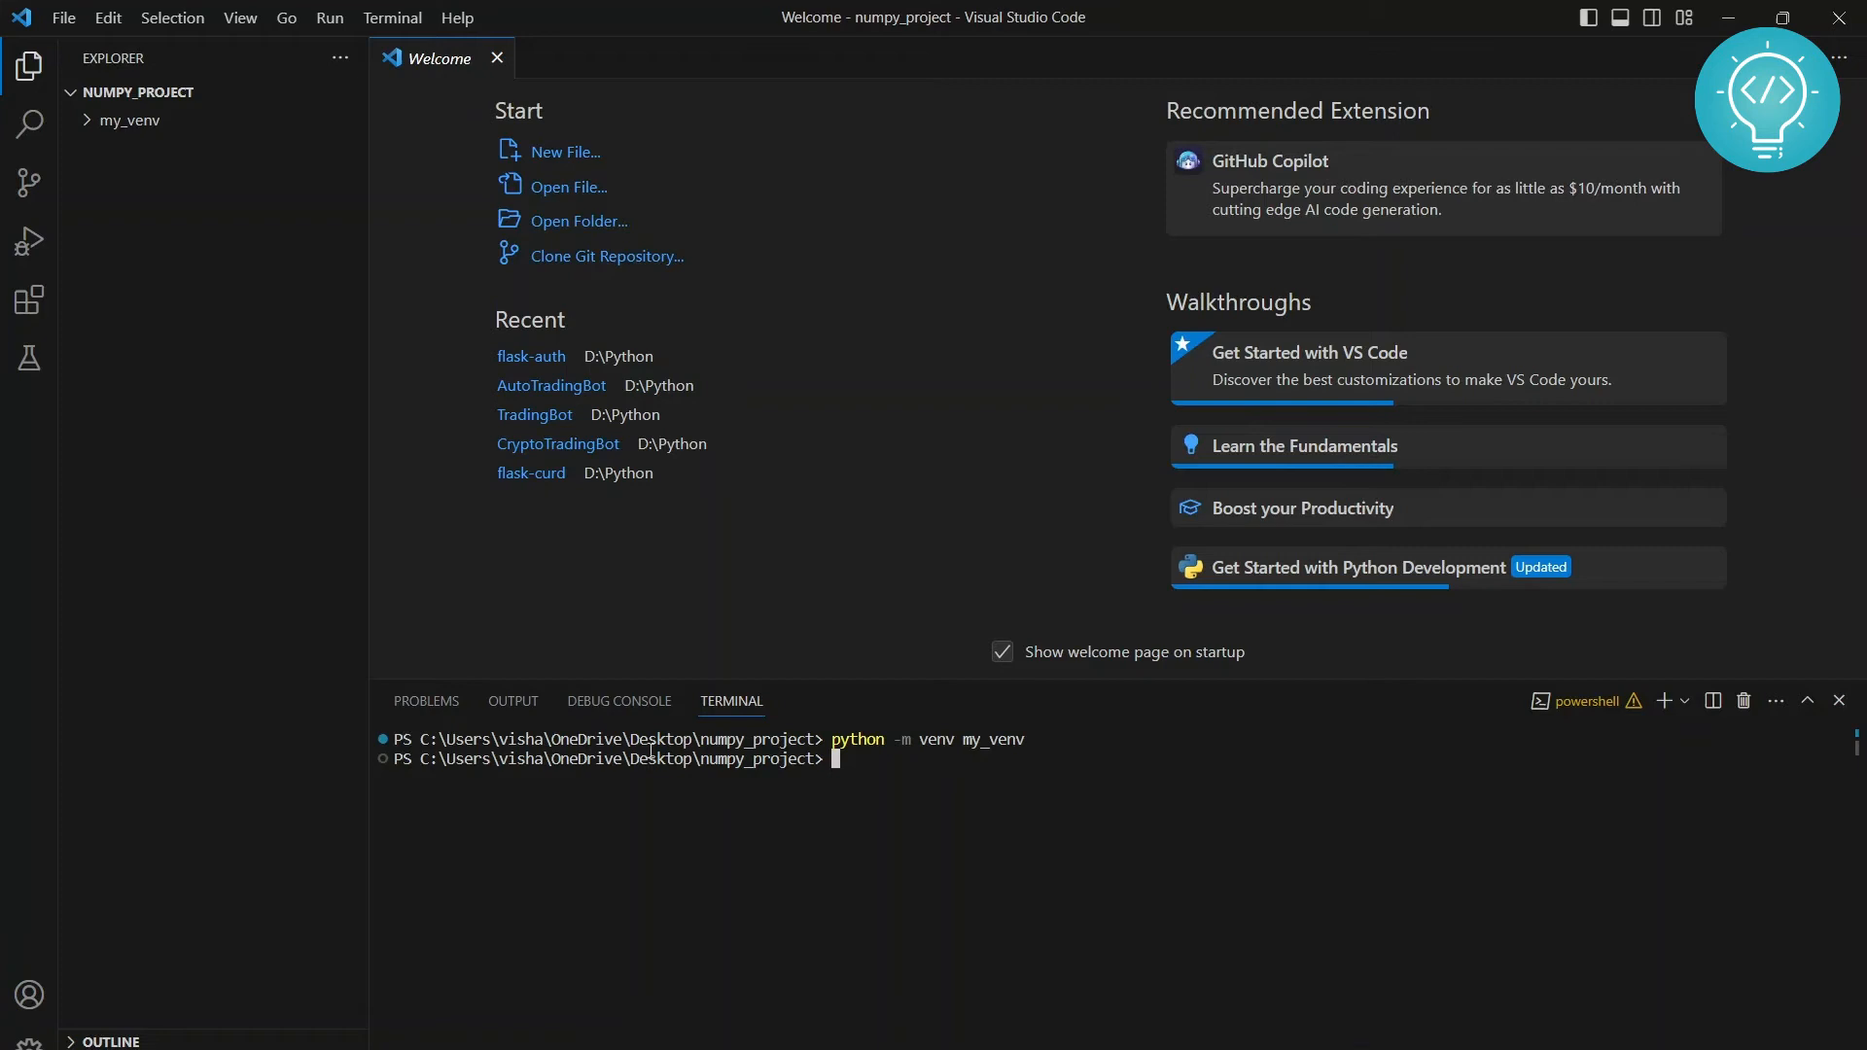
mouse_move(873, 673)
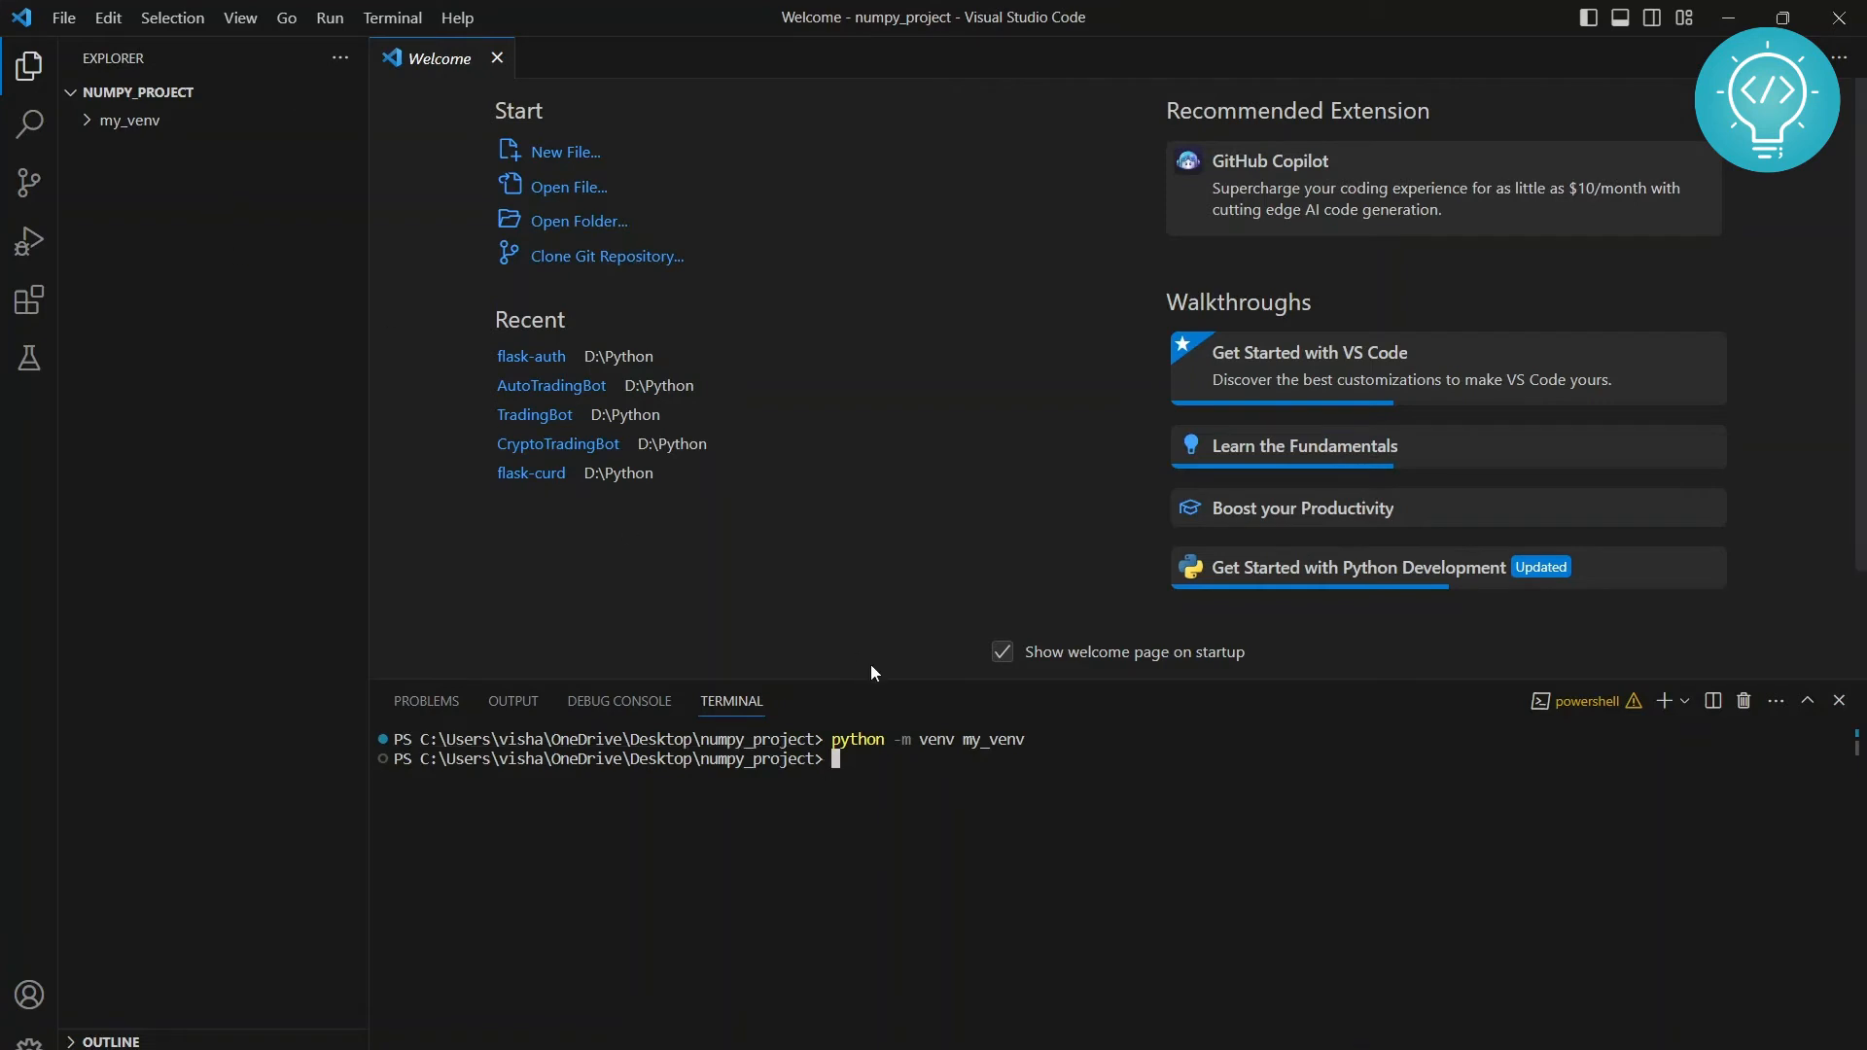
Run .\my_venv\Scripts\activate so the prompt shows (my_venv)
text(my_)
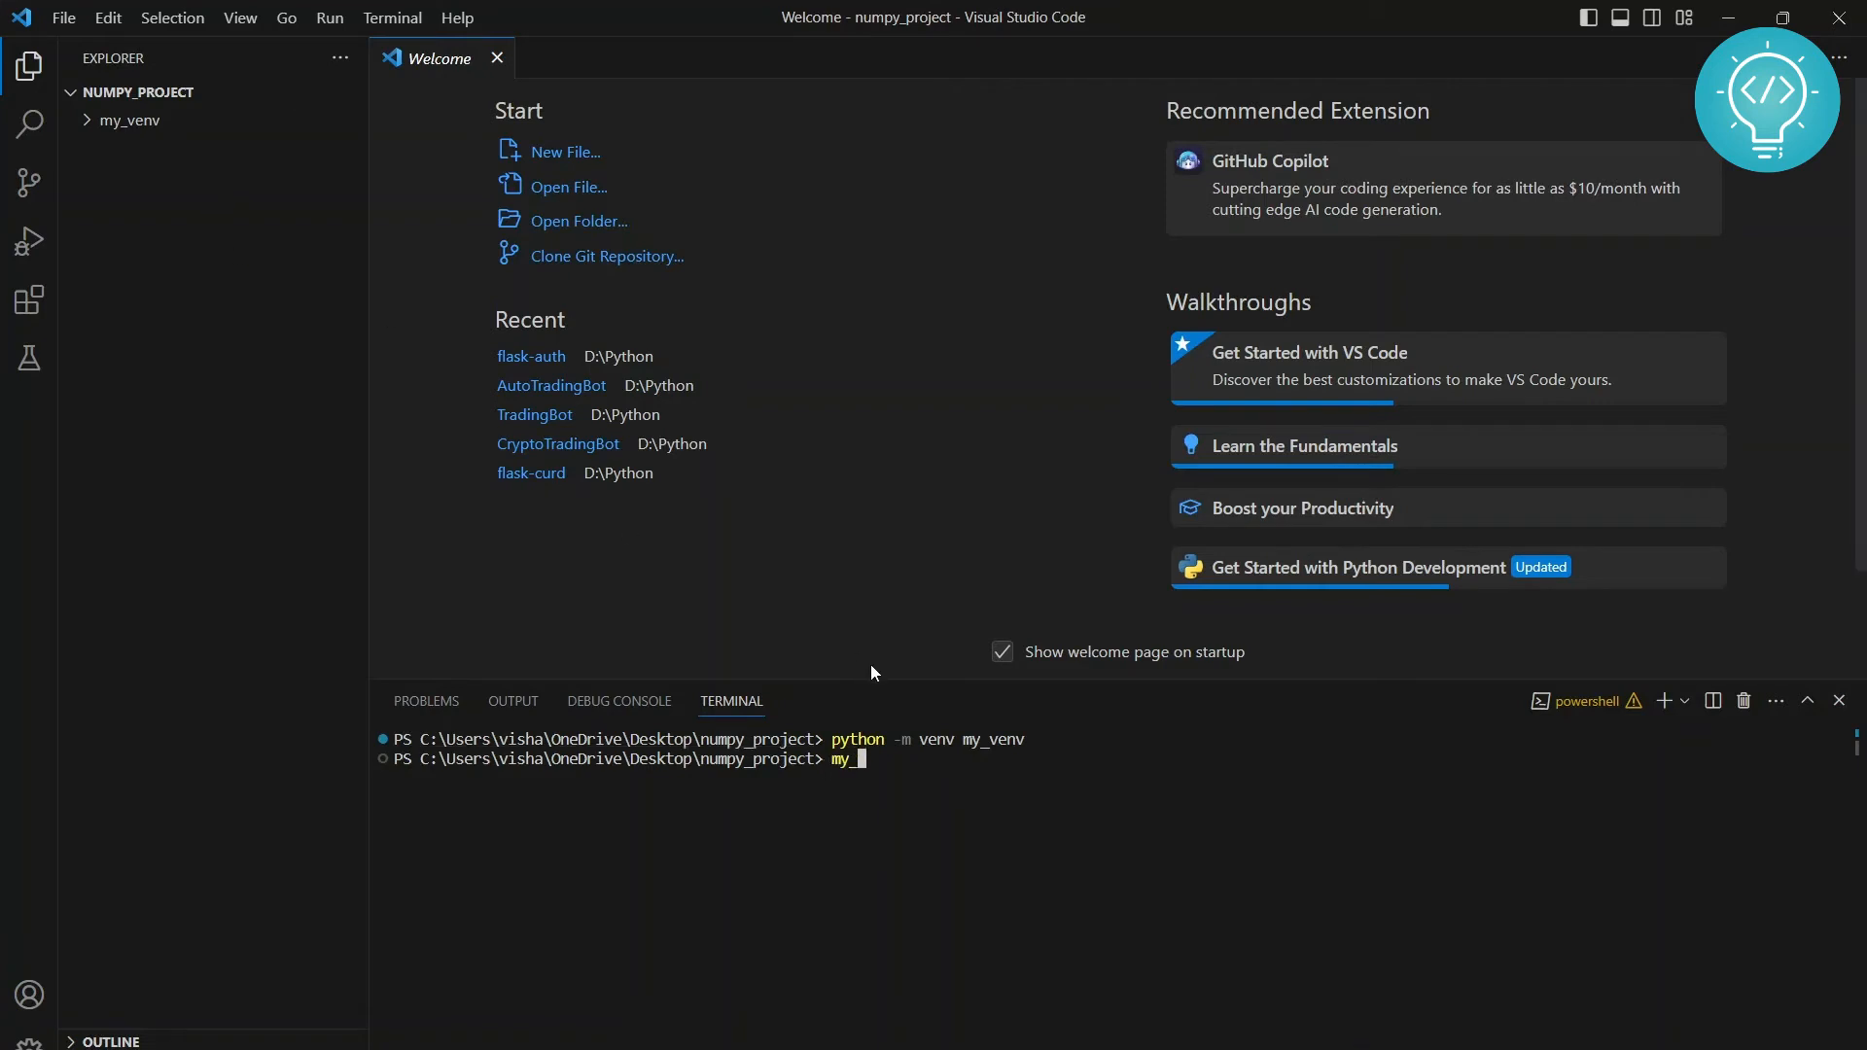
text(ve)
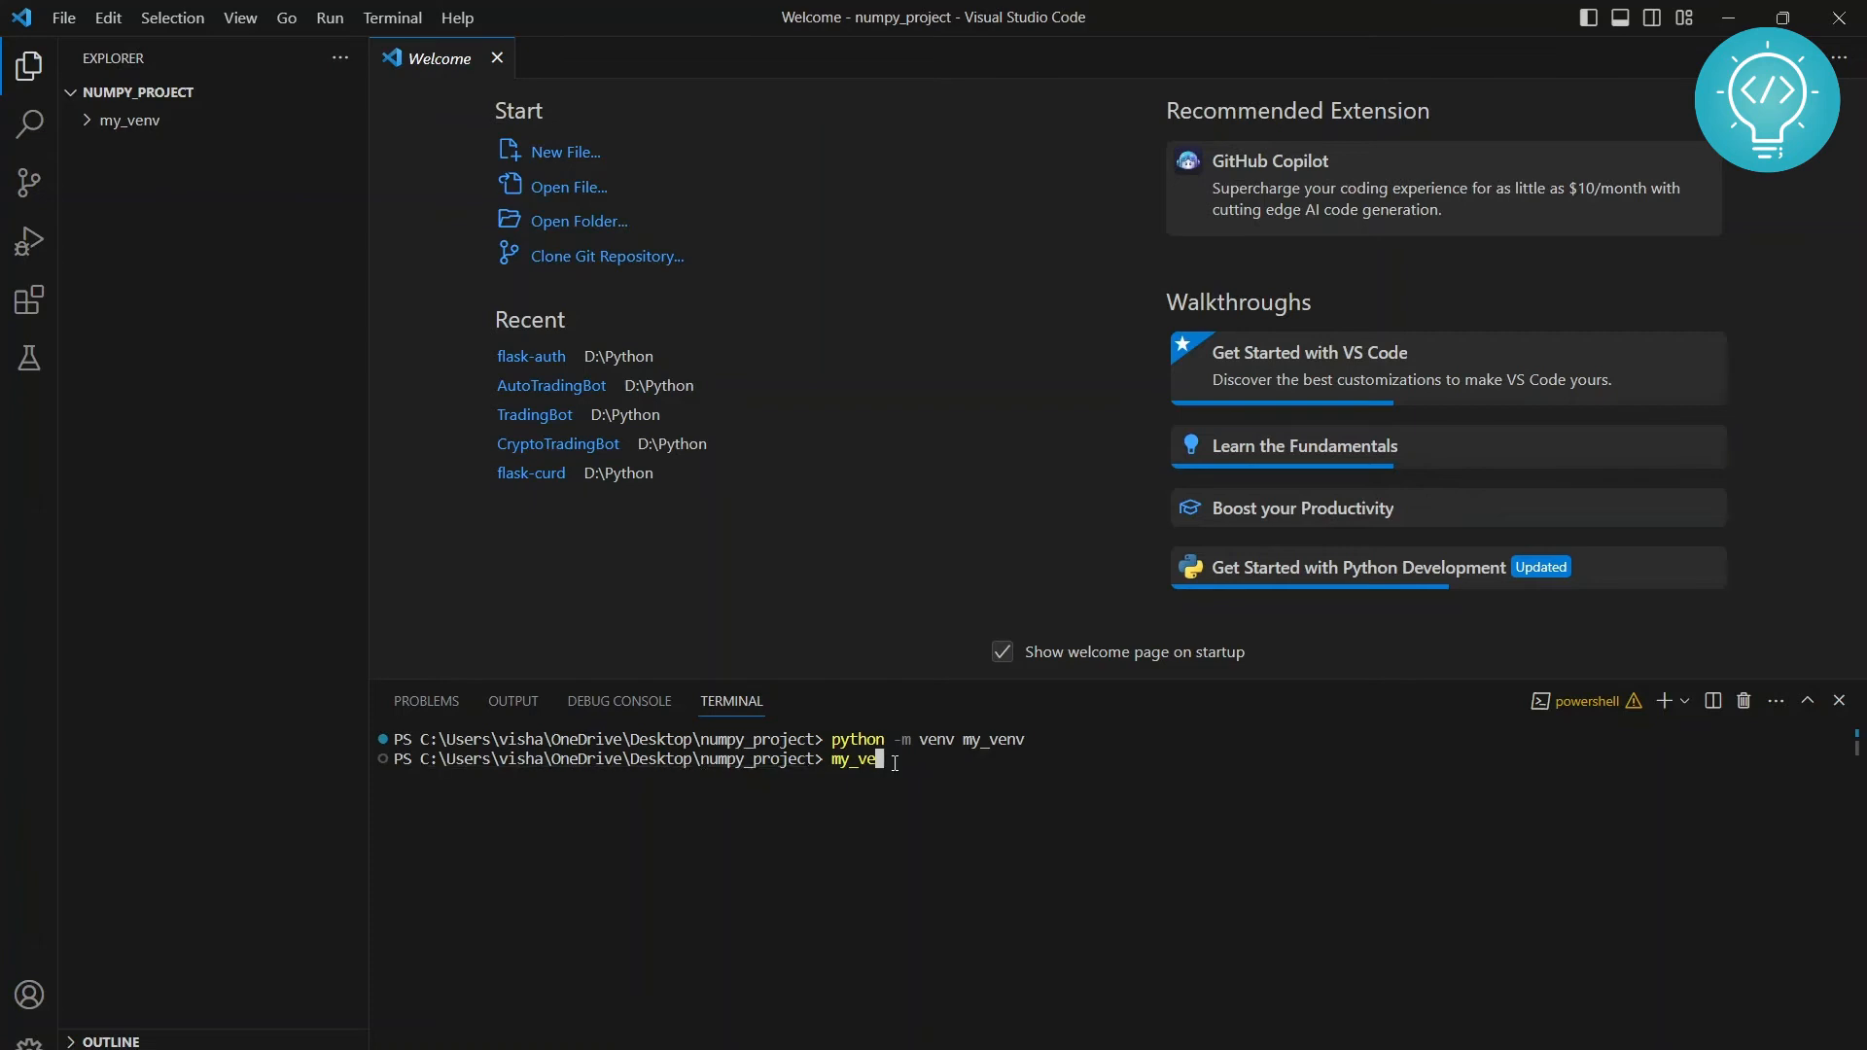
text(.\my_venv\Scri)
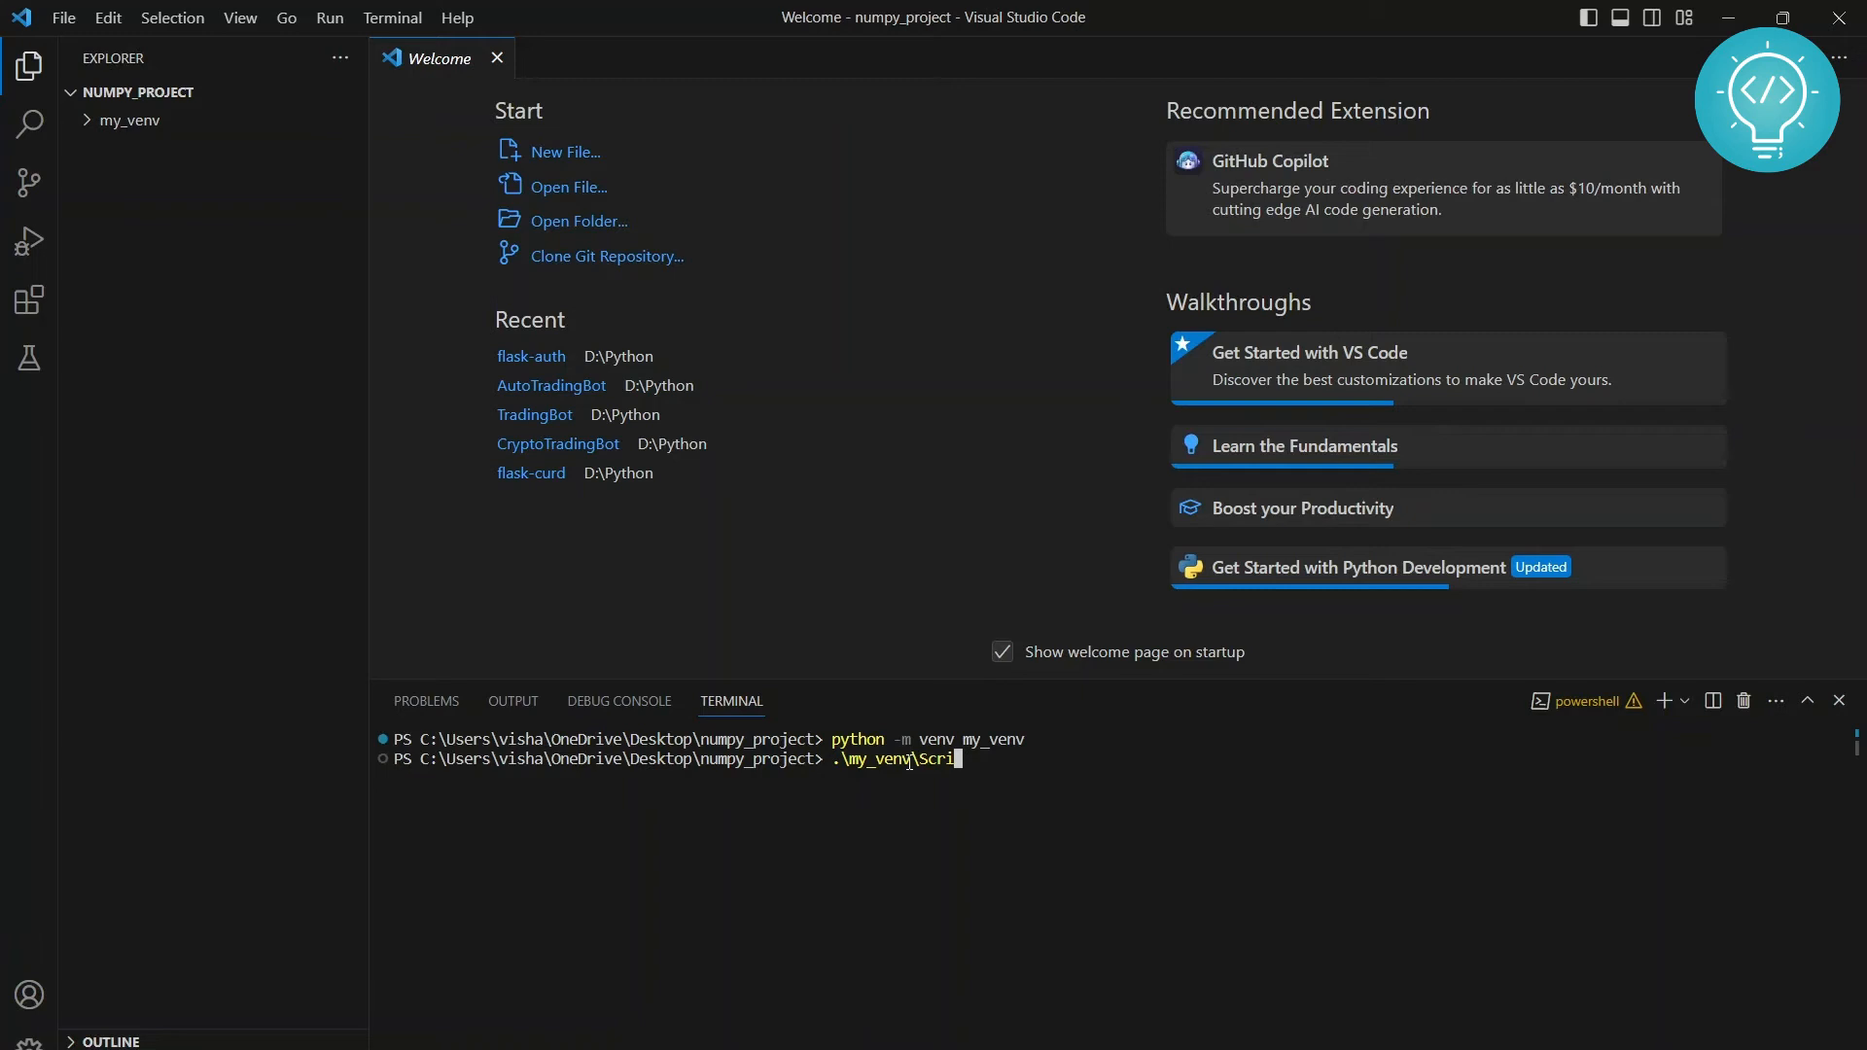
text(pts\ac)
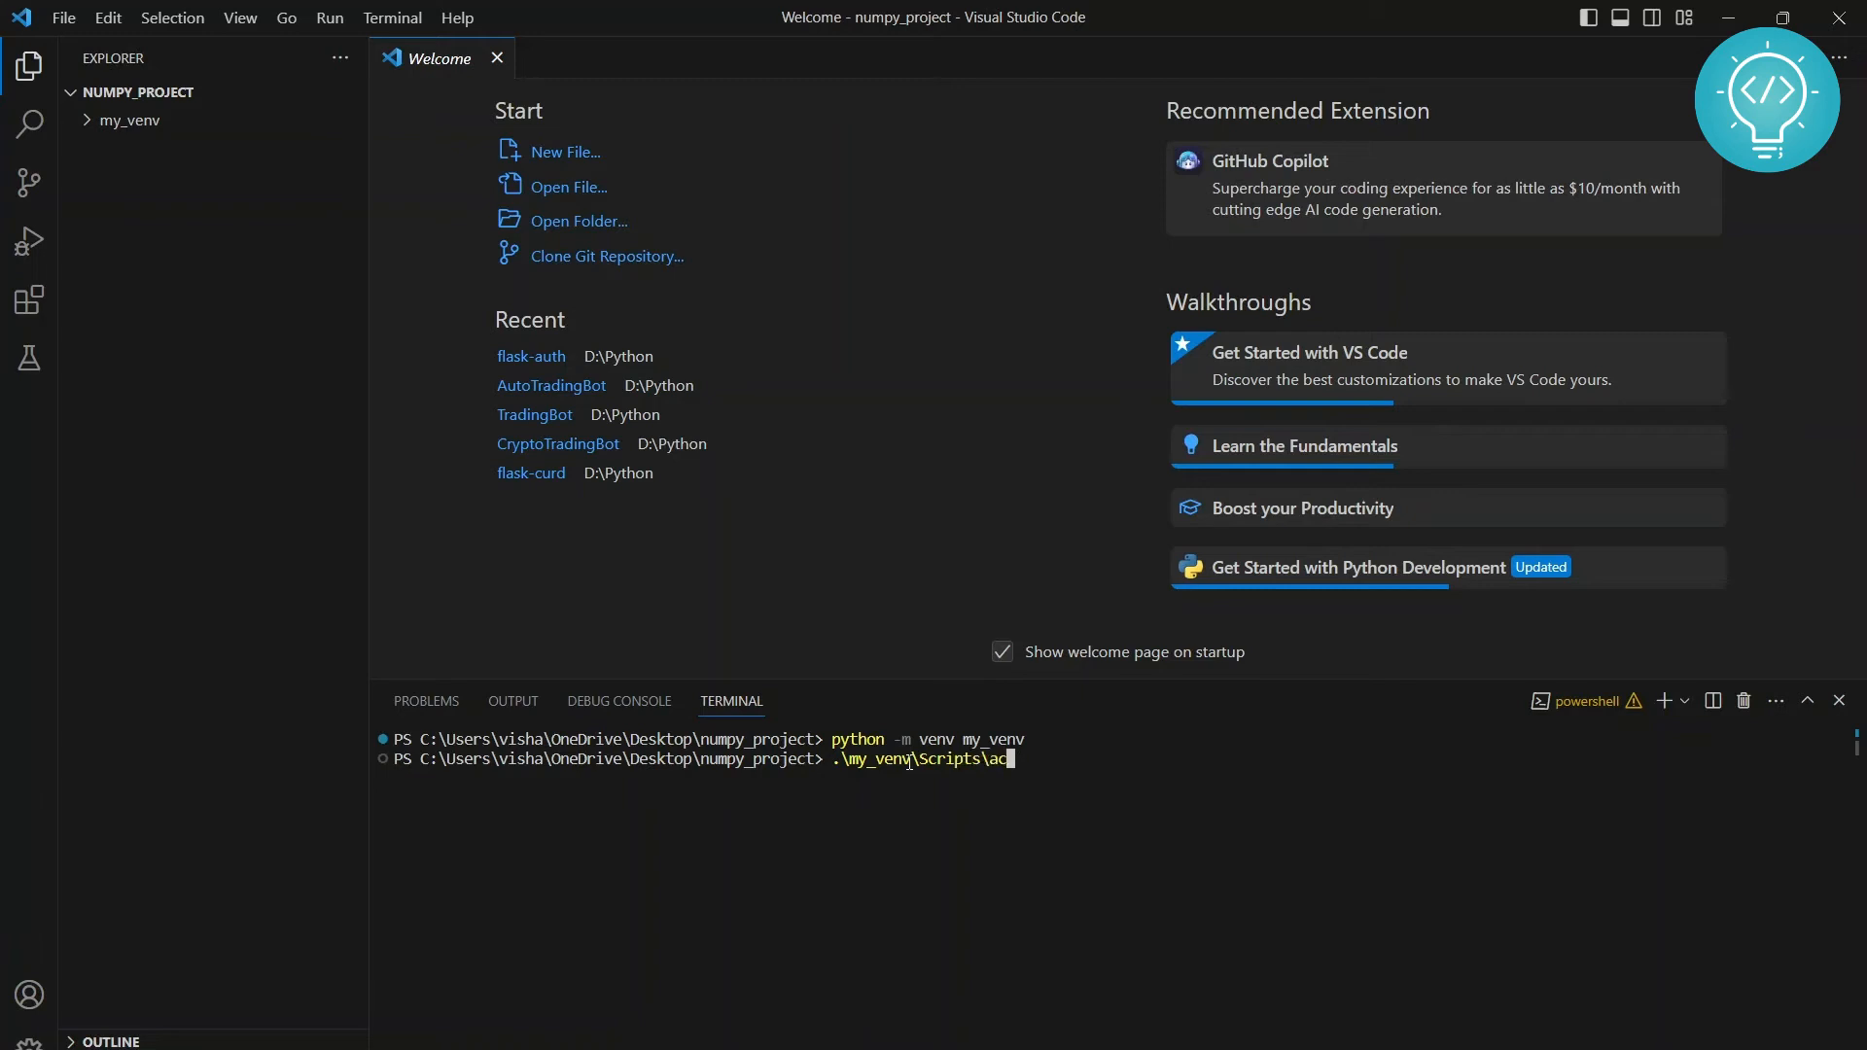
text(tivate)
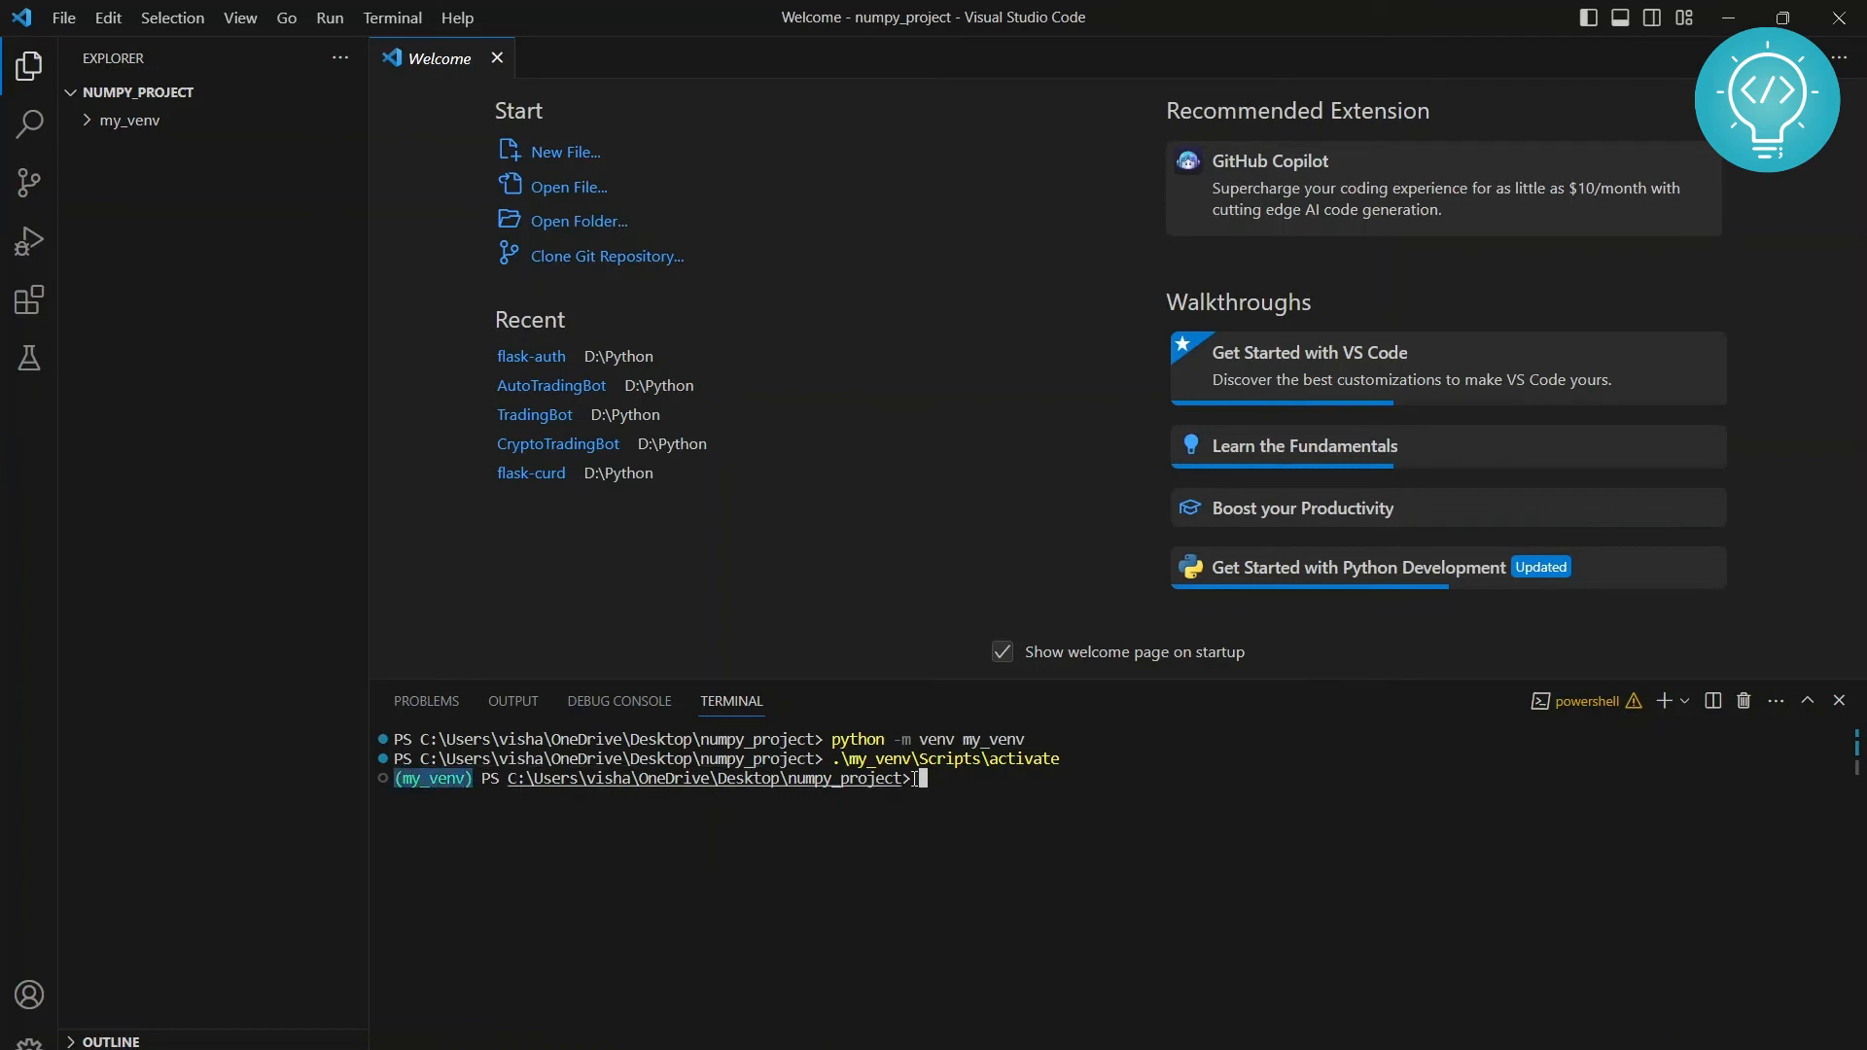
Run pip install numpy inside the activated my_venv environment
text(pip)
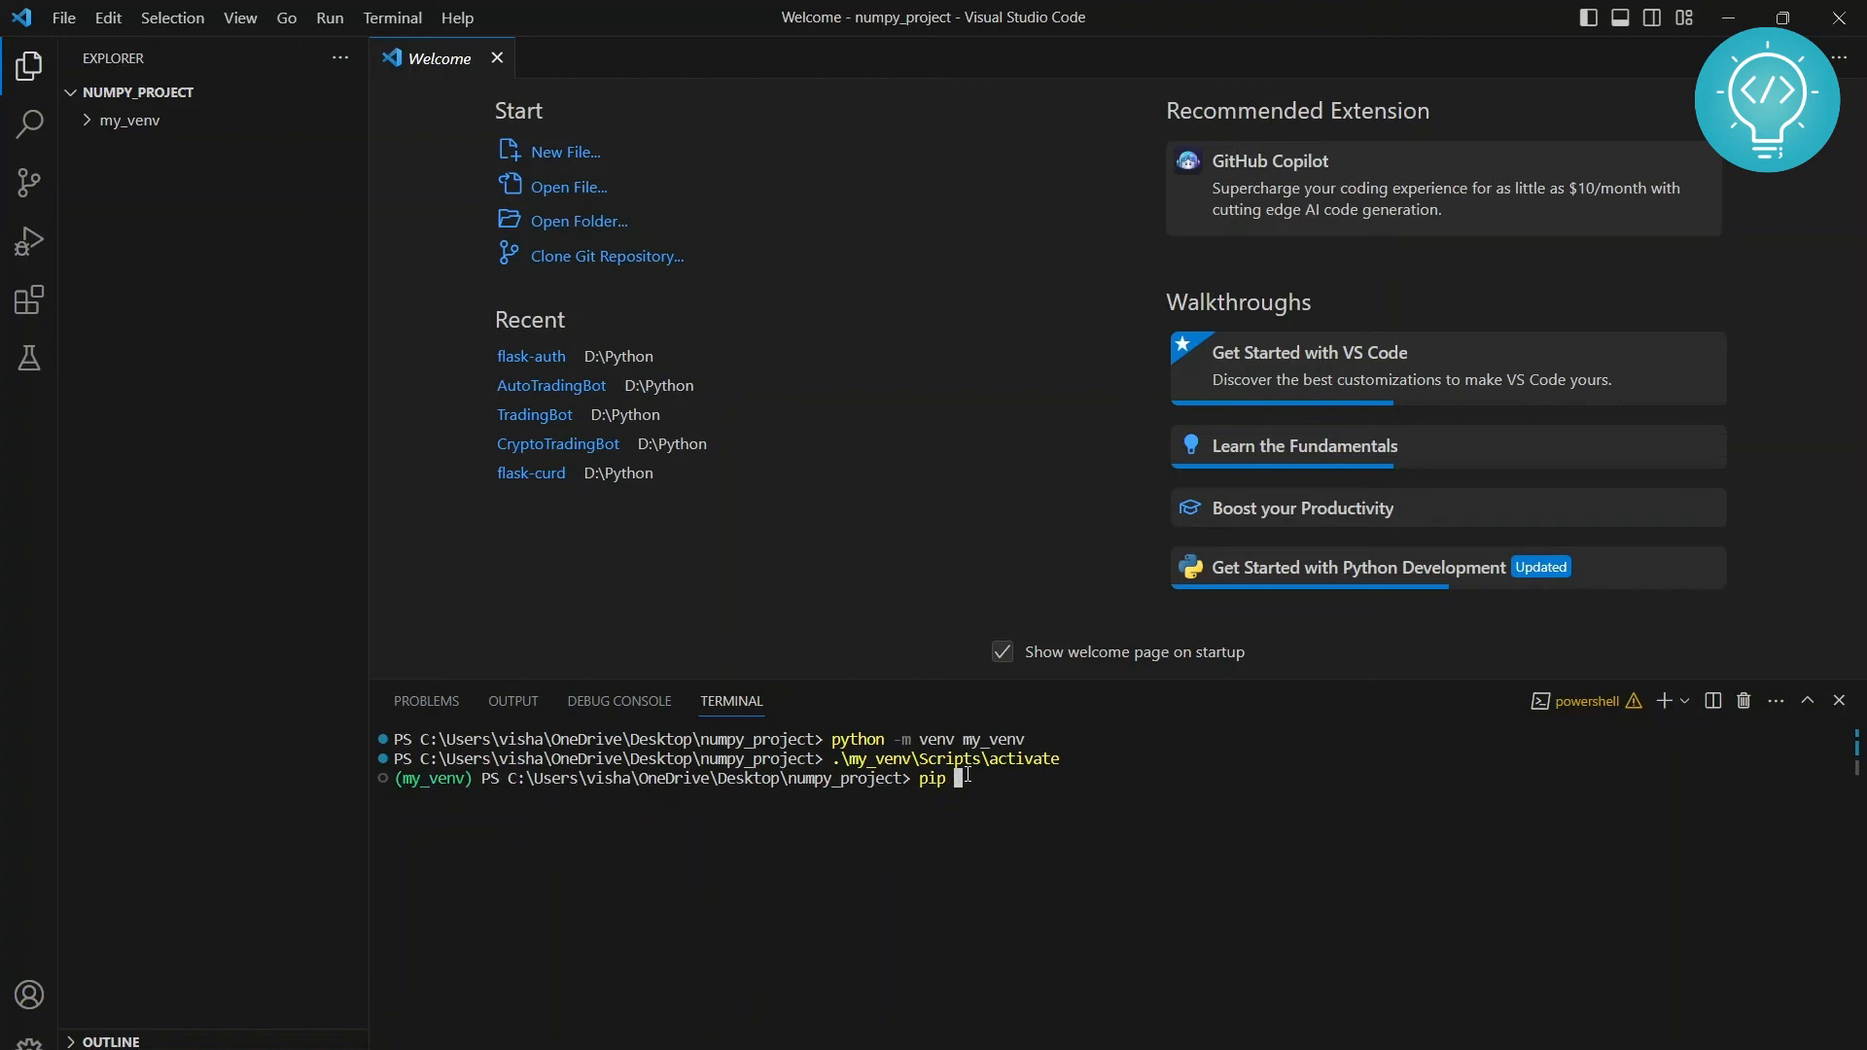
text(install)
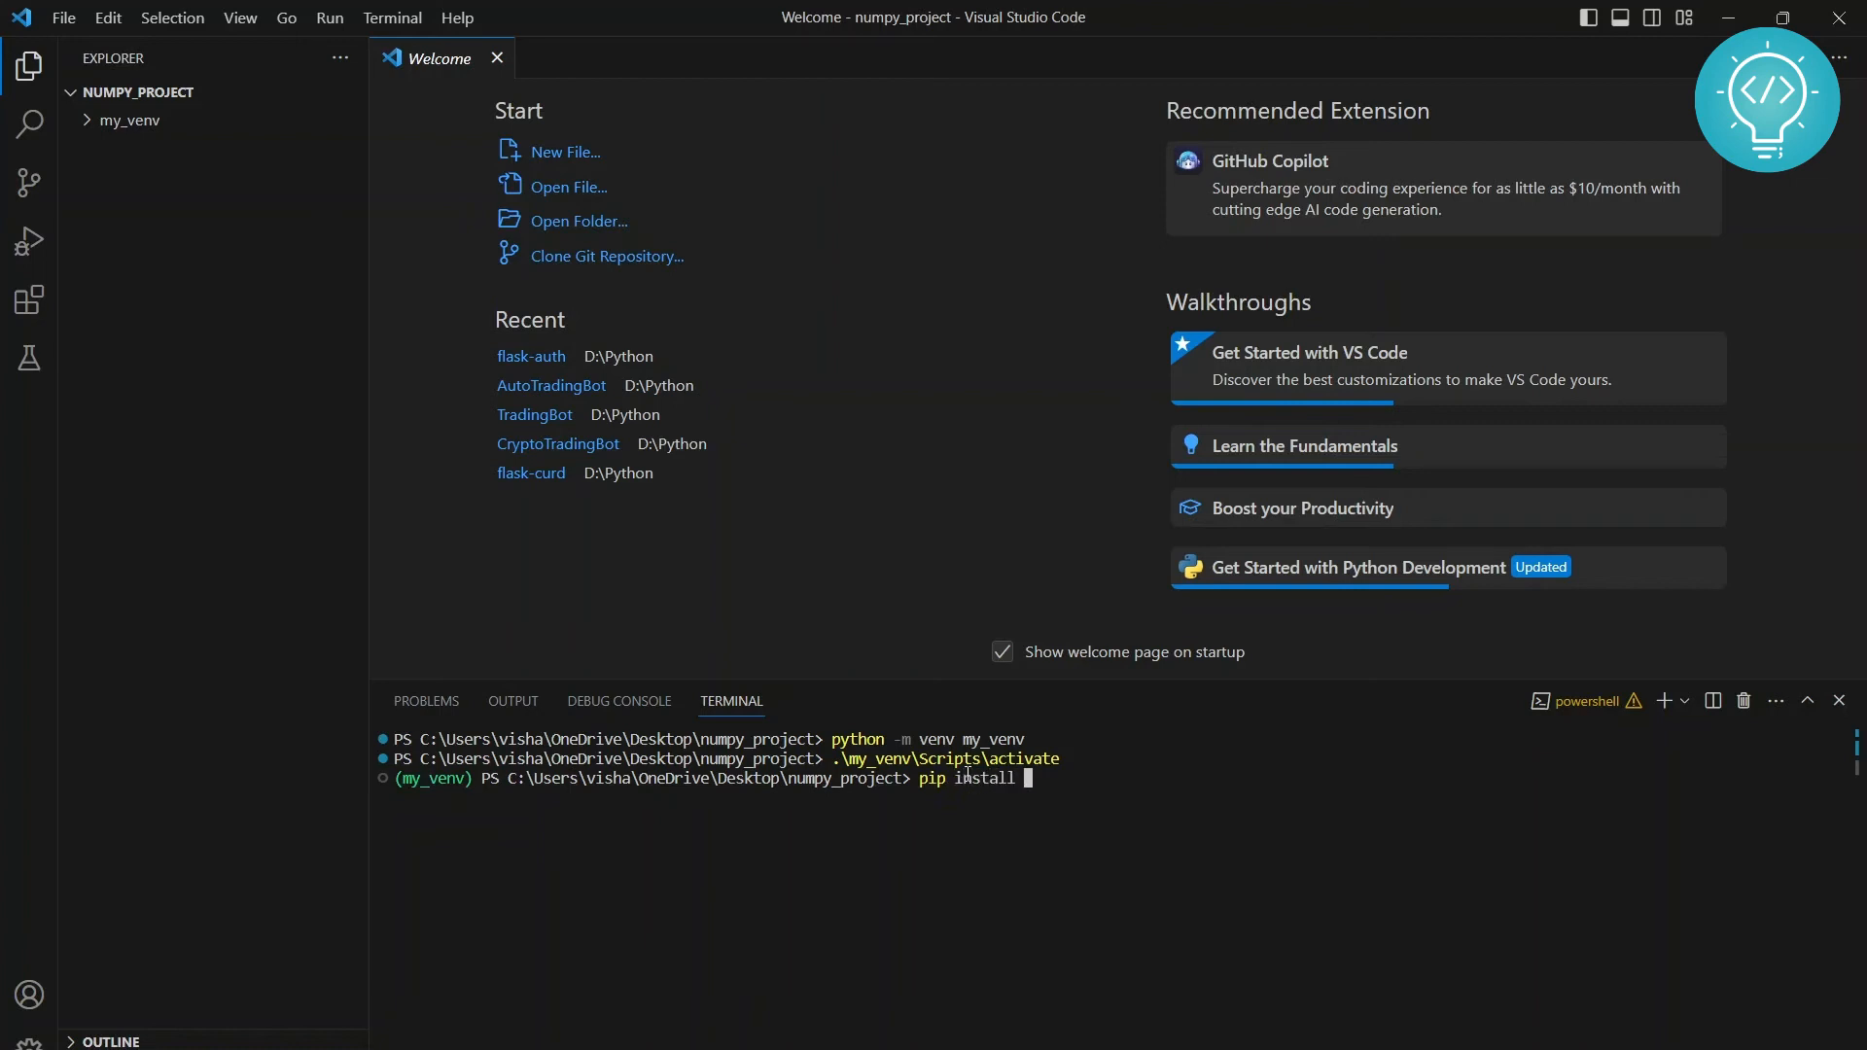
text(numpy)
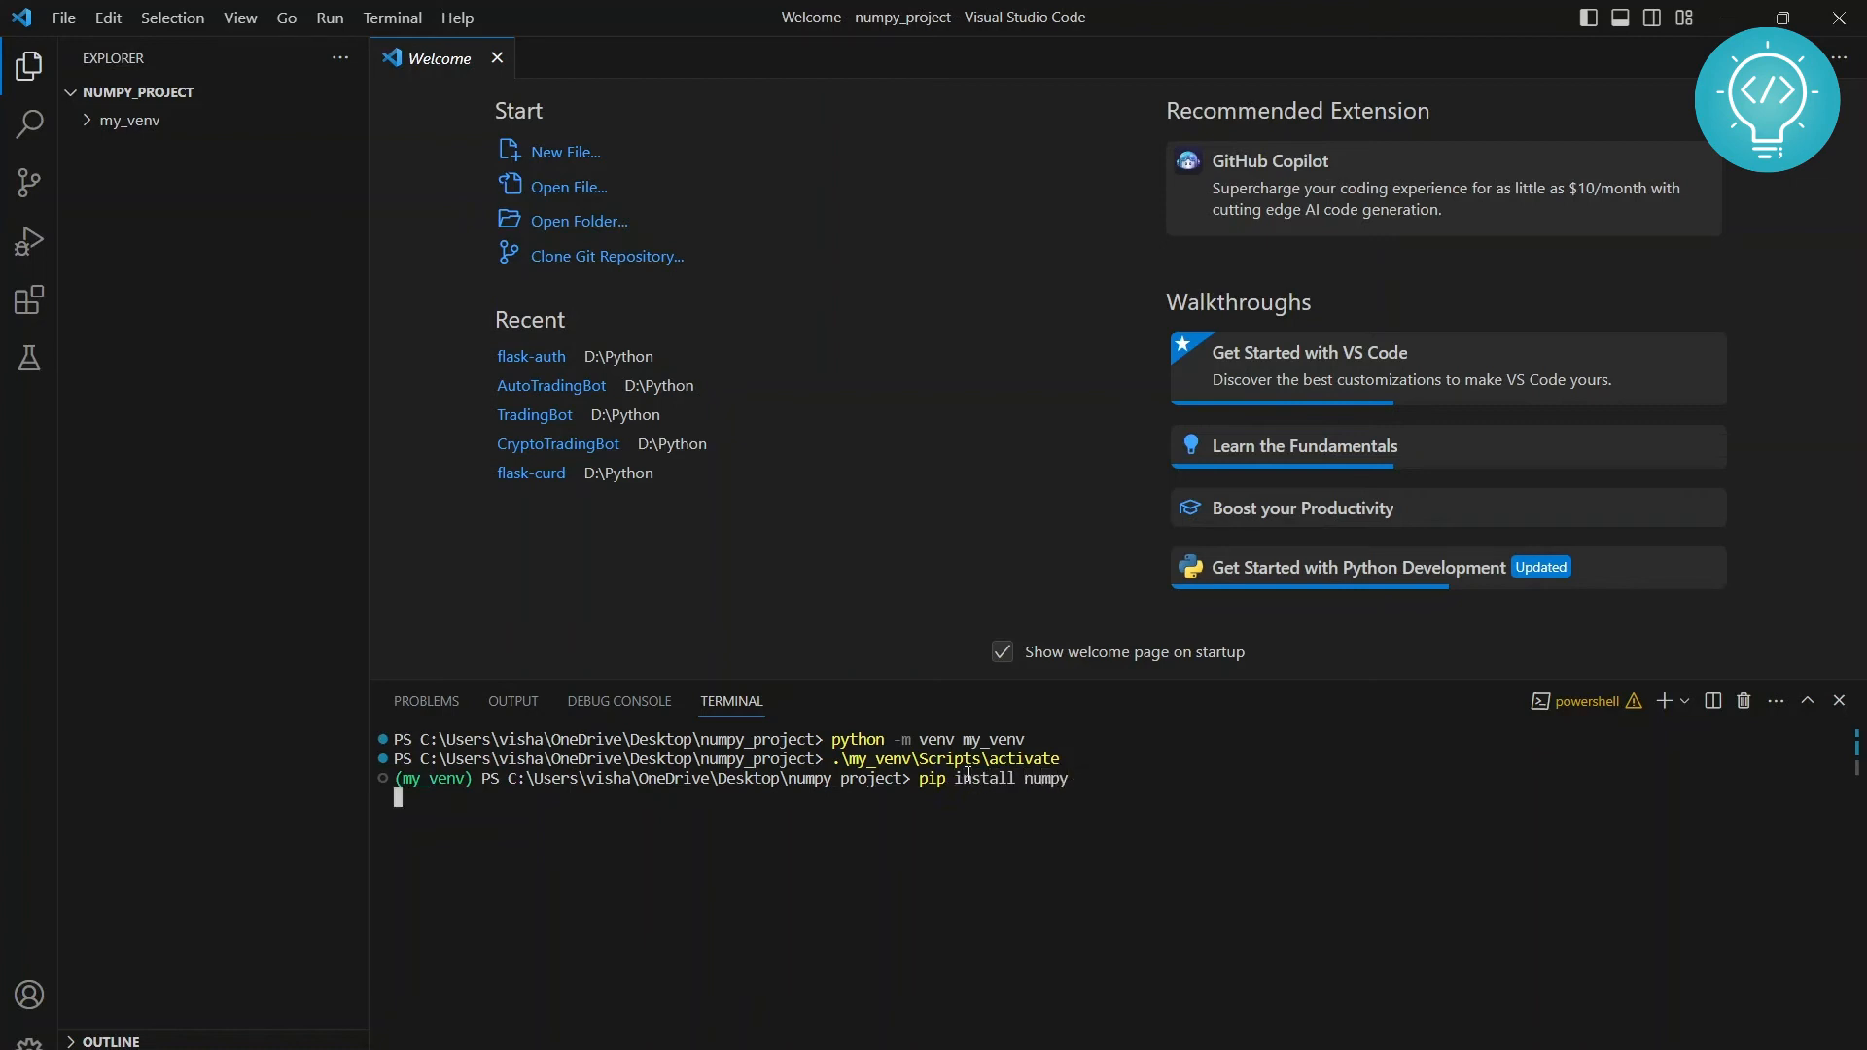
key(Enter)
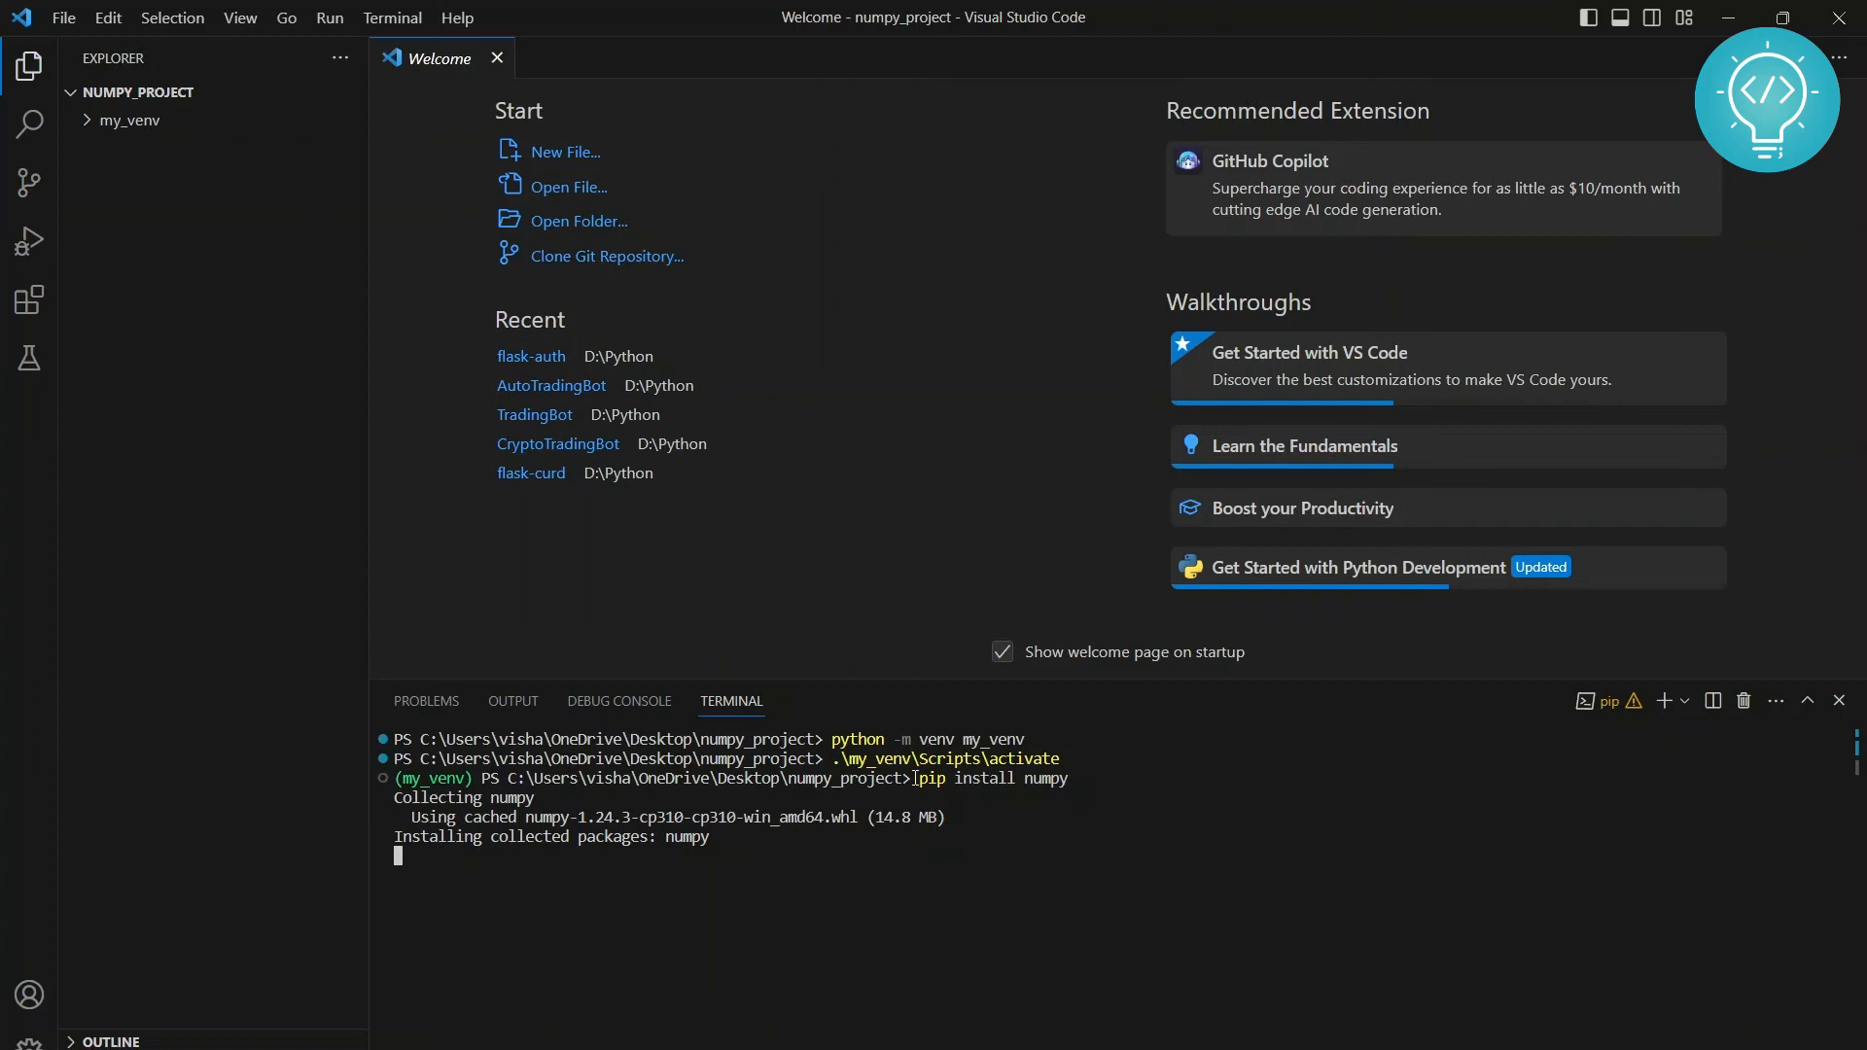
mouse_move(786, 798)
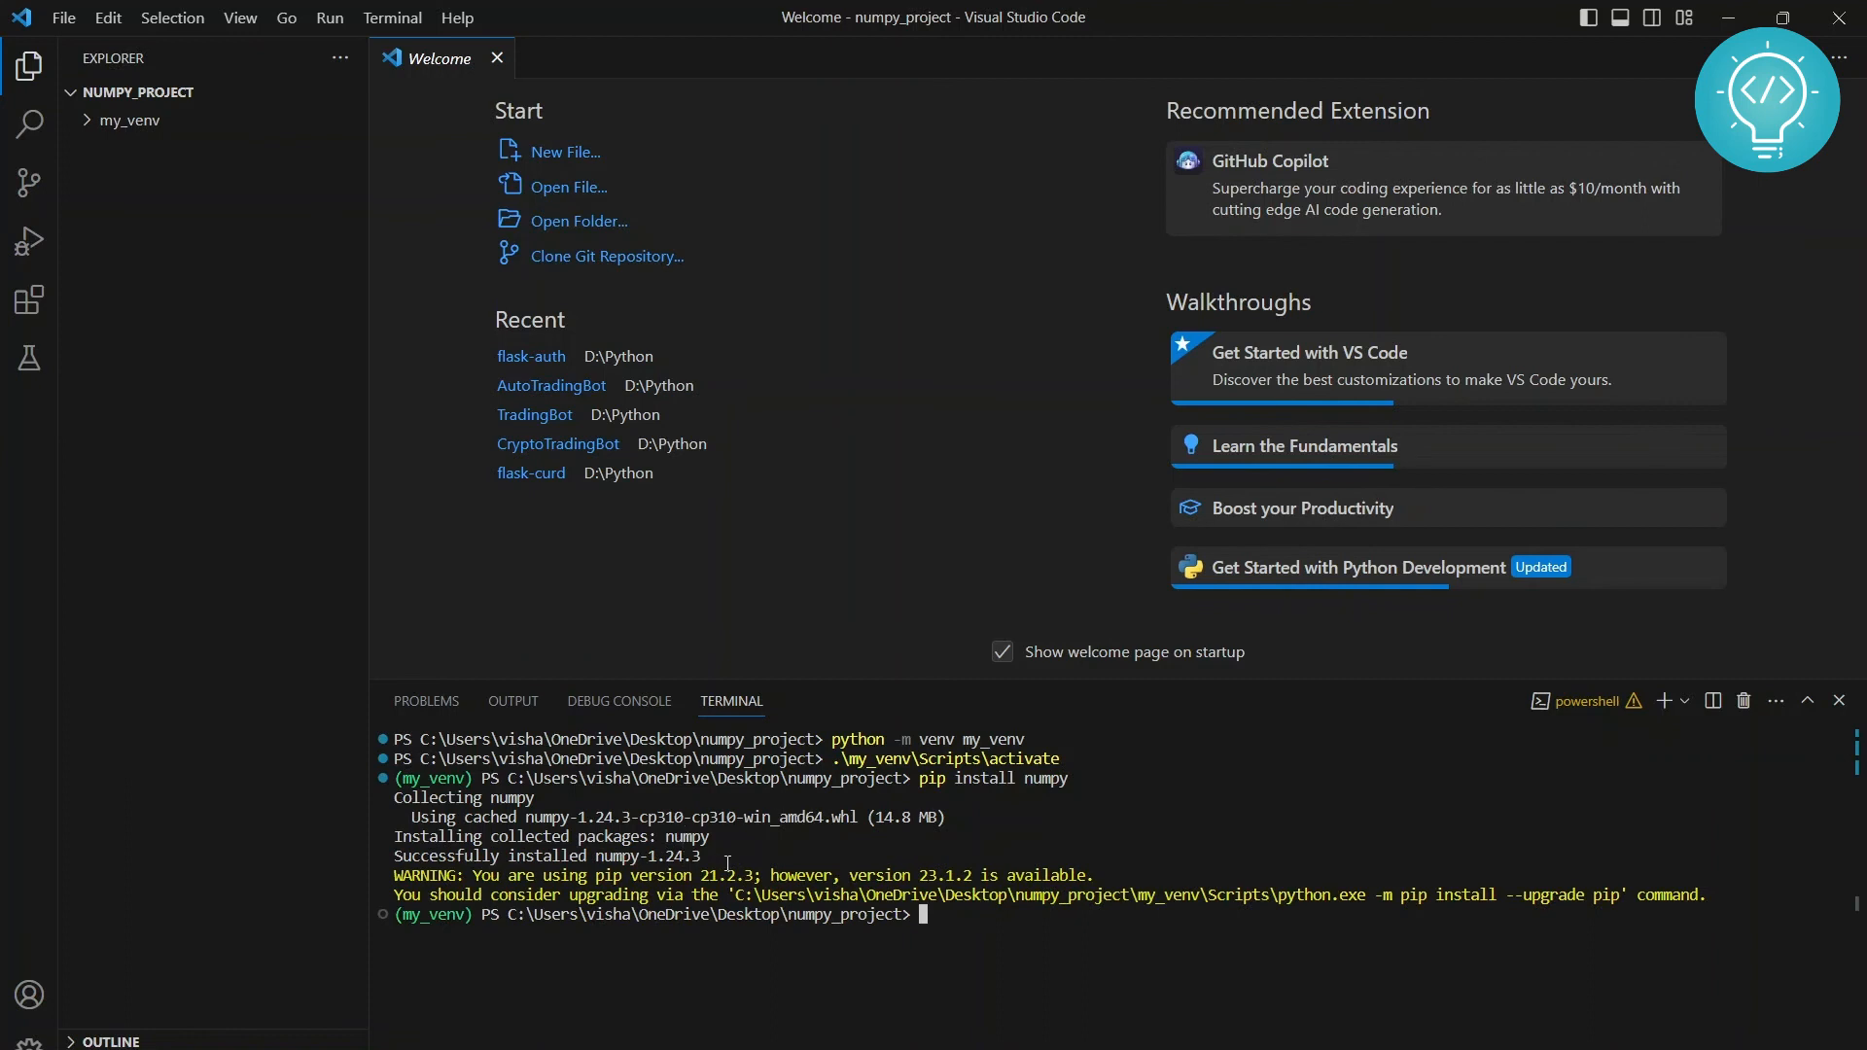
mouse_move(263, 93)
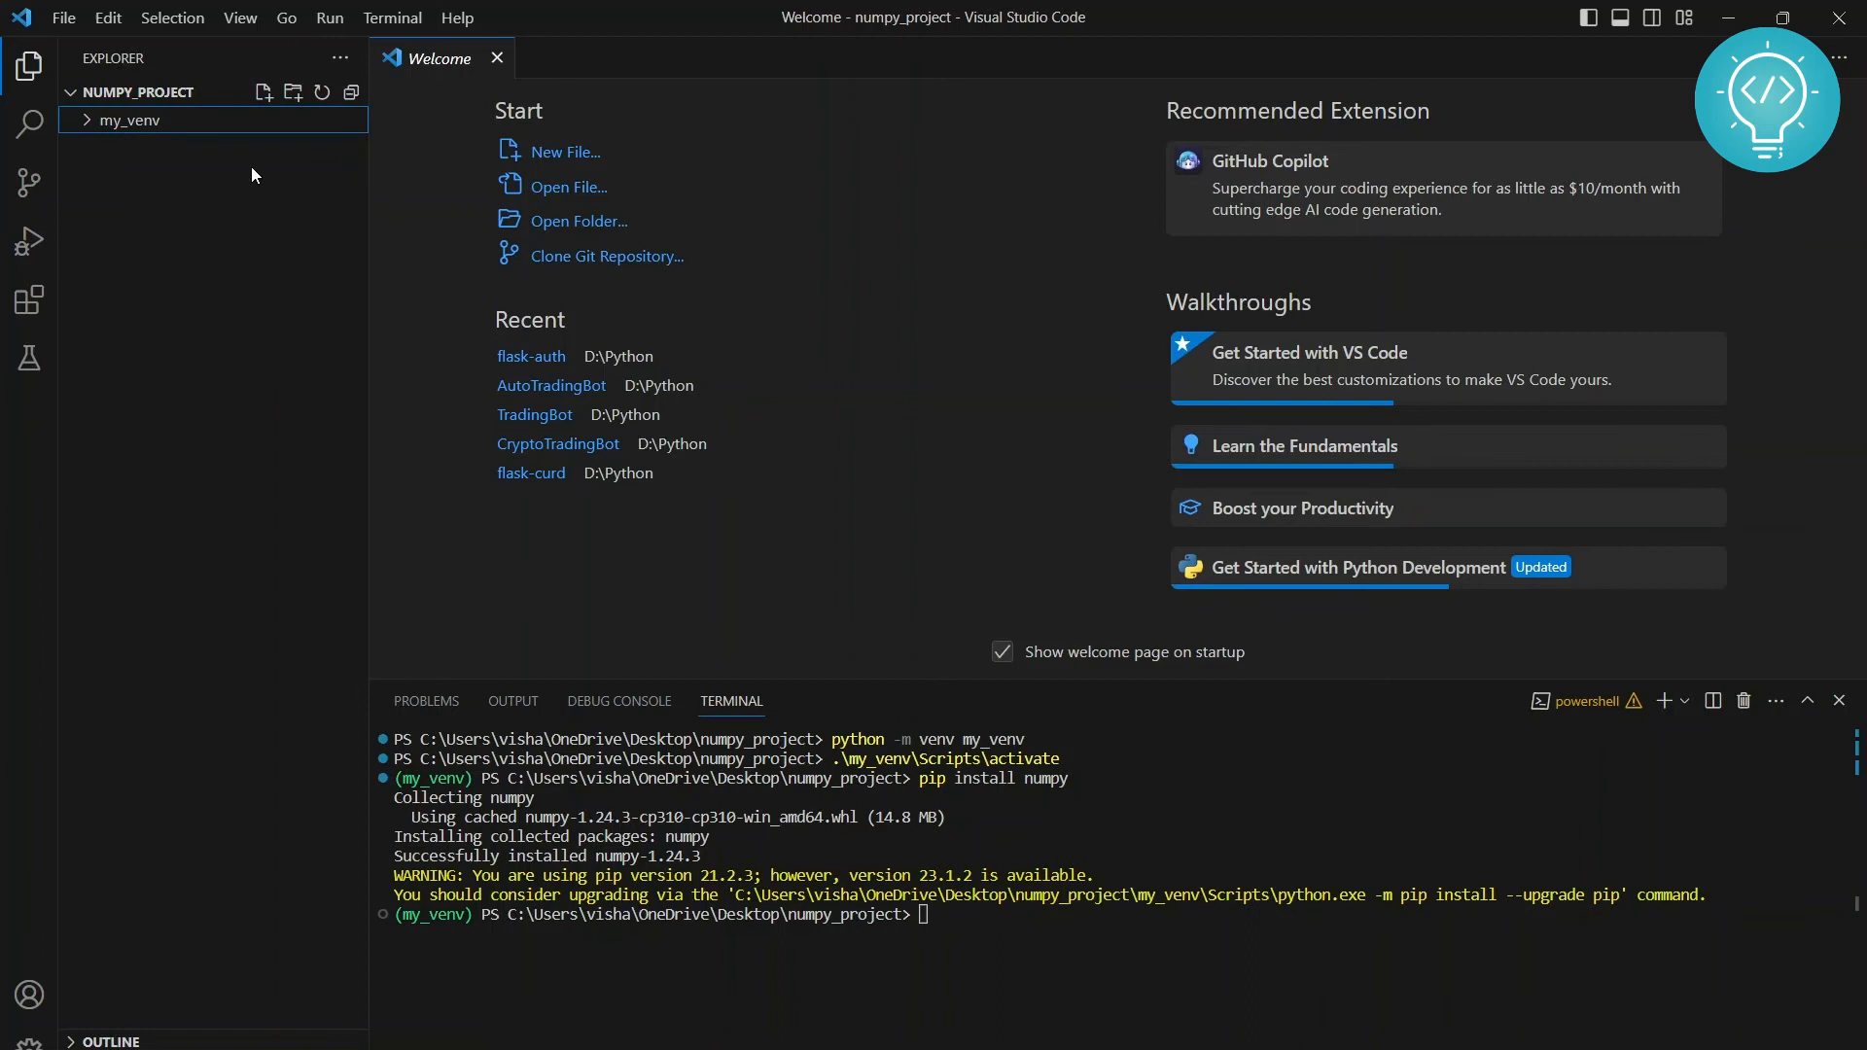
Create main.py from the Explorer containing import numpy and print('Imported')
click(262, 92)
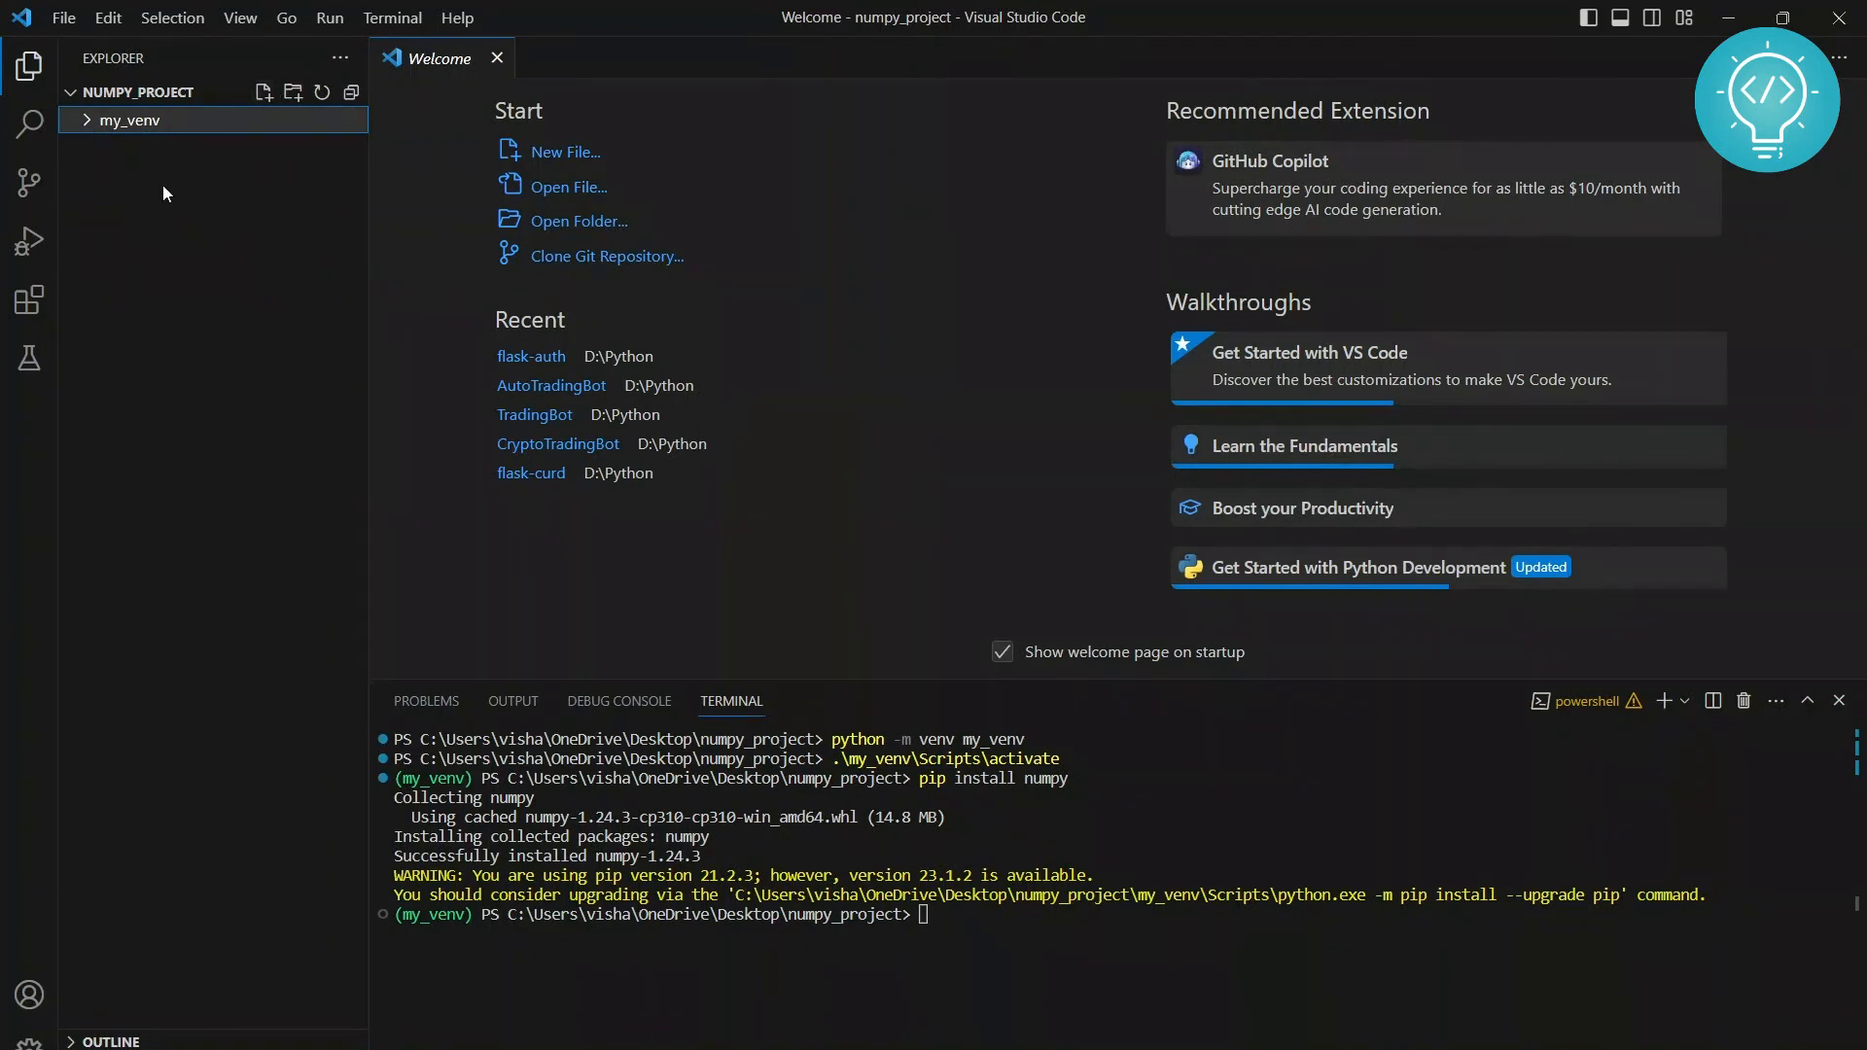
click(136, 92)
text(import)
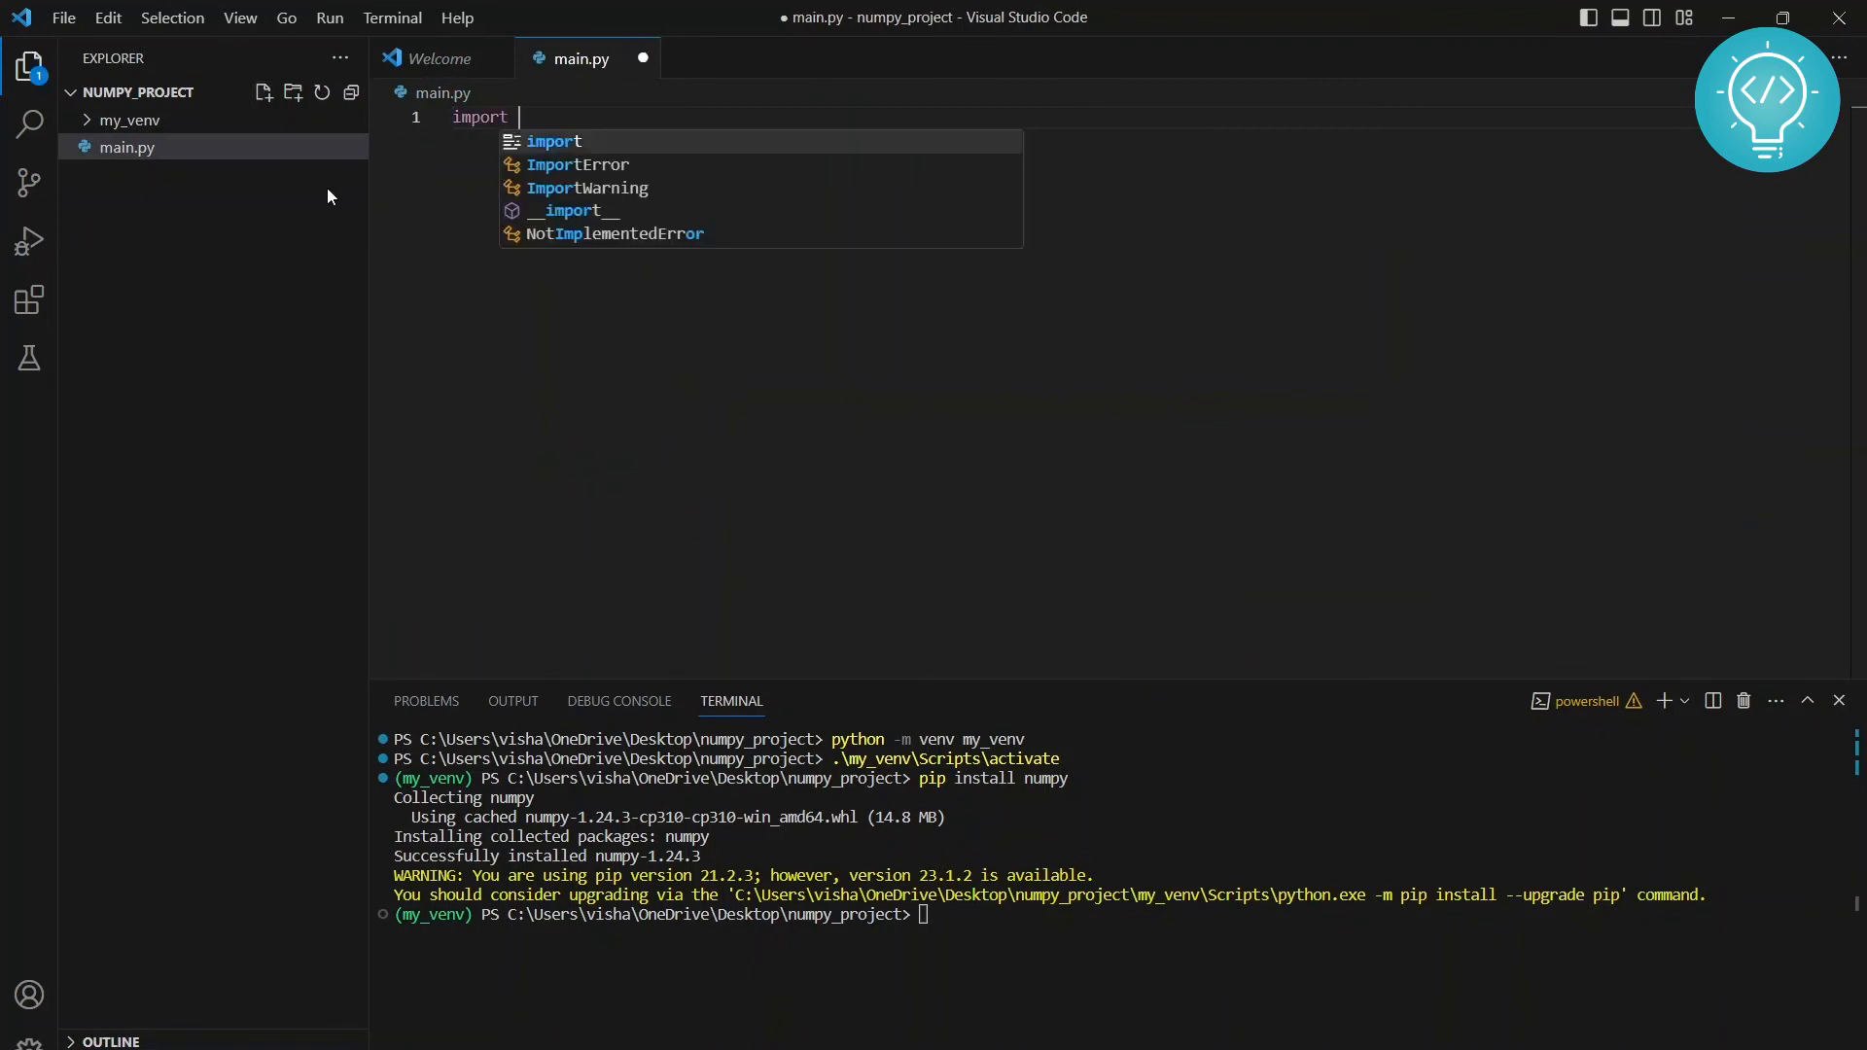
text(numpy)
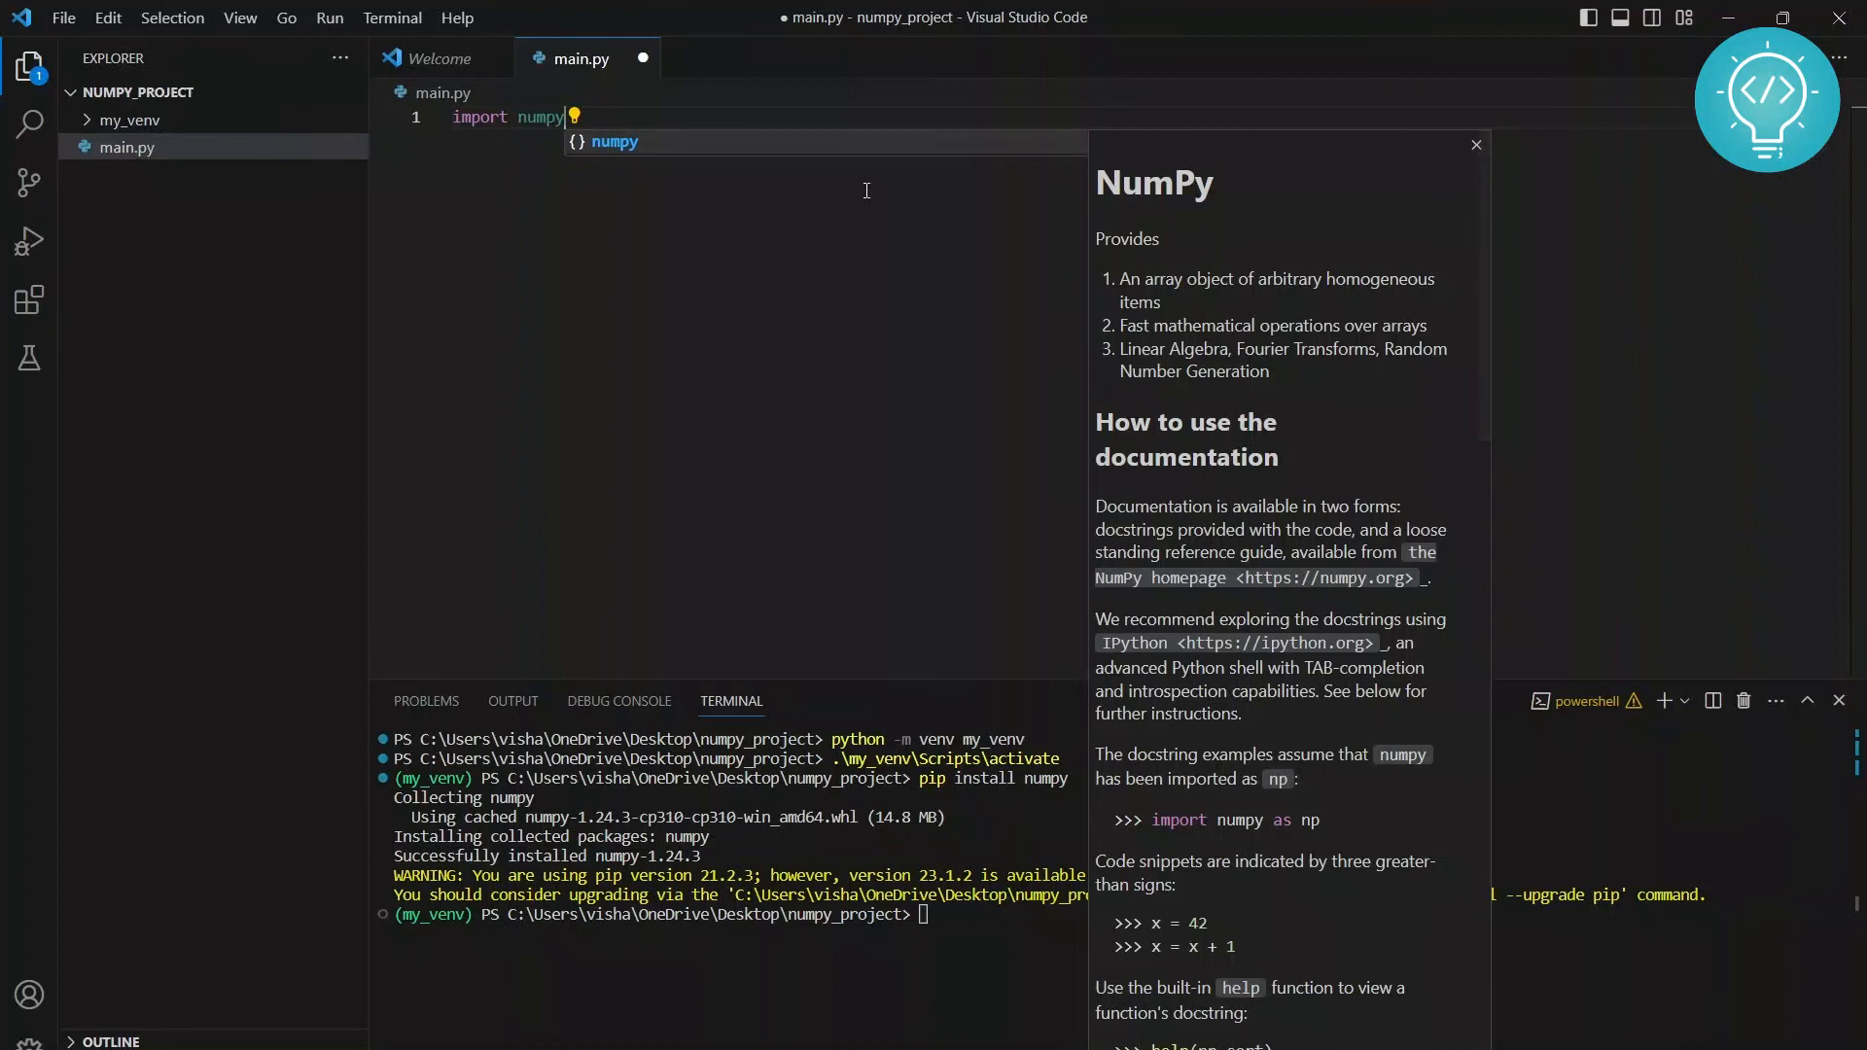
mouse_move(663, 124)
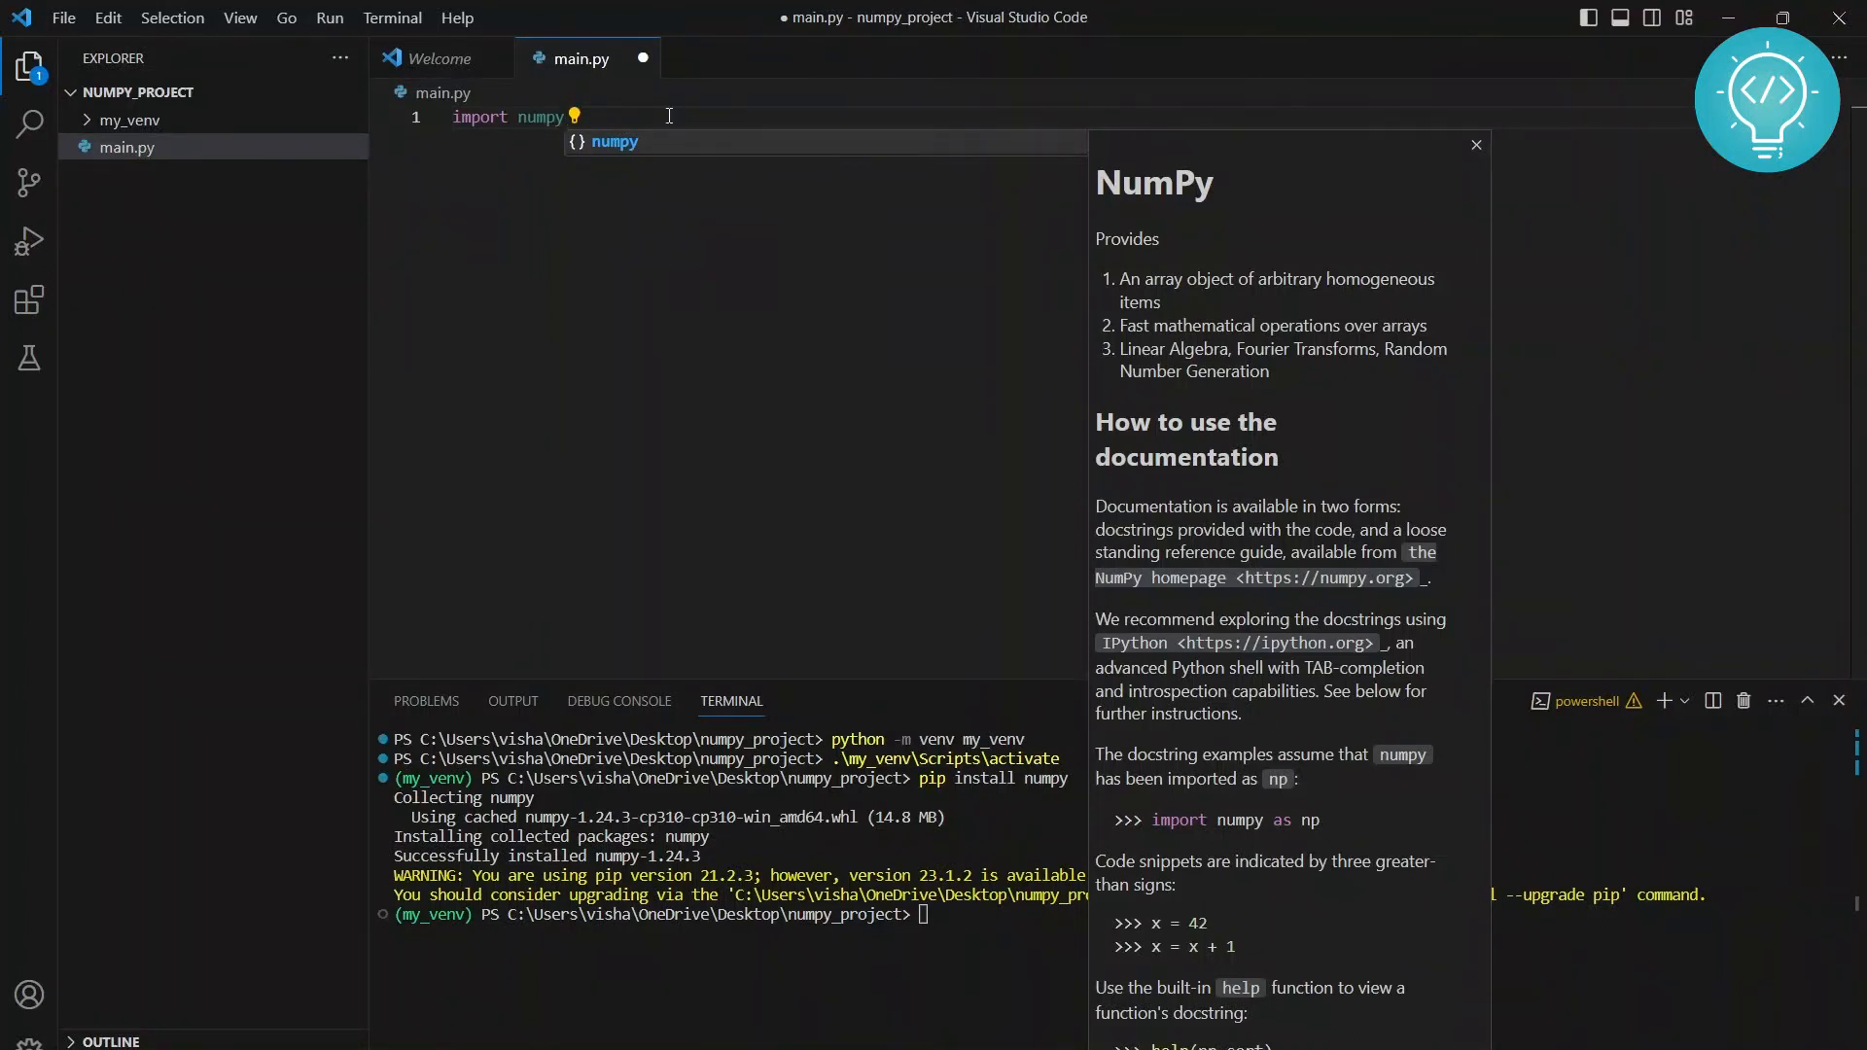
text(print('I)
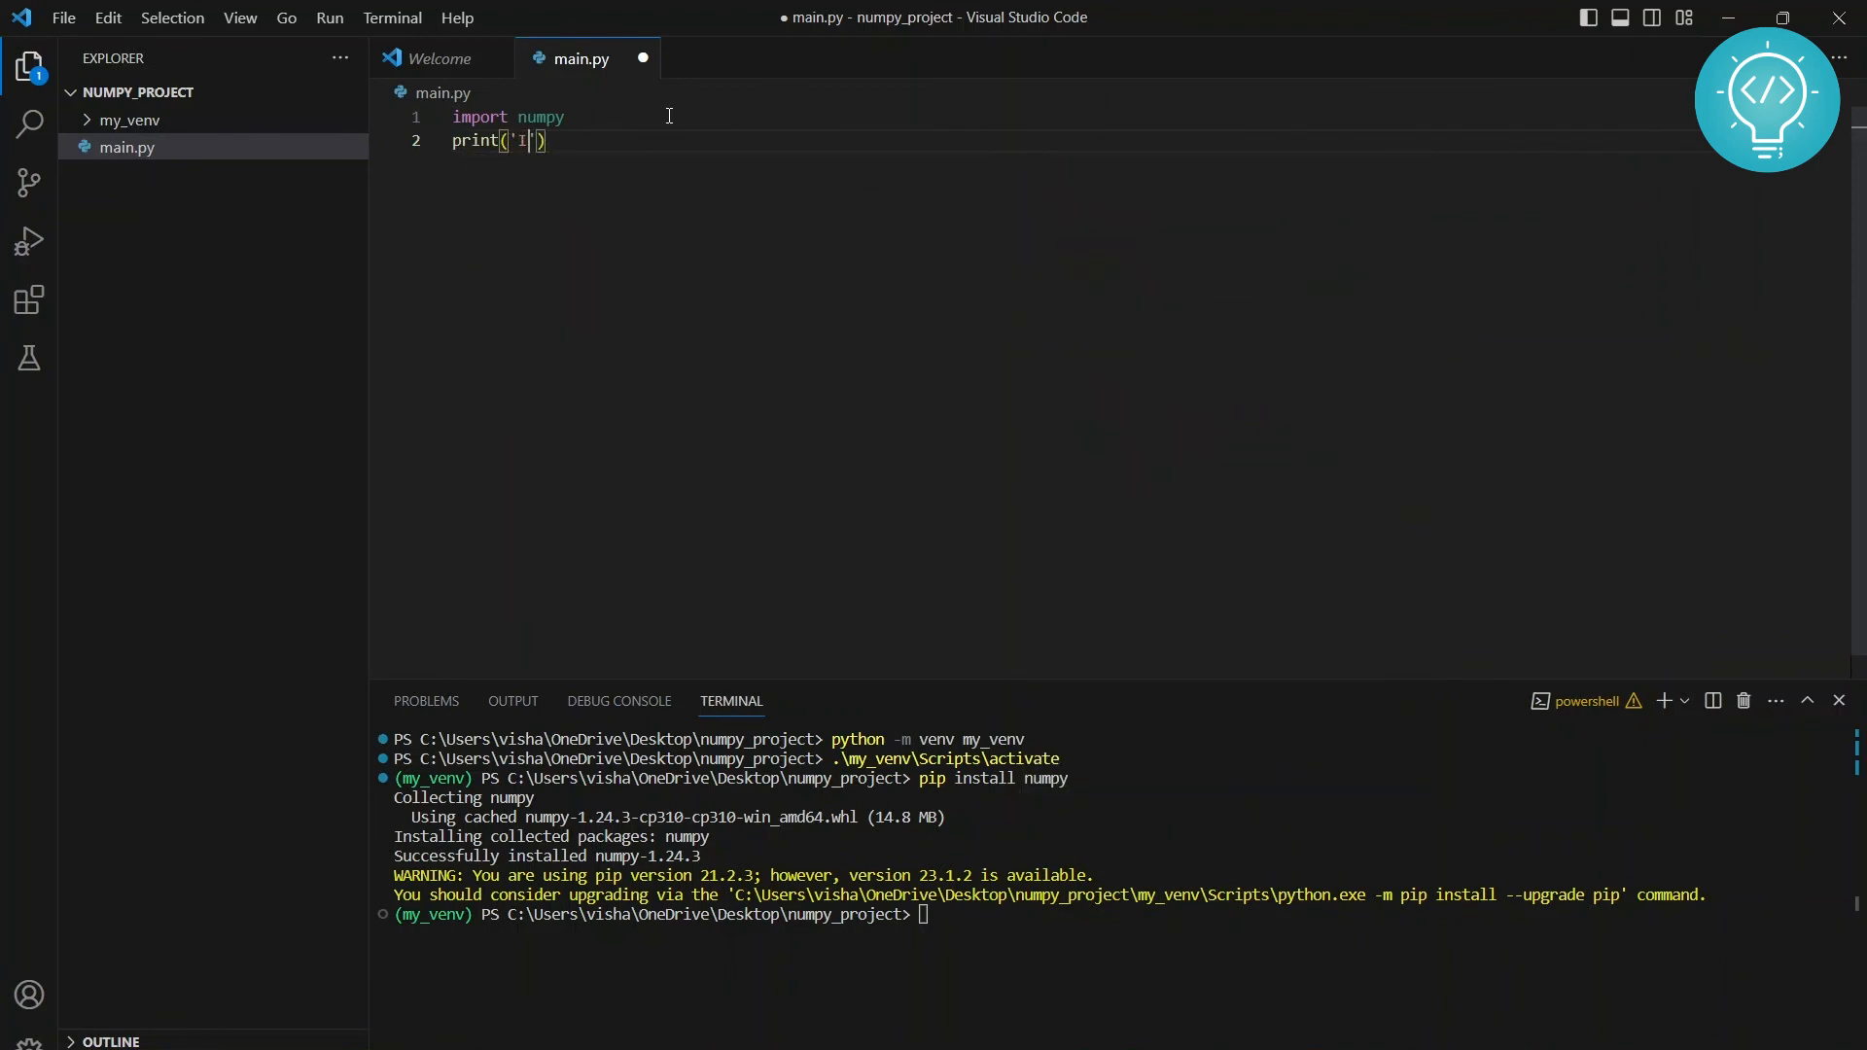
text(mported)
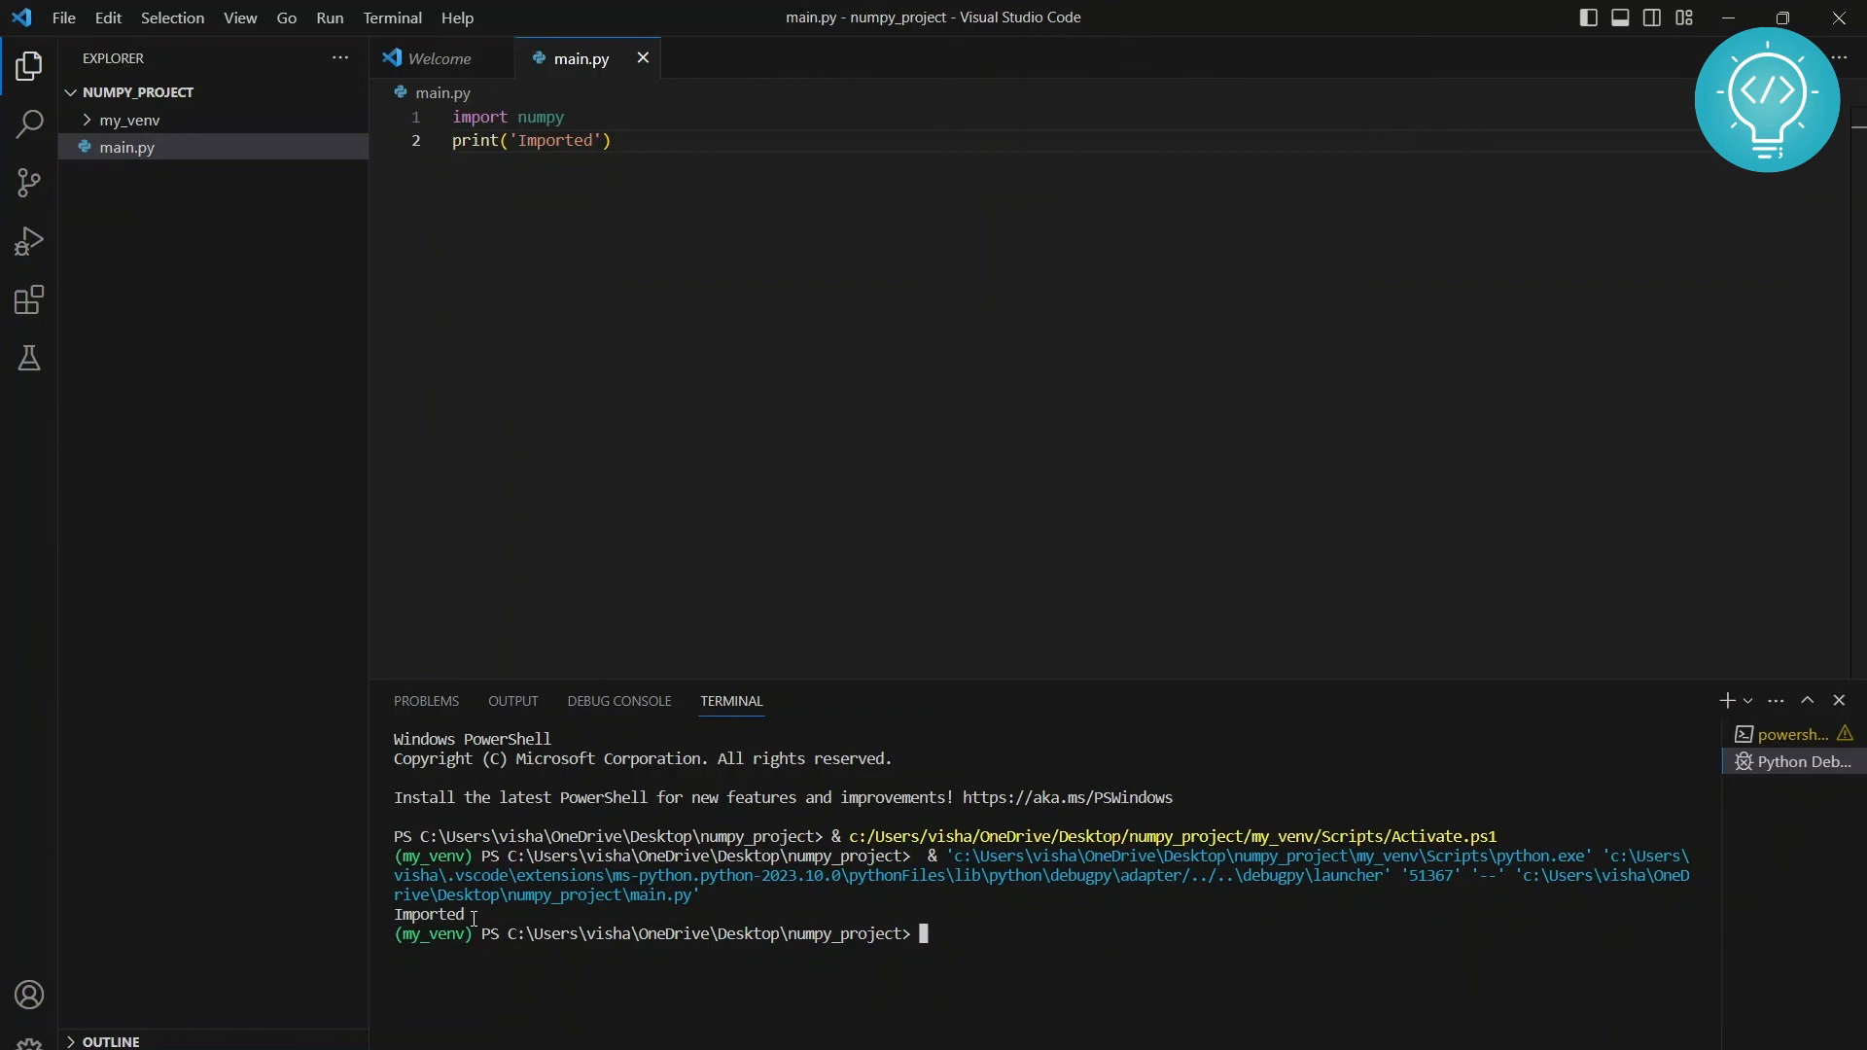
Highlight the import numpy line in main.py after Imported appears in the terminal
double_click(537, 116)
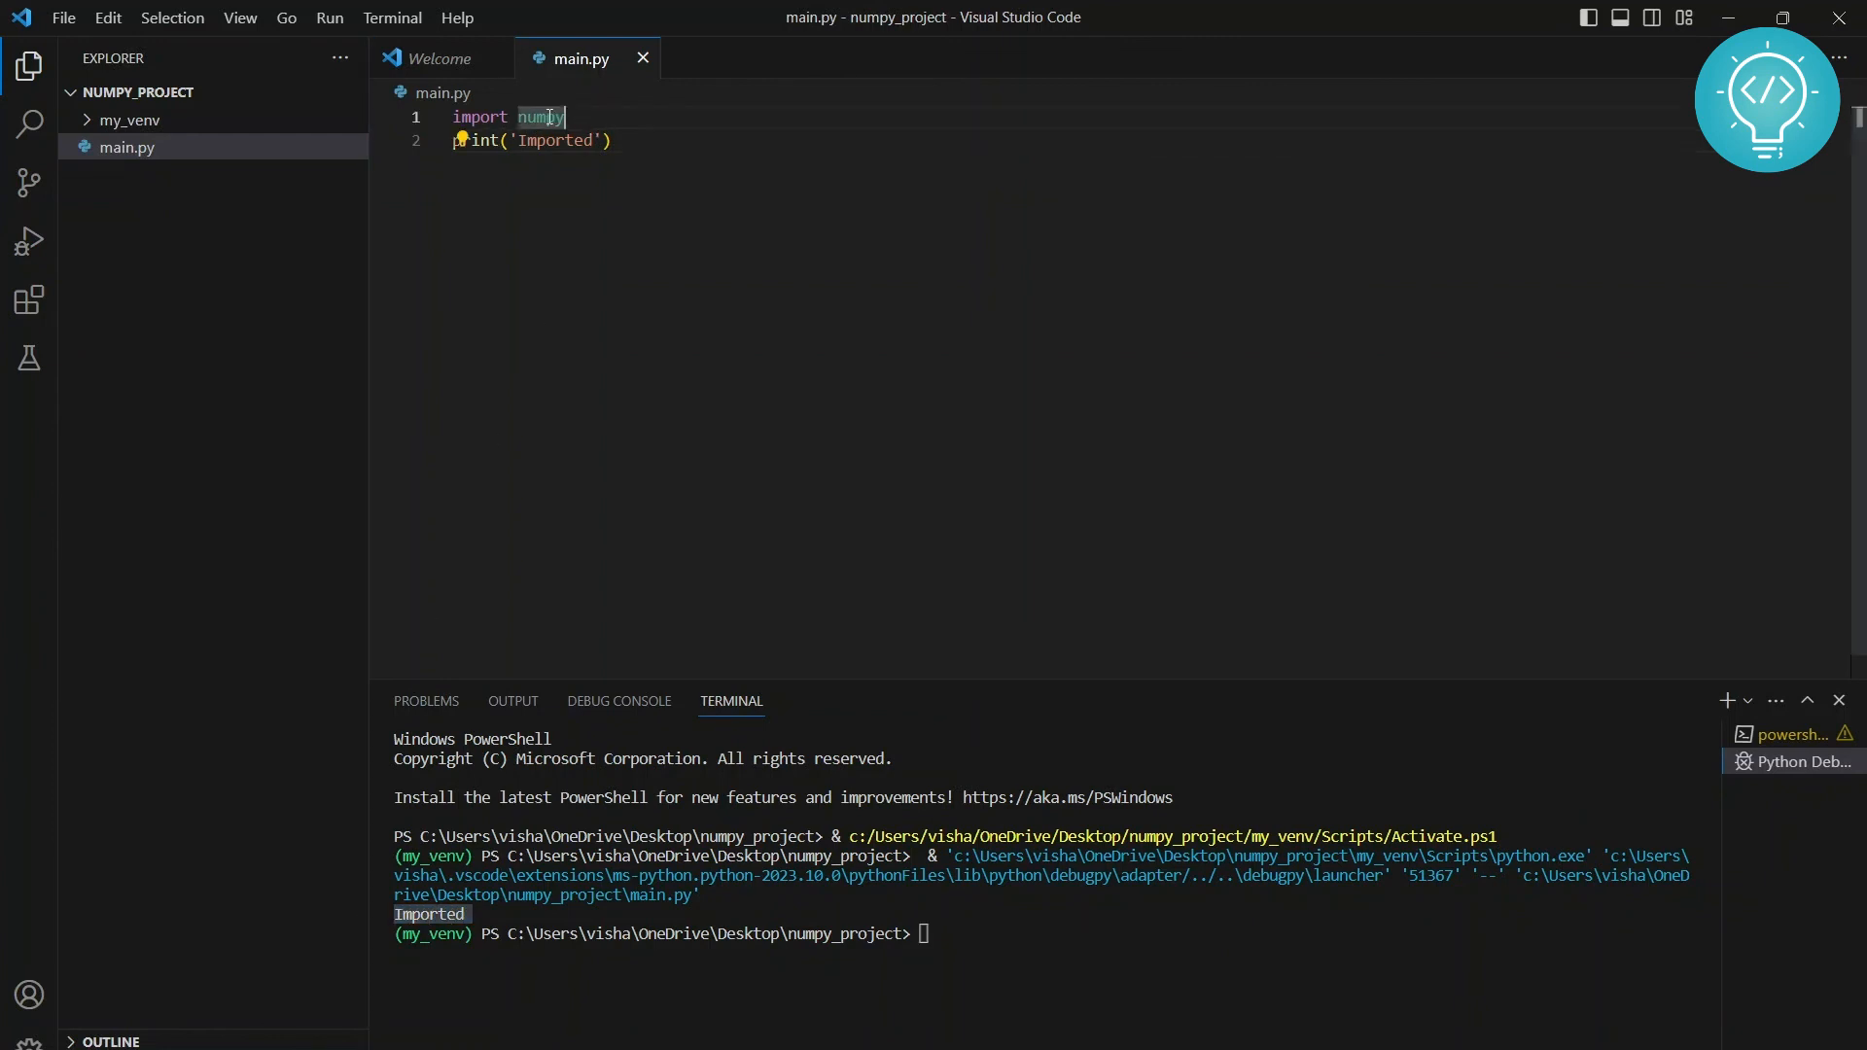
triple_click(540, 117)
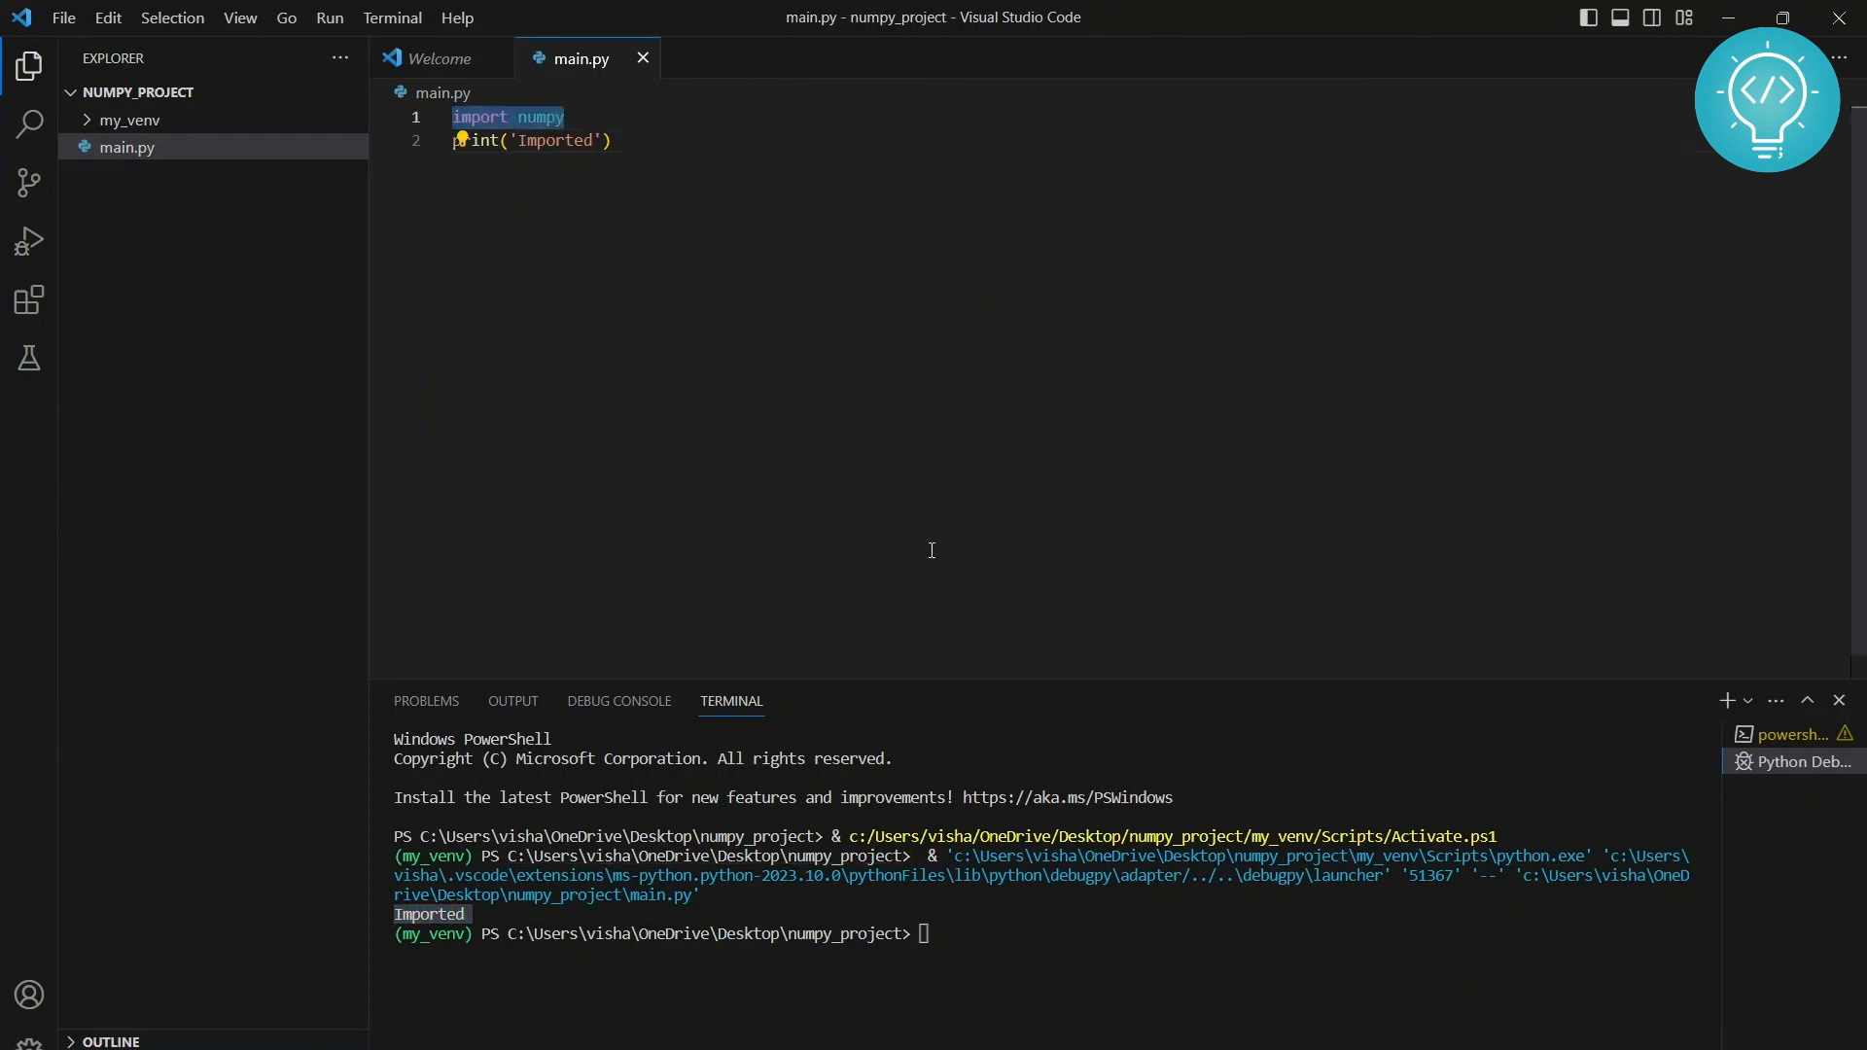